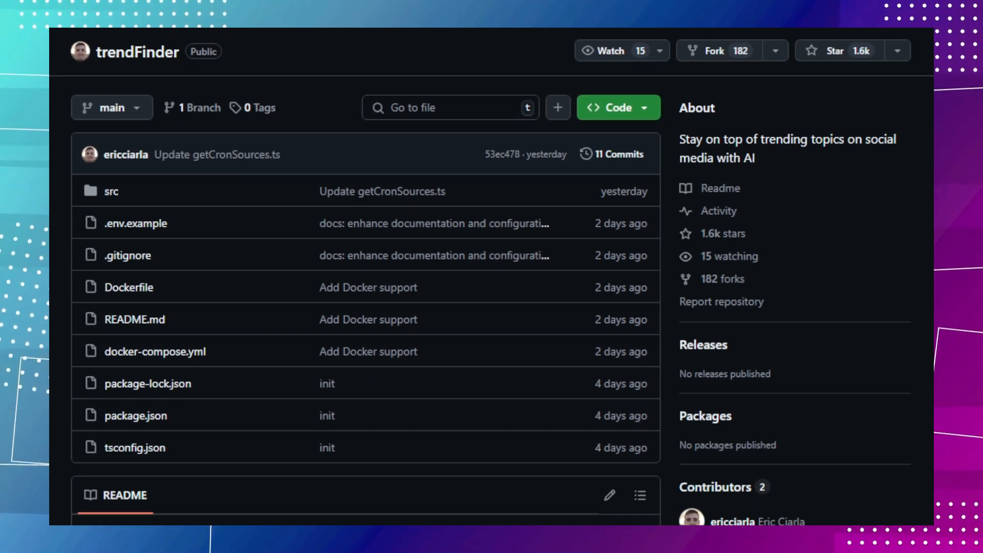
{"action": "scroll", "scroll_direction": "down", "scroll_amount": 3}
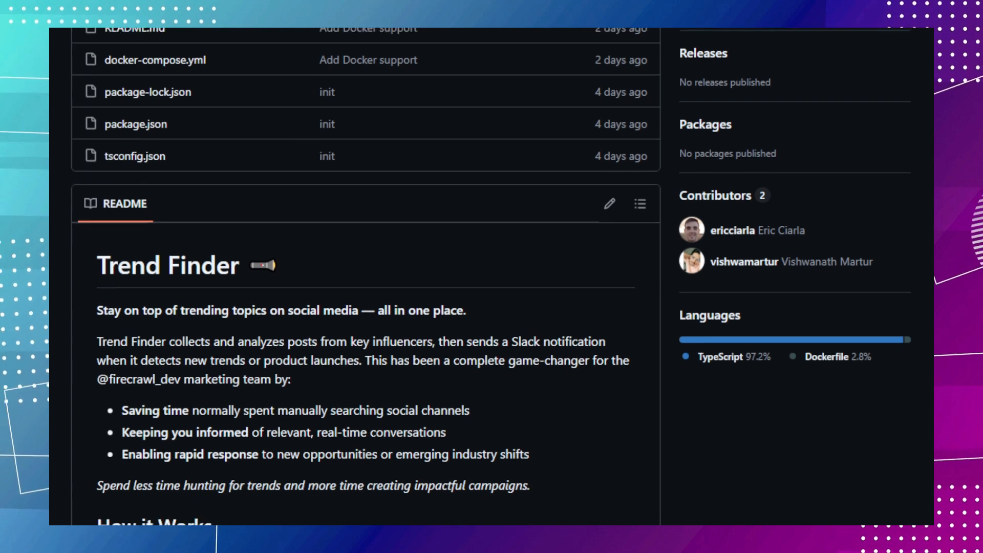
{"action": "scroll", "scroll_direction": "down", "scroll_amount": 3}
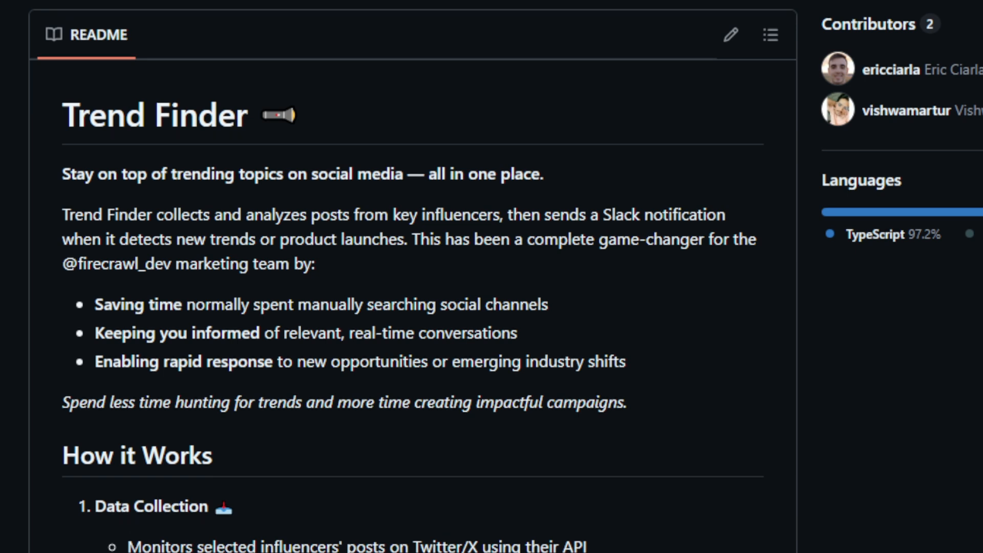
{"action": "scroll", "scroll_direction": "down", "scroll_amount": 3}
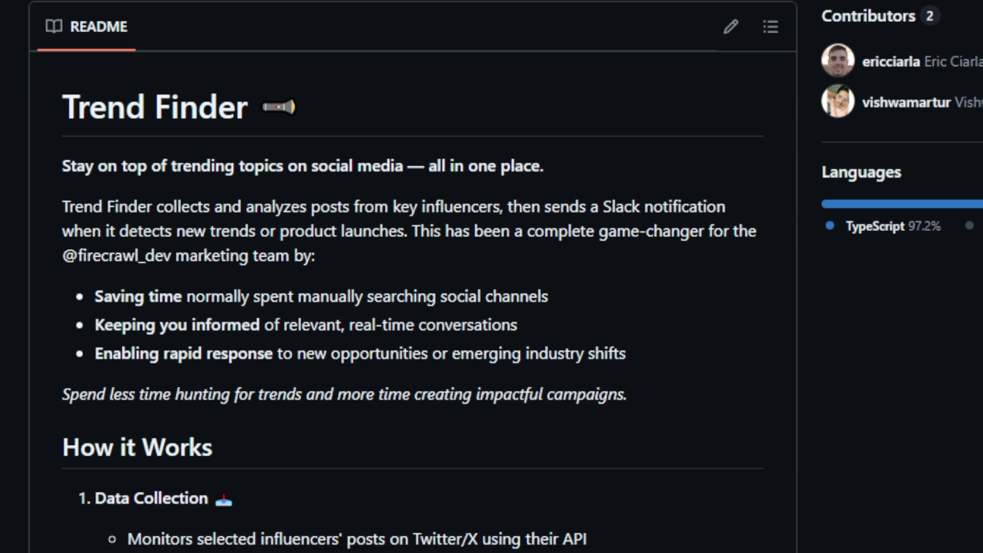
{"action": "scroll", "scroll_direction": "down", "scroll_amount": 3}
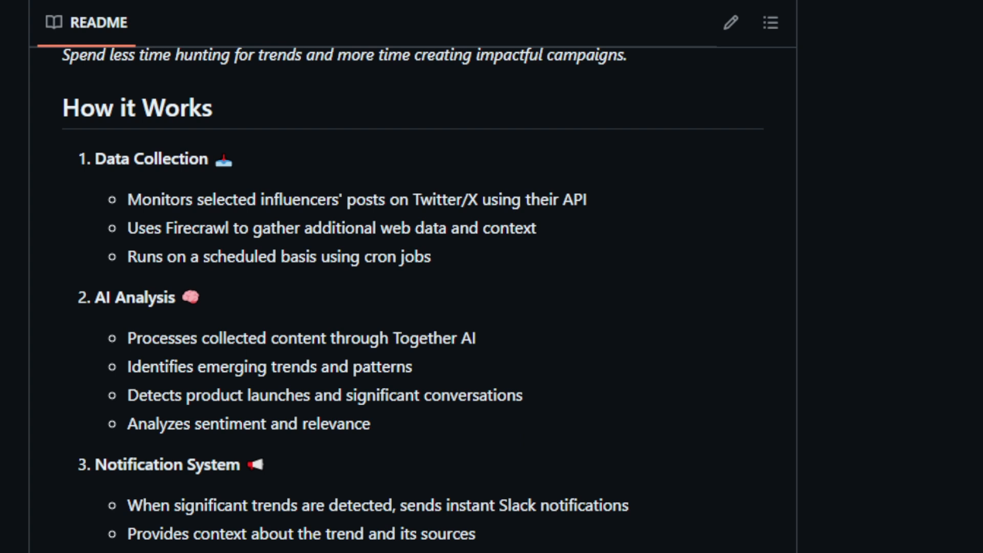
{"action": "scroll", "scroll_direction": "down", "scroll_amount": 3}
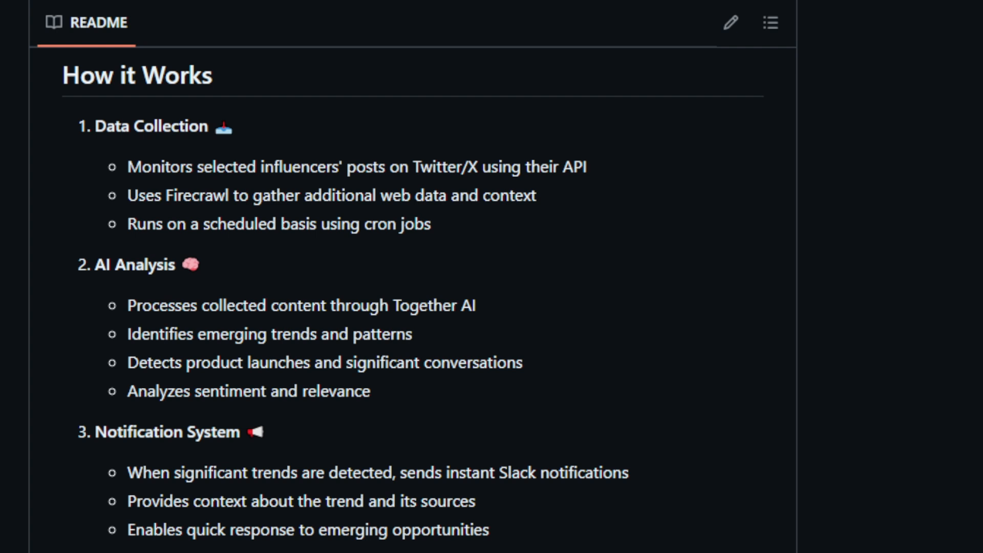
{"action": "scroll", "scroll_direction": "down", "scroll_amount": 3}
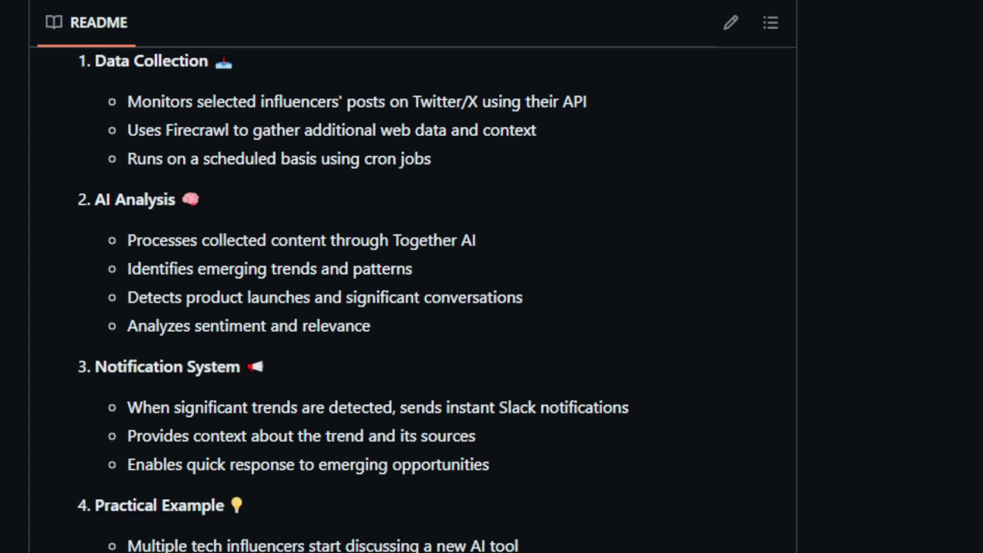
{"action": "scroll", "scroll_direction": "down", "scroll_amount": 3}
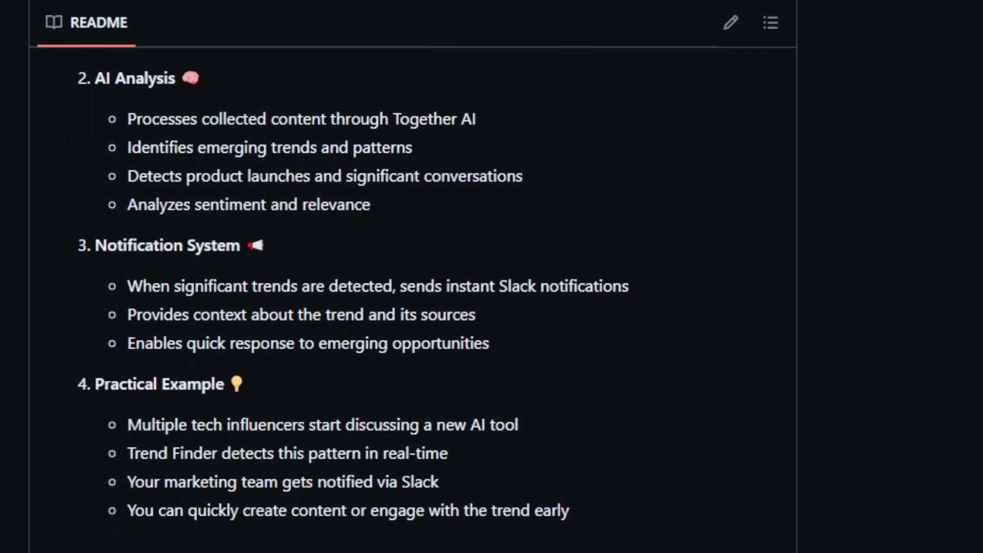
{"action": "scroll", "scroll_direction": "down", "scroll_amount": 3}
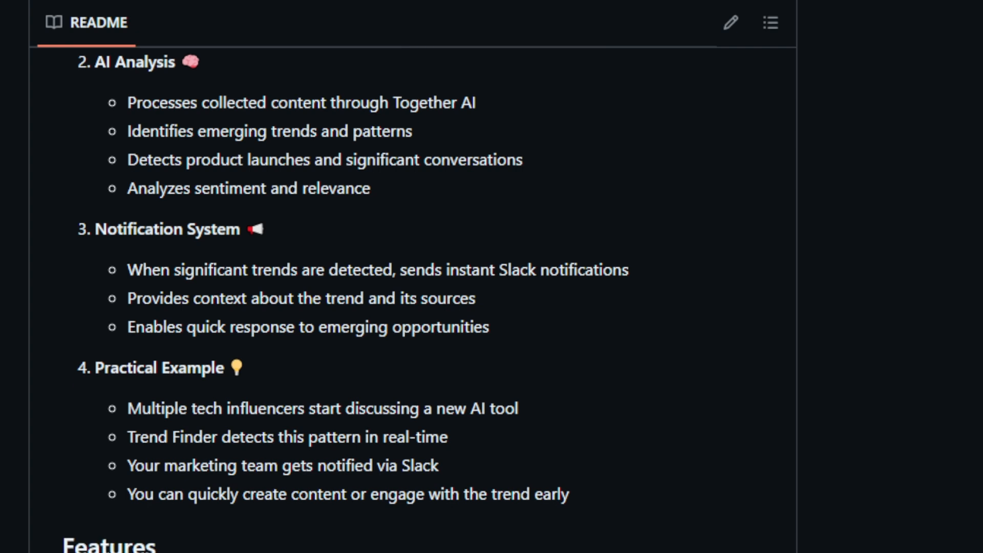
{"action": "scroll", "scroll_direction": "down", "scroll_amount": 3}
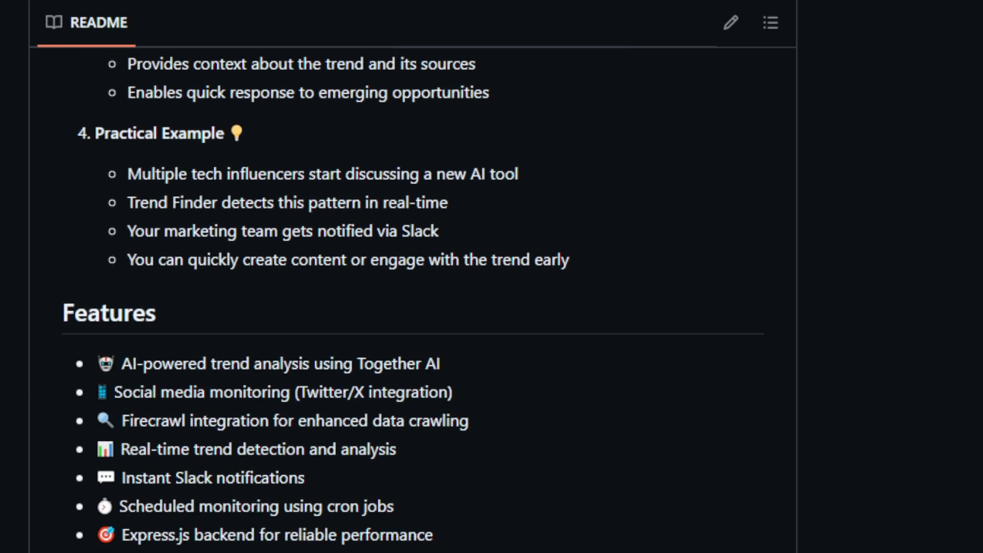
{"action": "scroll", "scroll_direction": "down", "scroll_amount": 3}
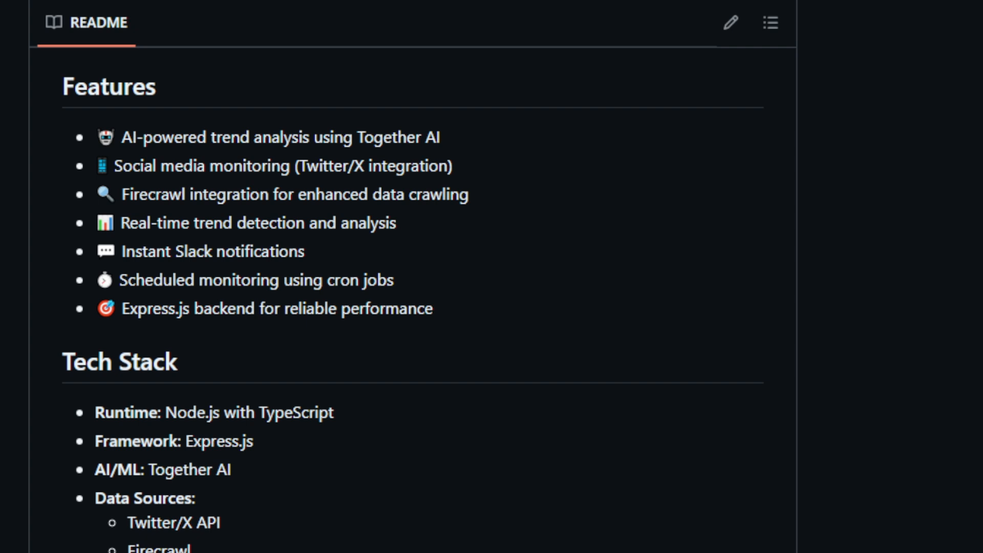
{"action": "scroll", "scroll_direction": "down", "scroll_amount": 3}
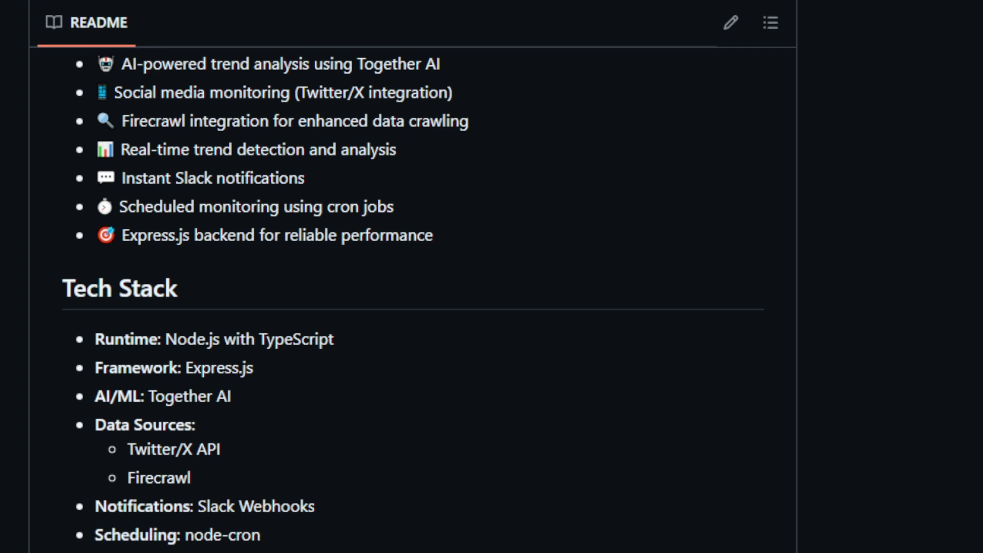
{"action": "scroll", "scroll_direction": "down", "scroll_amount": 3}
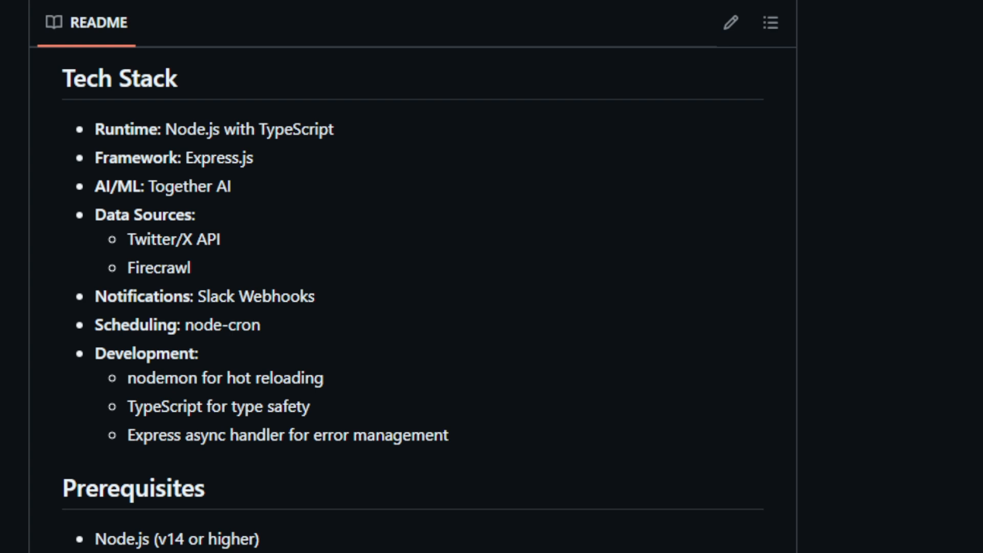
{"action": "scroll", "scroll_direction": "down", "scroll_amount": 3}
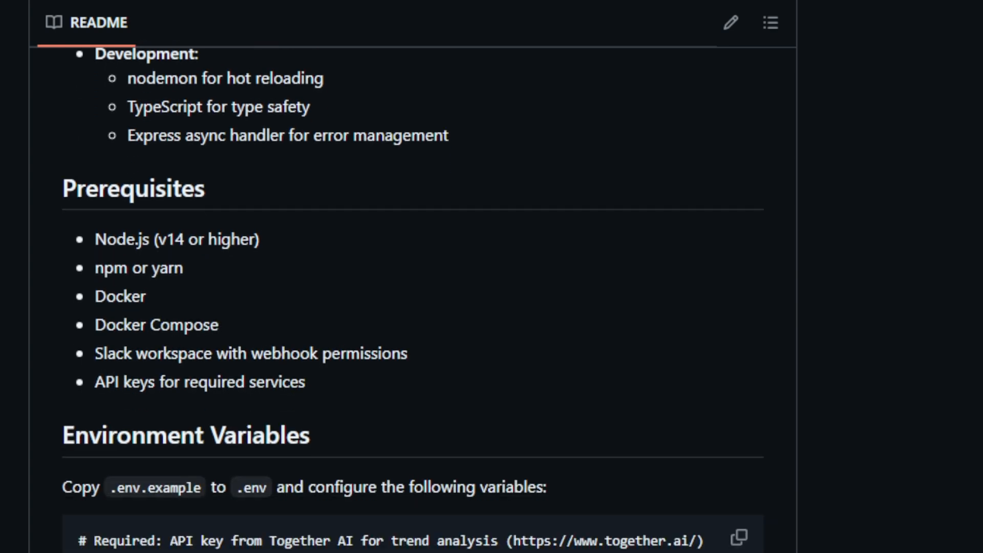
{"action": "scroll", "scroll_direction": "down", "scroll_amount": 3}
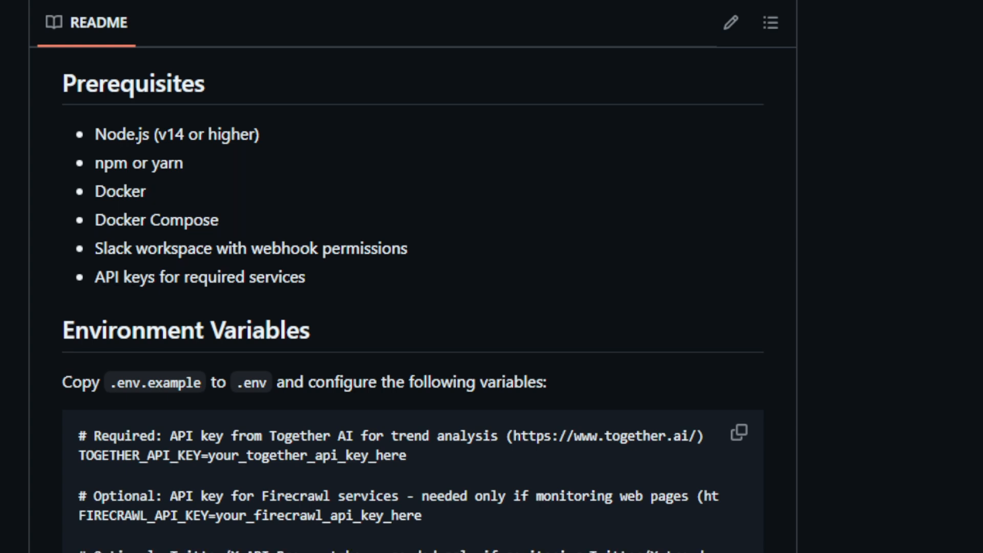
{"action": "scroll", "scroll_direction": "down", "scroll_amount": 3}
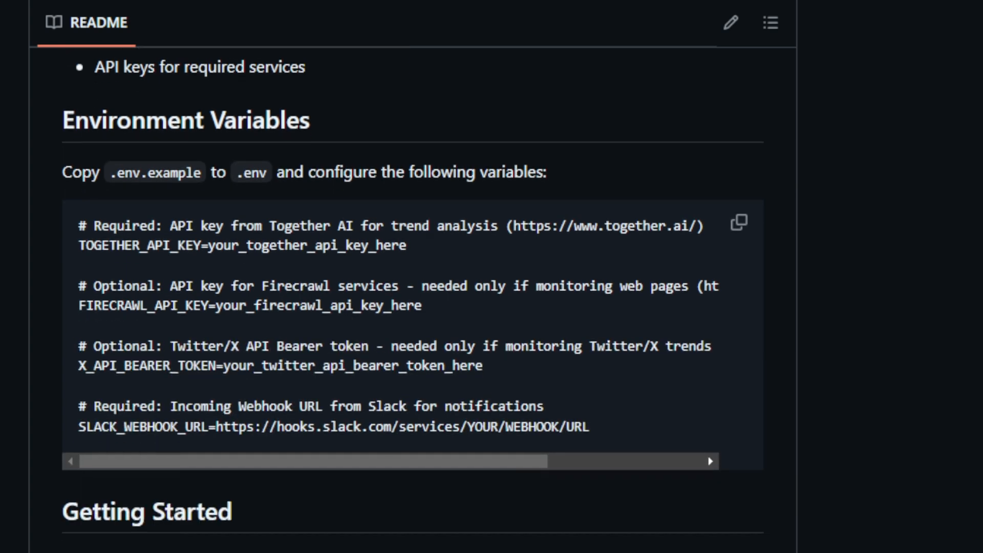
{"action": "scroll", "scroll_direction": "down", "scroll_amount": 3}
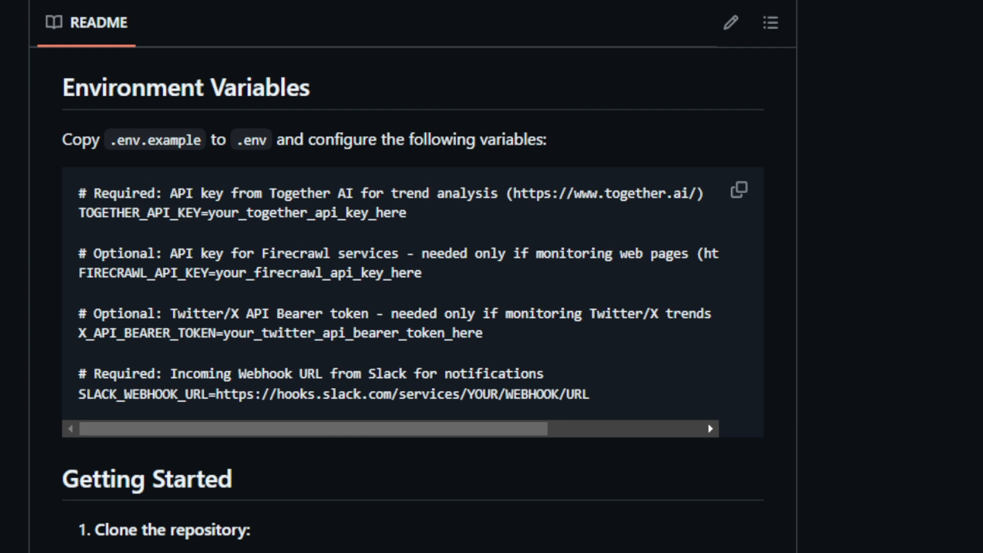
{"action": "scroll", "scroll_direction": "down", "scroll_amount": 3}
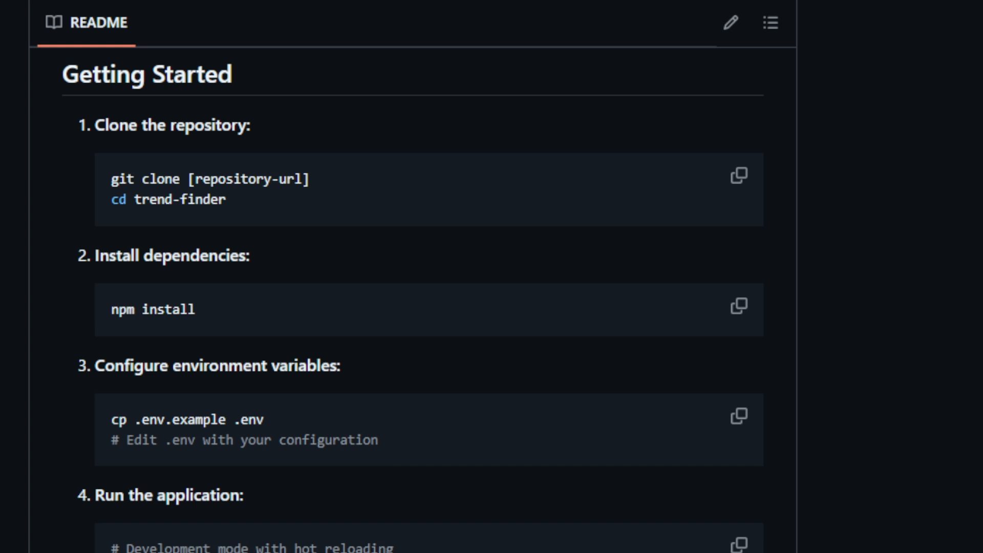
{"action": "scroll", "scroll_direction": "down", "scroll_amount": 3}
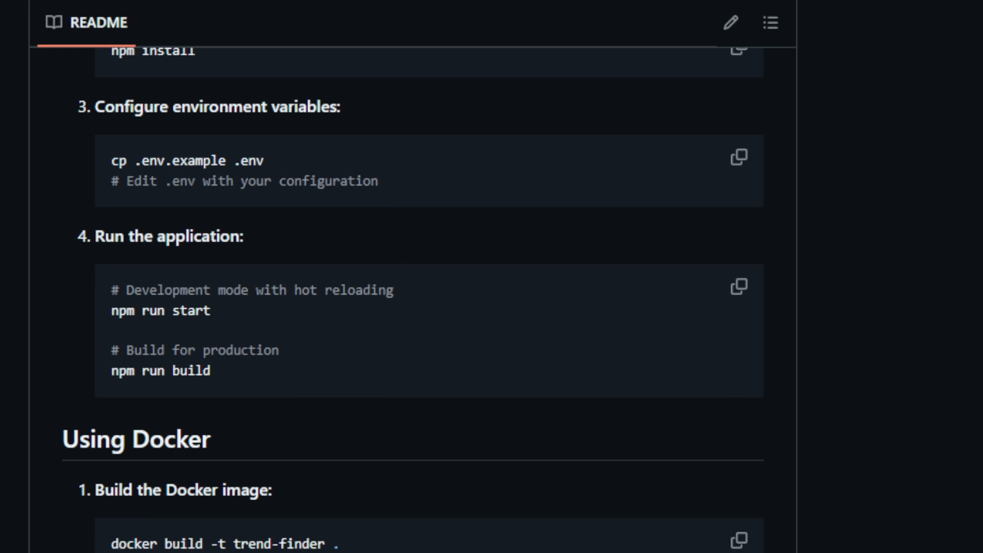
{"action": "scroll", "scroll_direction": "down", "scroll_amount": 3}
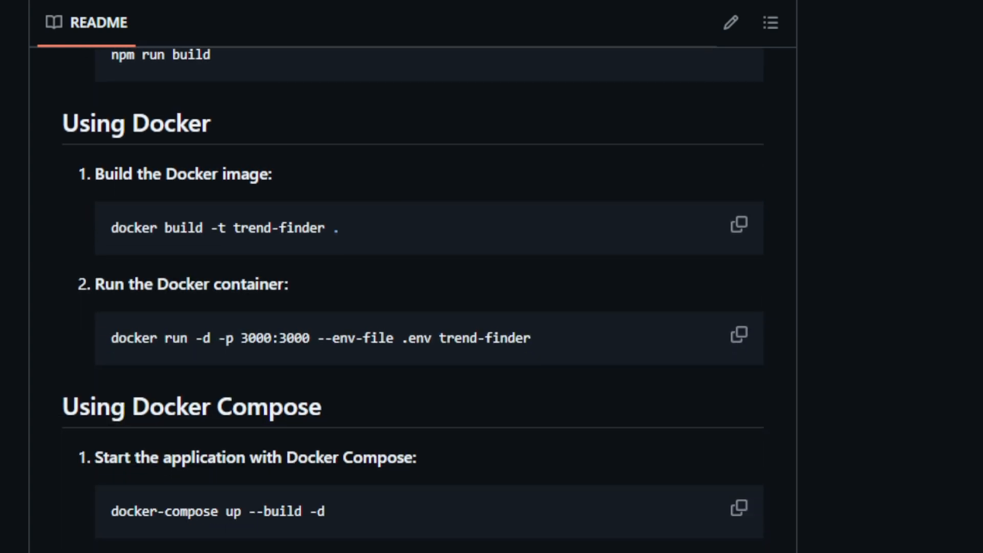
{"action": "scroll", "scroll_direction": "down", "scroll_amount": 3}
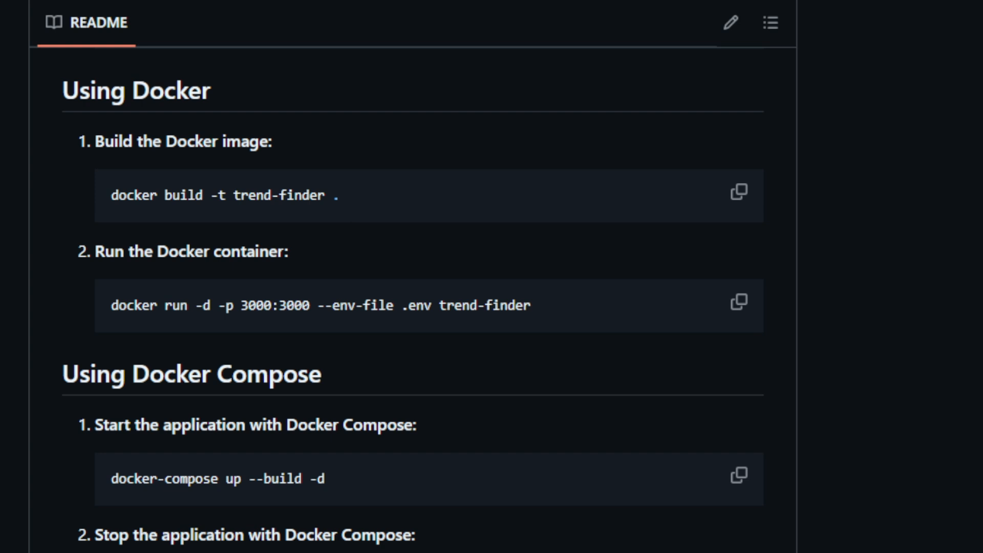
{"action": "scroll", "scroll_direction": "down", "scroll_amount": 3}
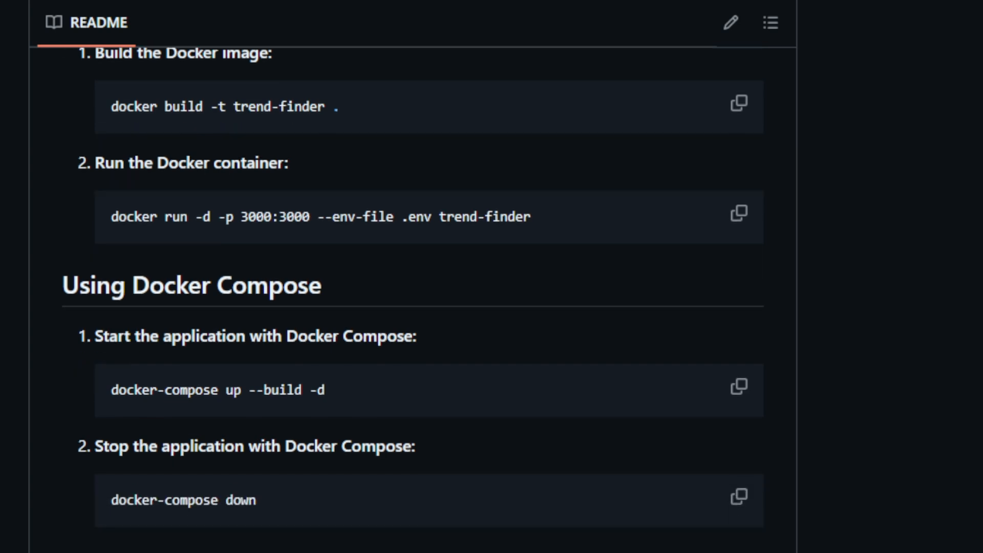
{"action": "scroll", "scroll_direction": "down", "scroll_amount": 3}
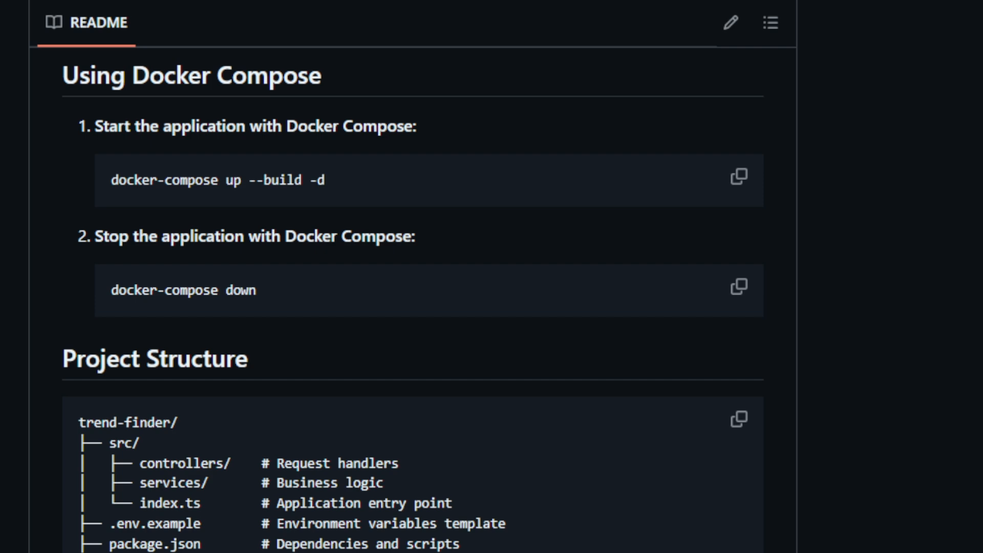
{"action": "scroll", "scroll_direction": "down", "scroll_amount": 3}
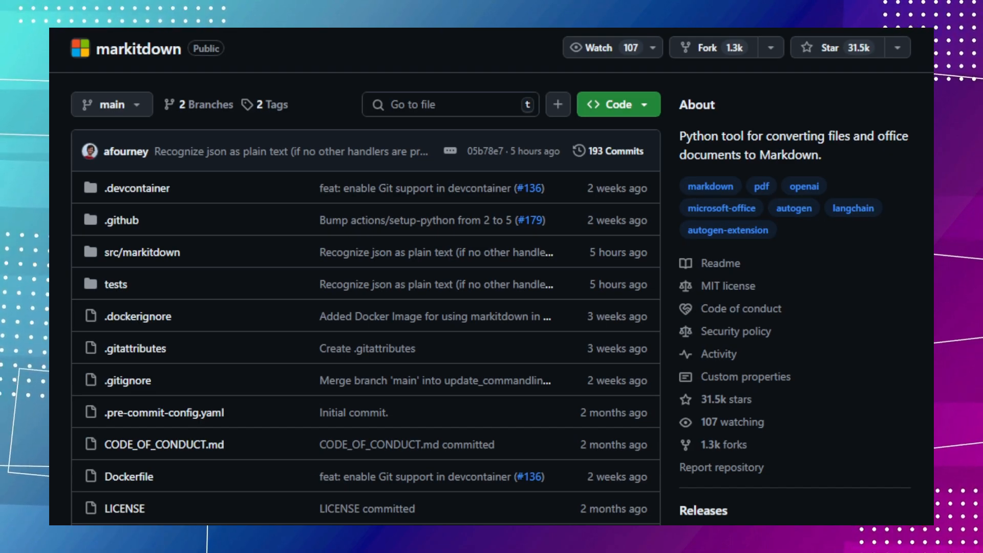
{"action": "scroll", "scroll_direction": "down", "scroll_amount": 3}
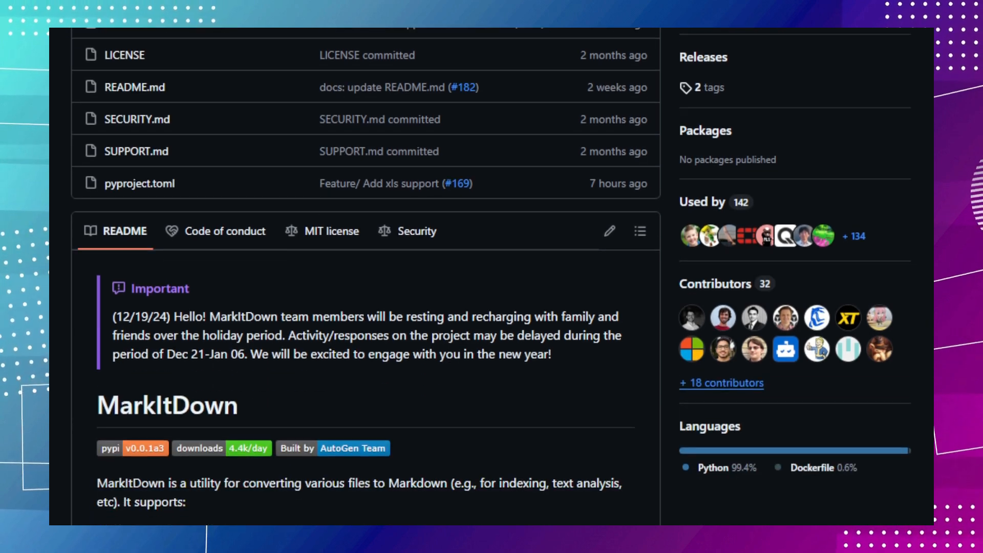
{"action": "scroll", "scroll_direction": "down", "scroll_amount": 3}
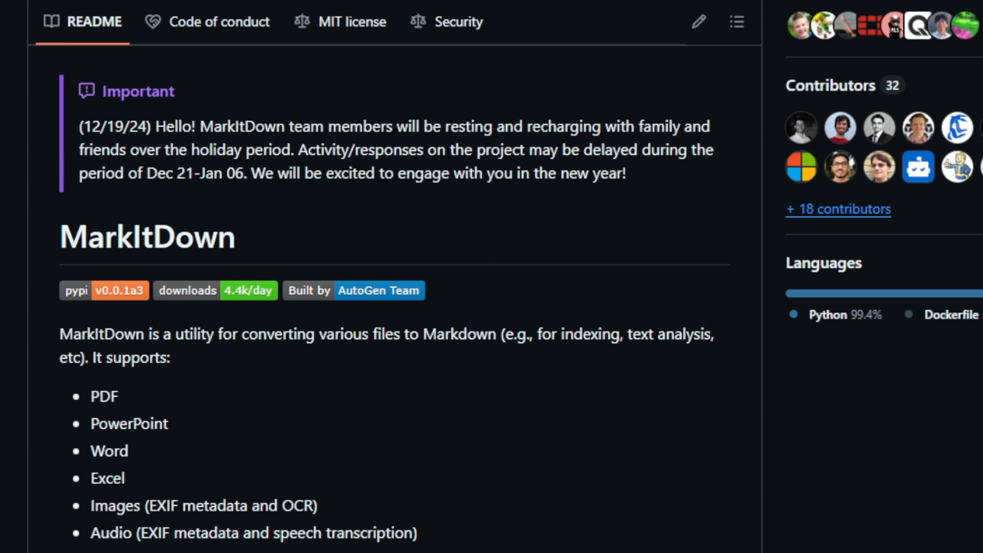
{"action": "scroll", "scroll_direction": "down", "scroll_amount": 3}
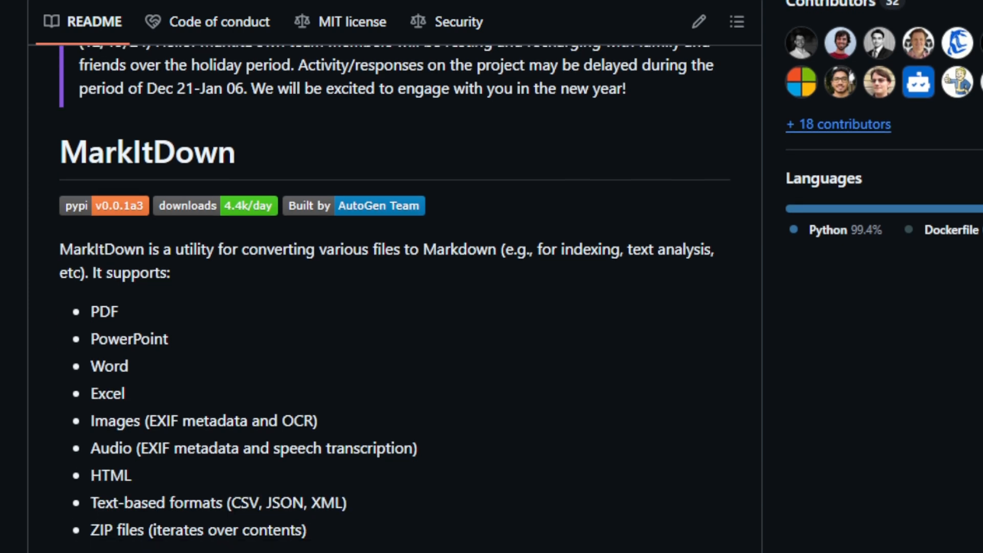
{"action": "scroll", "scroll_direction": "down", "scroll_amount": 3}
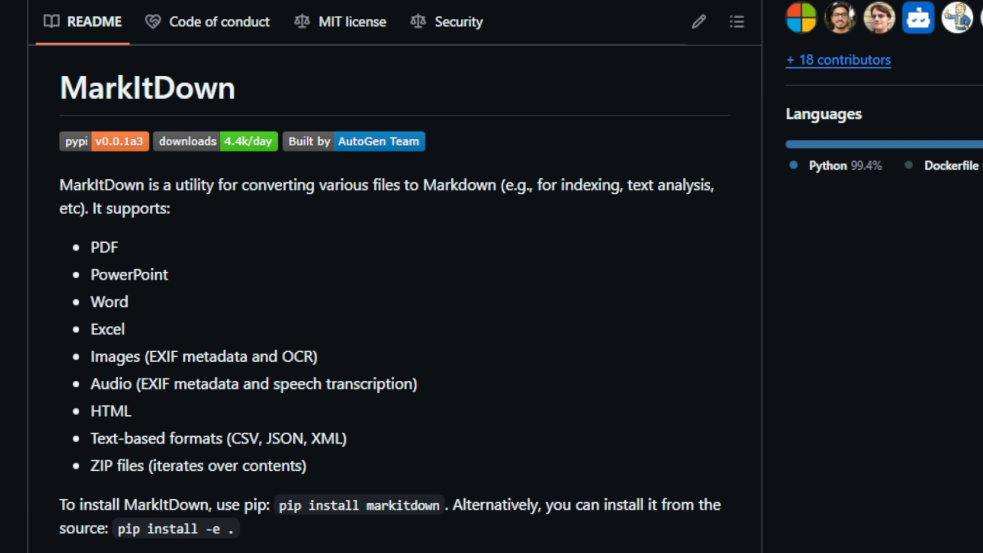
{"action": "scroll", "scroll_direction": "down", "scroll_amount": 3}
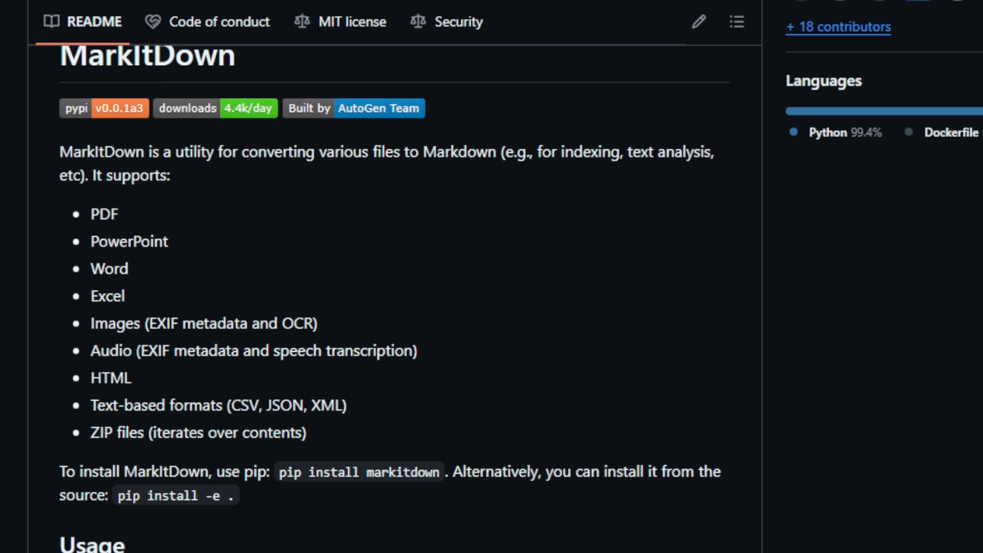
{"action": "scroll", "scroll_direction": "down", "scroll_amount": 3}
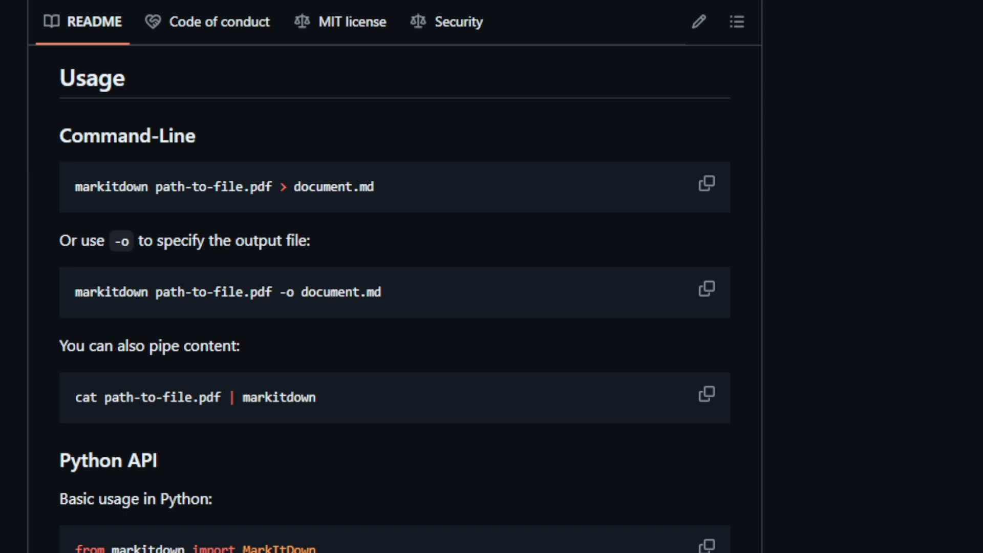
{"action": "scroll", "scroll_direction": "down", "scroll_amount": 3}
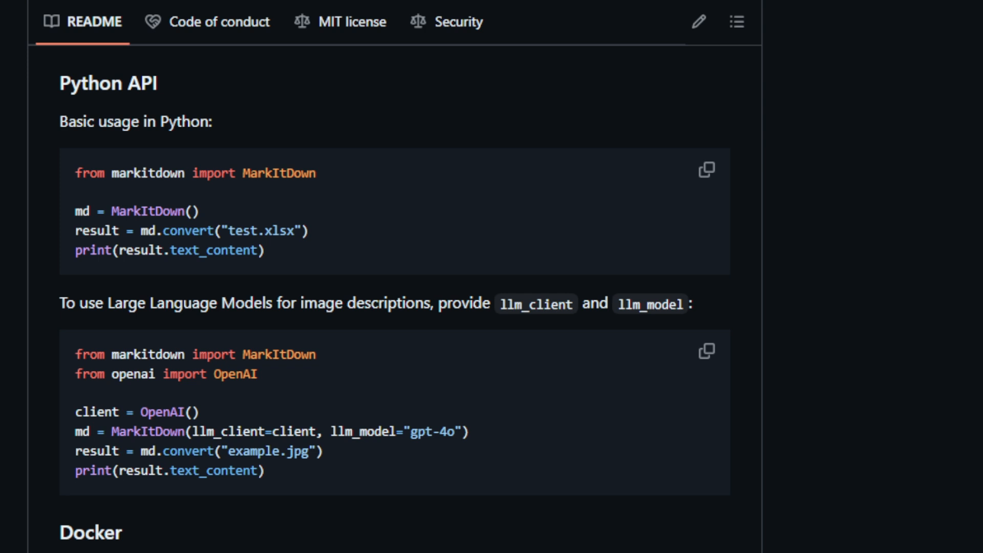
{"action": "scroll", "scroll_direction": "down", "scroll_amount": 3}
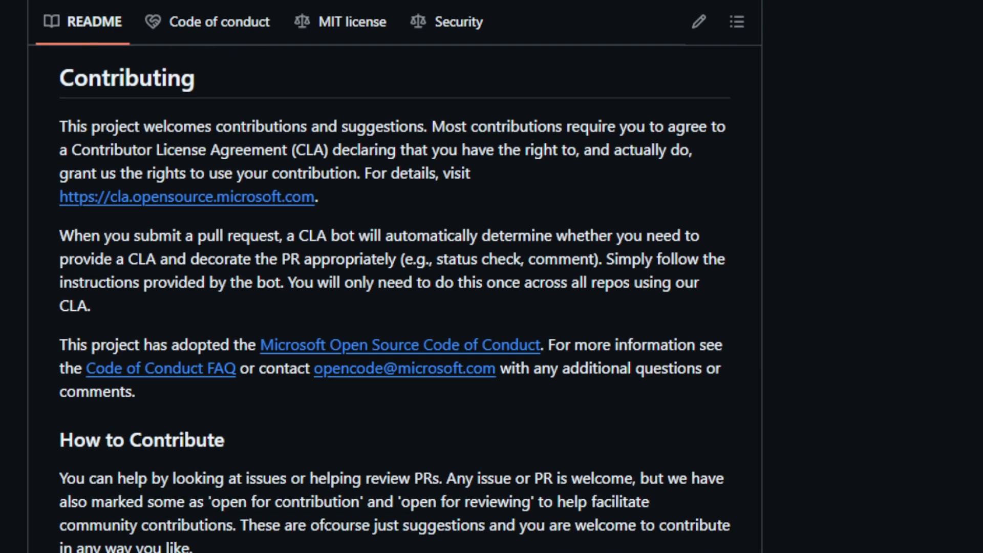
{"action": "scroll", "scroll_direction": "down", "scroll_amount": 3}
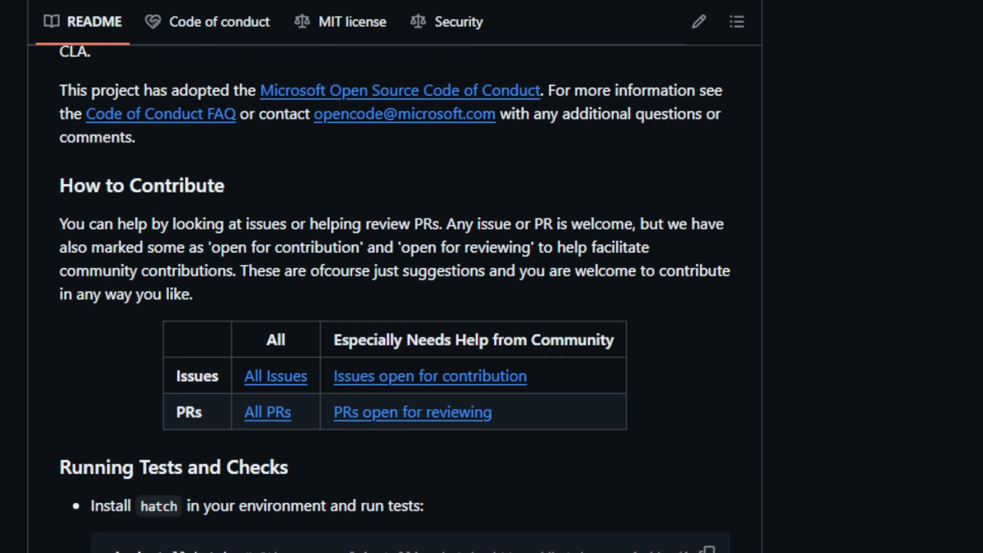
{"action": "scroll", "scroll_direction": "down", "scroll_amount": 3}
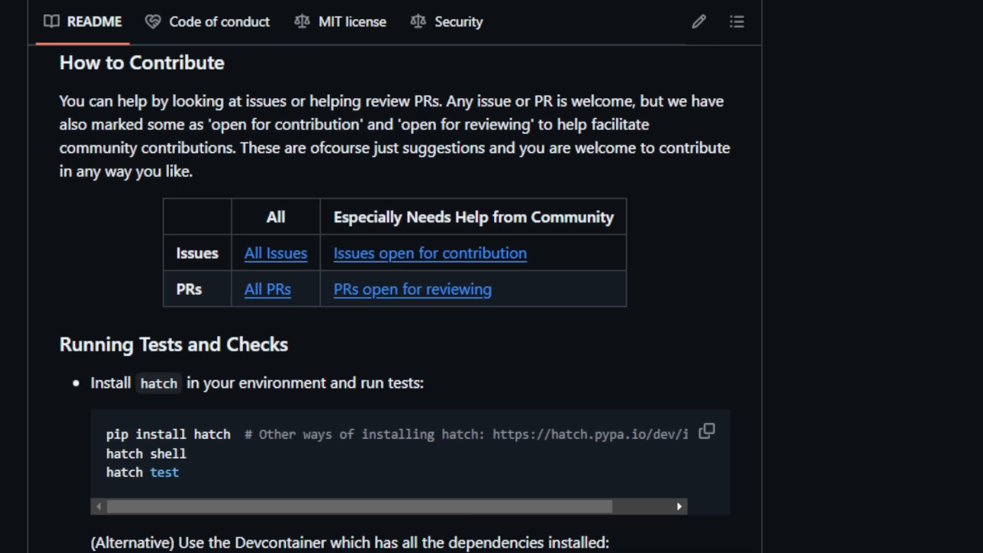
{"action": "scroll", "scroll_direction": "down", "scroll_amount": 3}
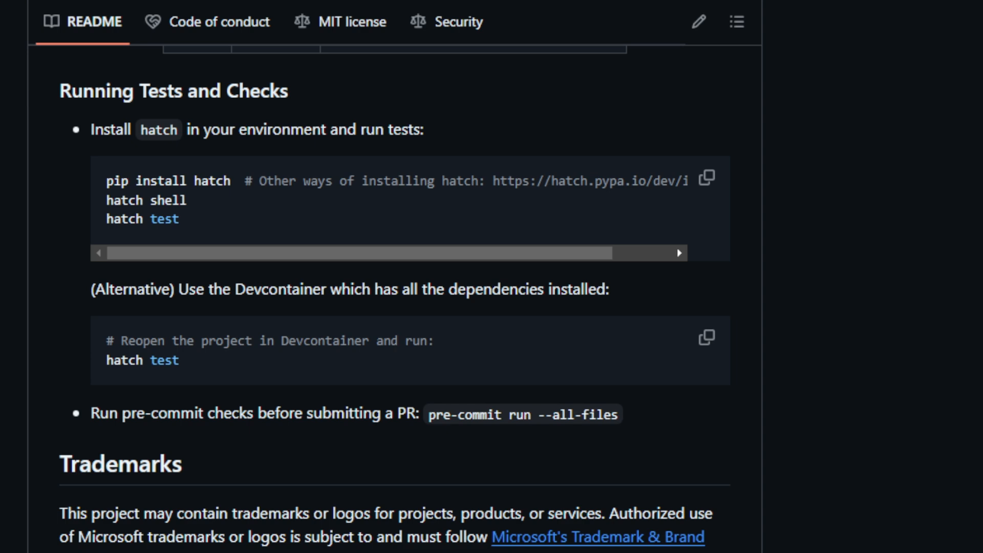
{"action": "scroll", "scroll_direction": "down", "scroll_amount": 3}
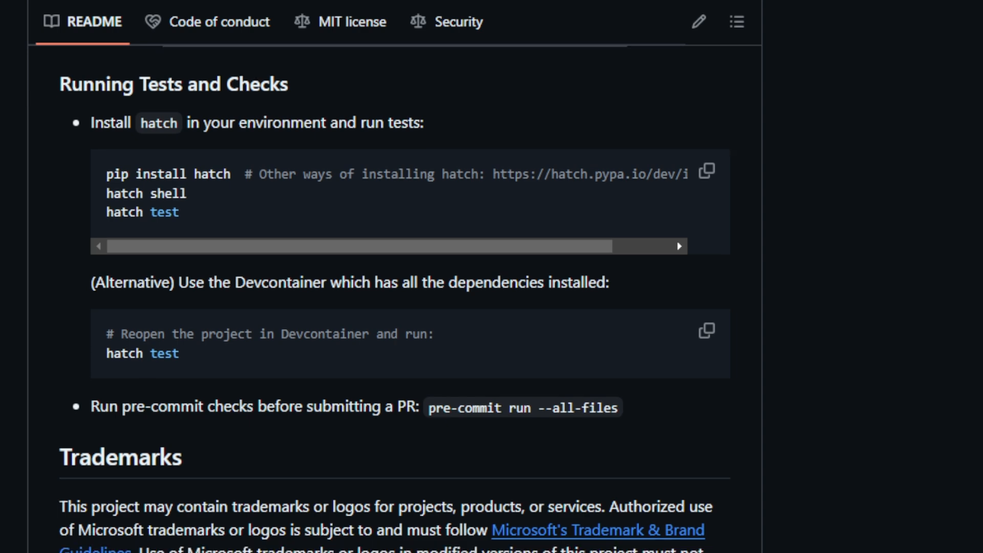
{"action": "scroll", "scroll_direction": "down", "scroll_amount": 3}
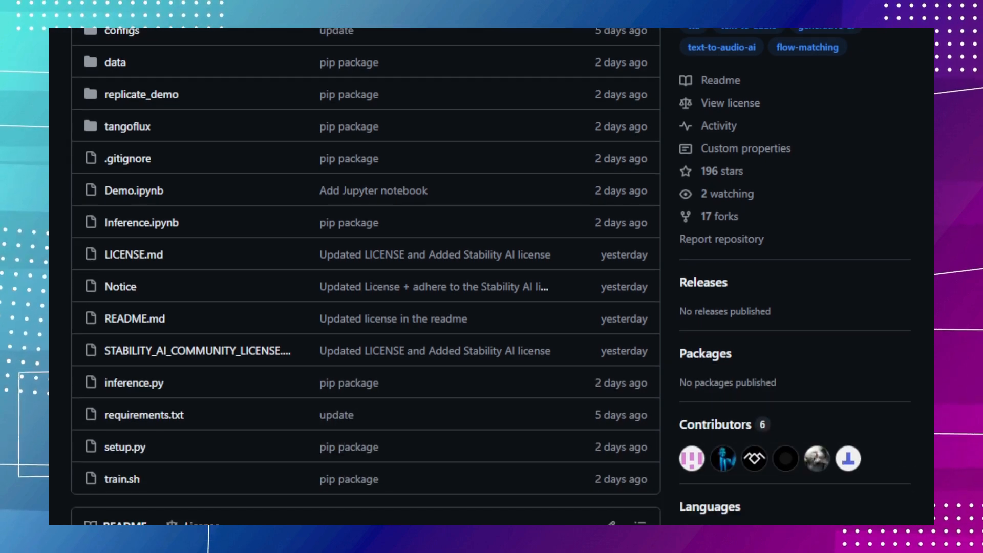
{"action": "scroll", "scroll_direction": "down", "scroll_amount": 3}
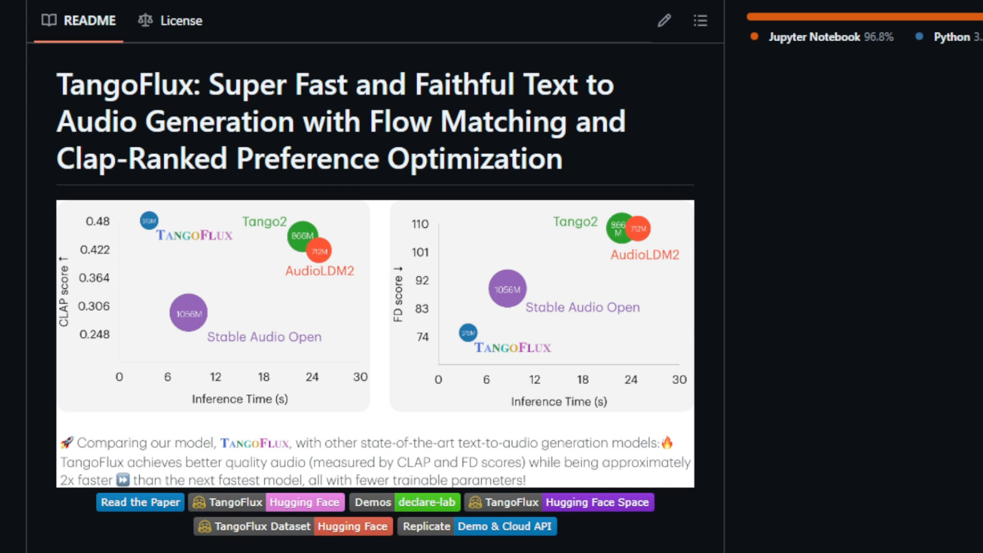
{"action": "scroll", "scroll_direction": "down", "scroll_amount": 3}
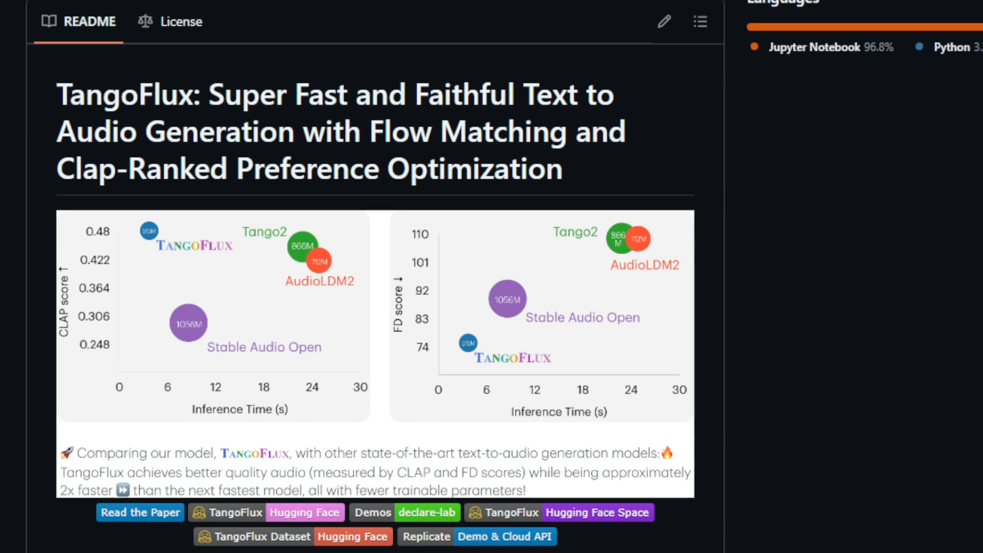
{"action": "scroll", "scroll_direction": "down", "scroll_amount": 3}
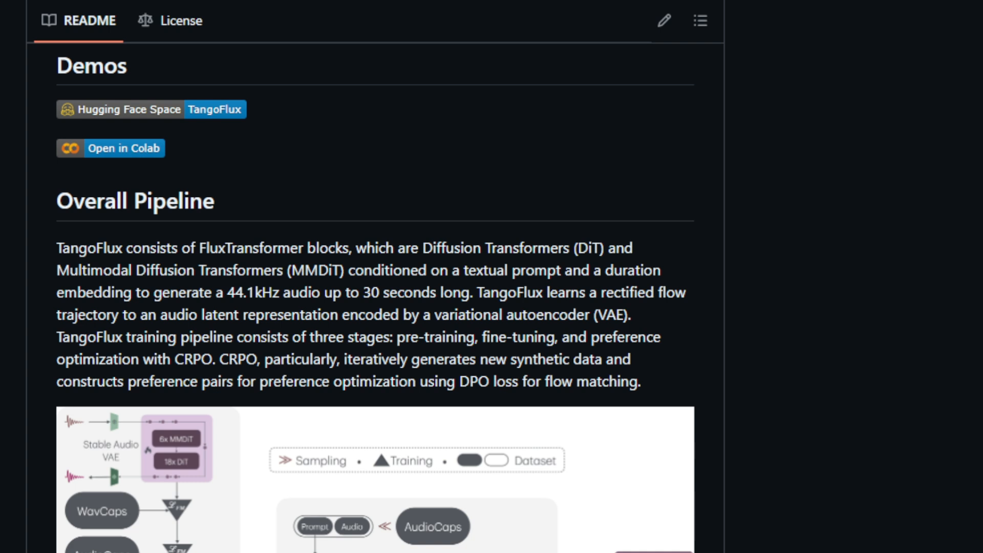
{"action": "scroll", "scroll_direction": "down", "scroll_amount": 3}
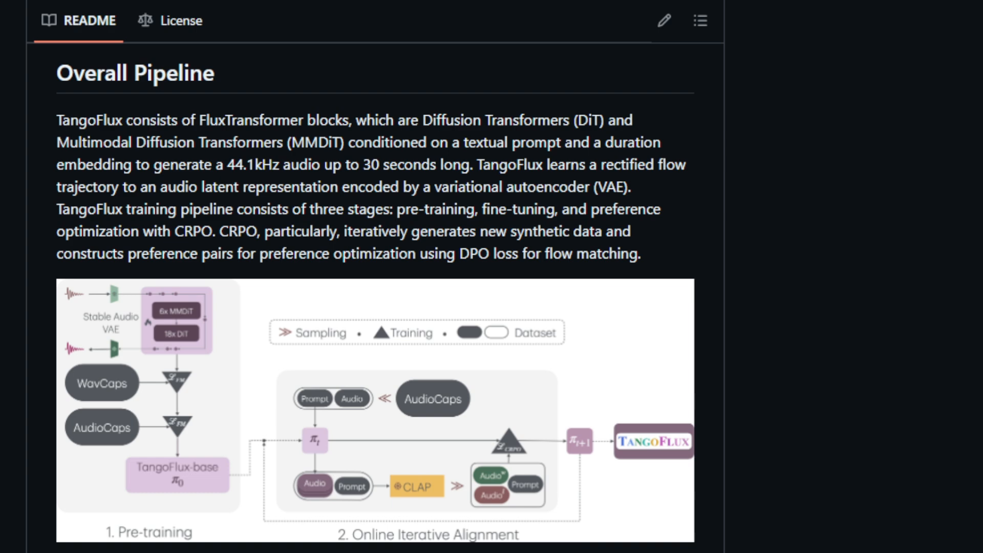
{"action": "scroll", "scroll_direction": "down", "scroll_amount": 3}
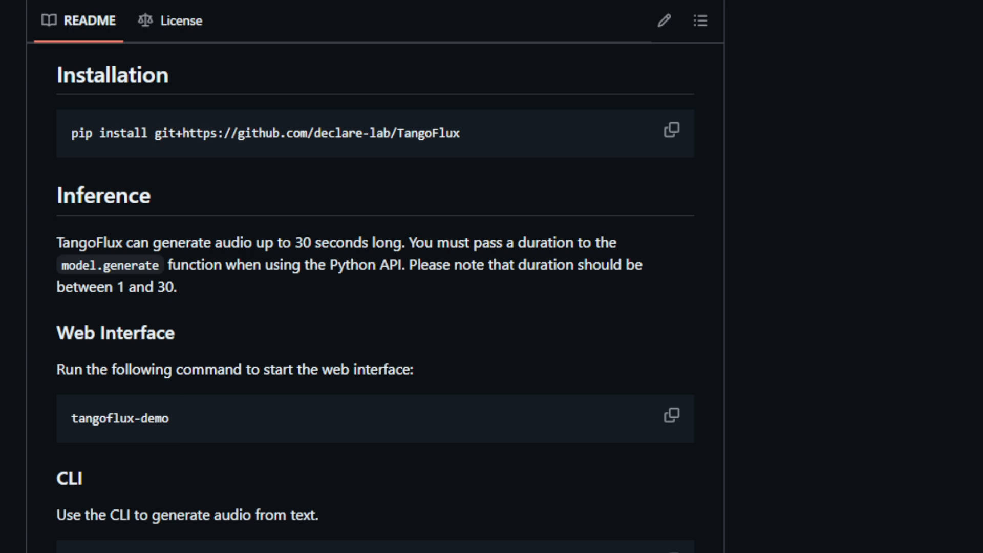
{"action": "scroll", "scroll_direction": "down", "scroll_amount": 3}
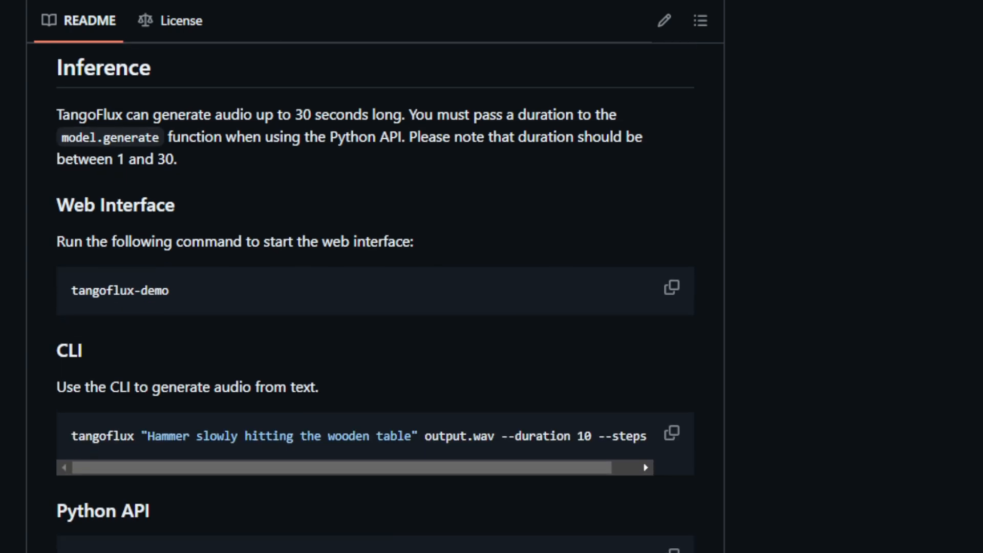
{"action": "scroll", "scroll_direction": "down", "scroll_amount": 3}
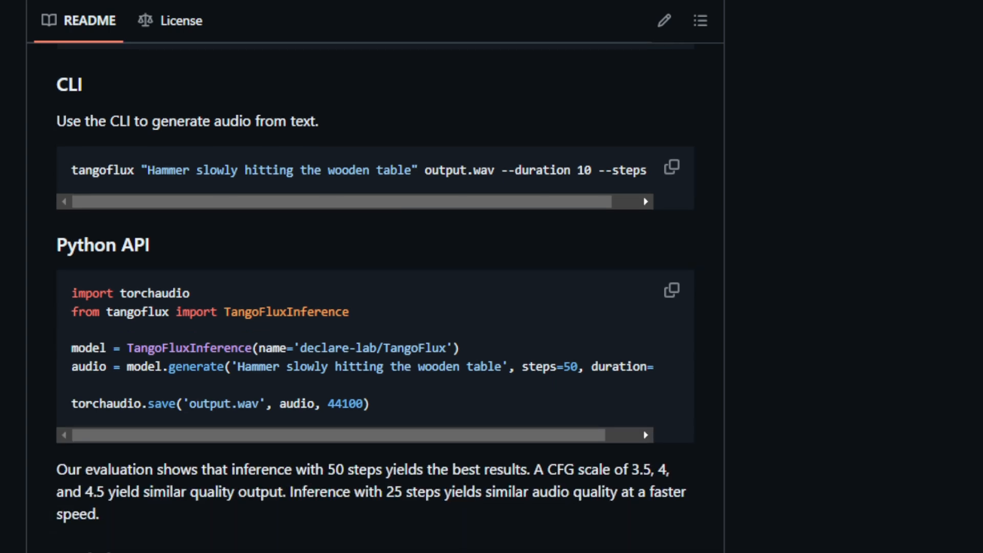
{"action": "scroll", "scroll_direction": "down", "scroll_amount": 3}
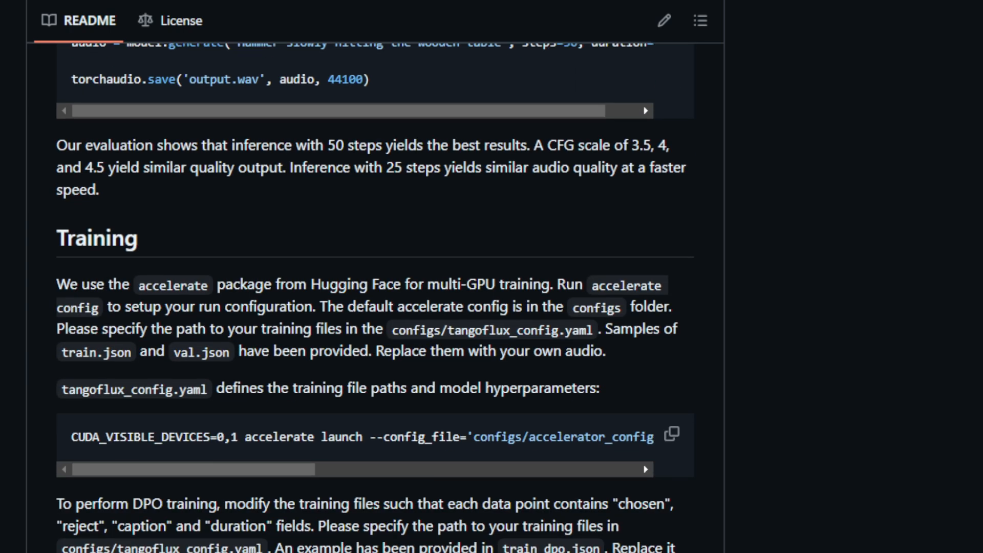
{"action": "scroll", "scroll_direction": "down", "scroll_amount": 3}
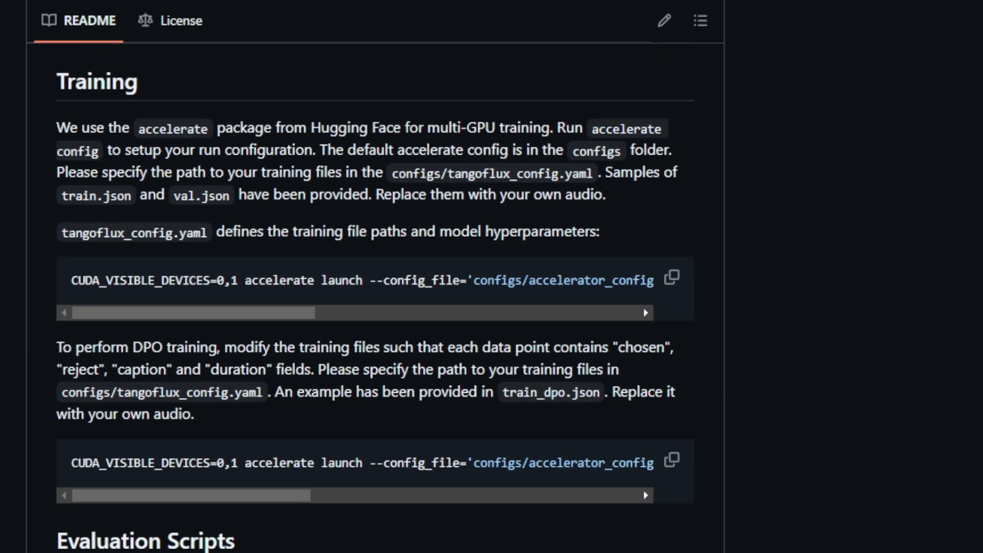
{"action": "scroll", "scroll_direction": "down", "scroll_amount": 3}
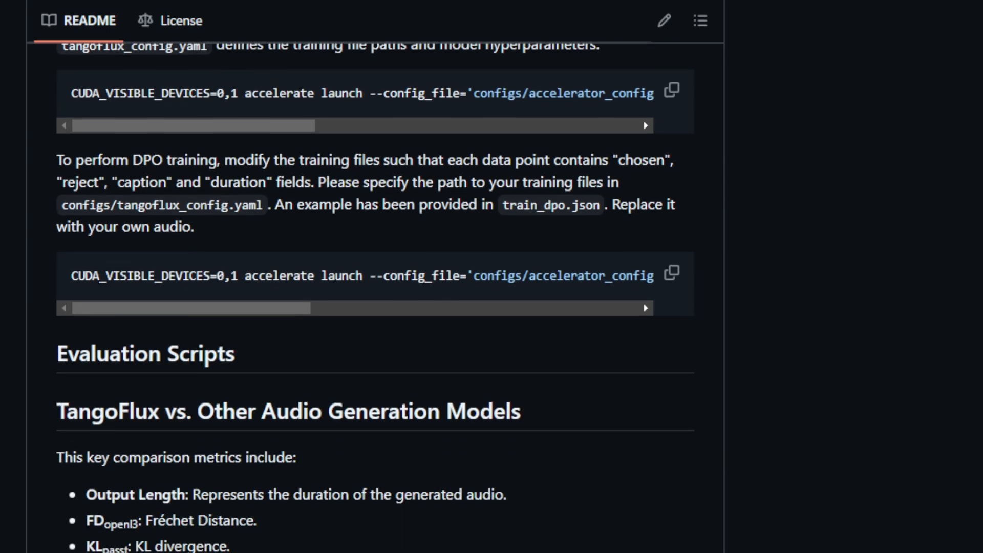
{"action": "scroll", "scroll_direction": "down", "scroll_amount": 3}
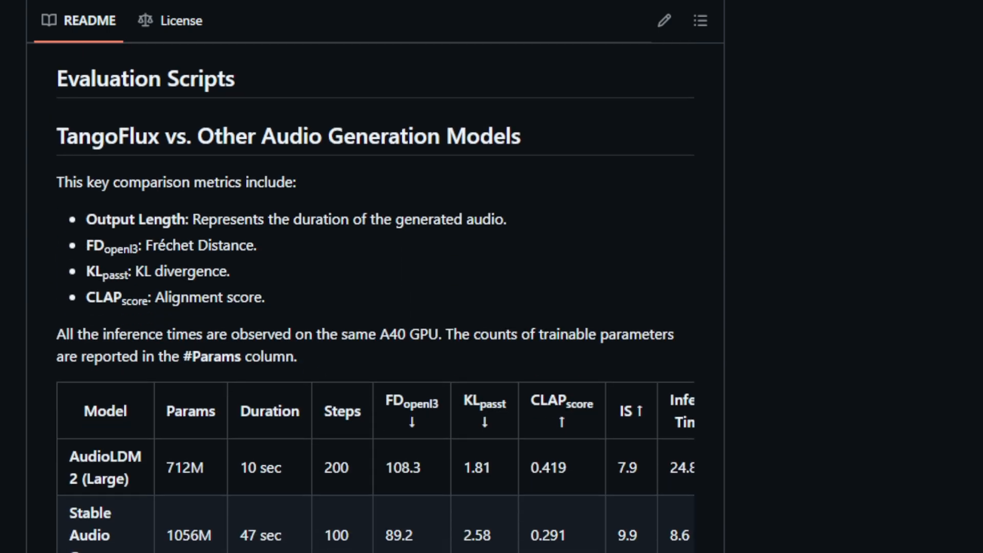
{"action": "scroll", "scroll_direction": "down", "scroll_amount": 3}
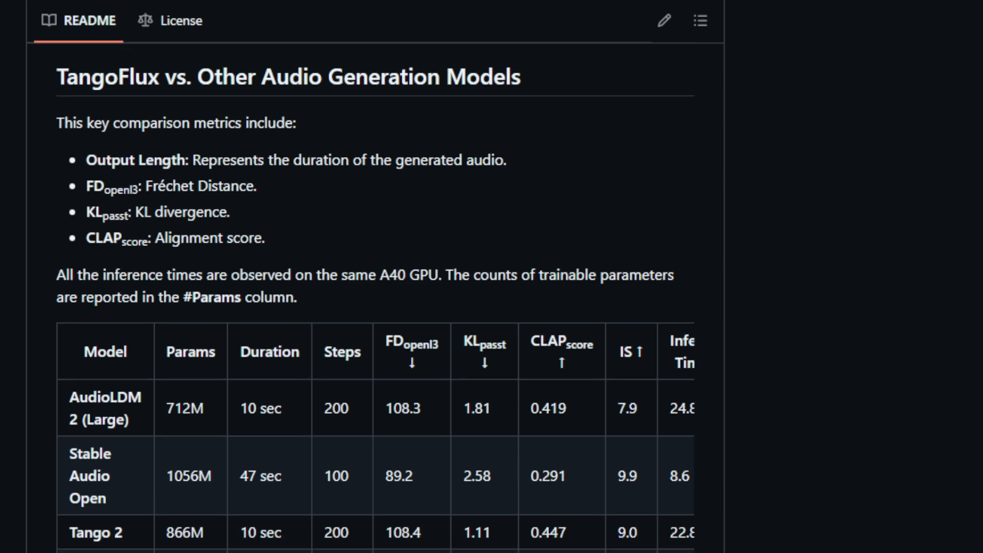
{"action": "scroll", "scroll_direction": "down", "scroll_amount": 3}
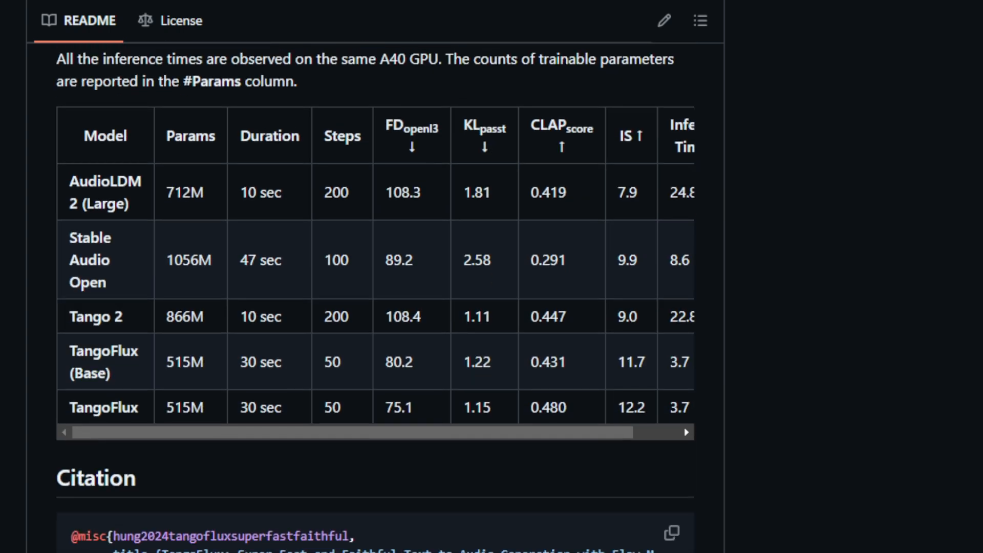
{"action": "scroll", "scroll_direction": "down", "scroll_amount": 3}
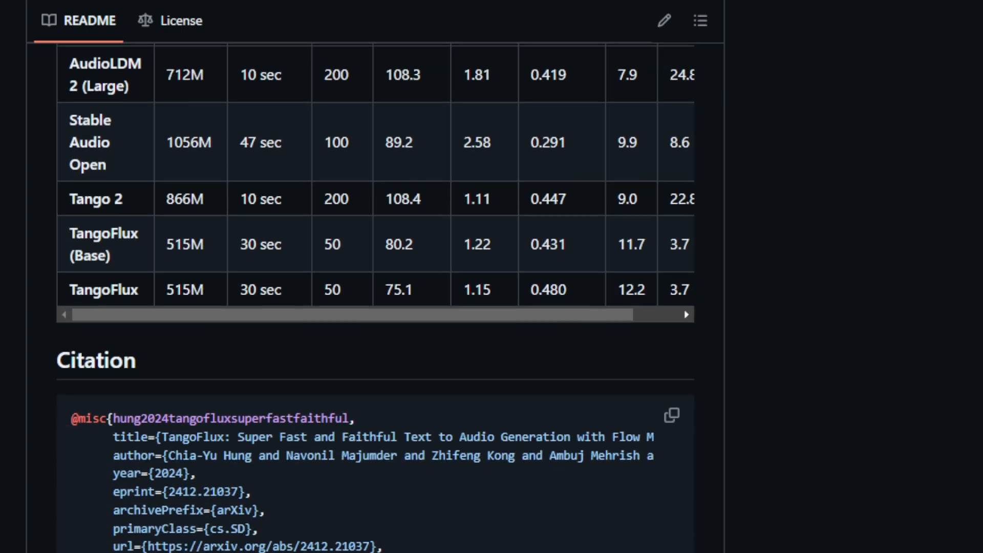
{"action": "scroll", "scroll_direction": "down", "scroll_amount": 3}
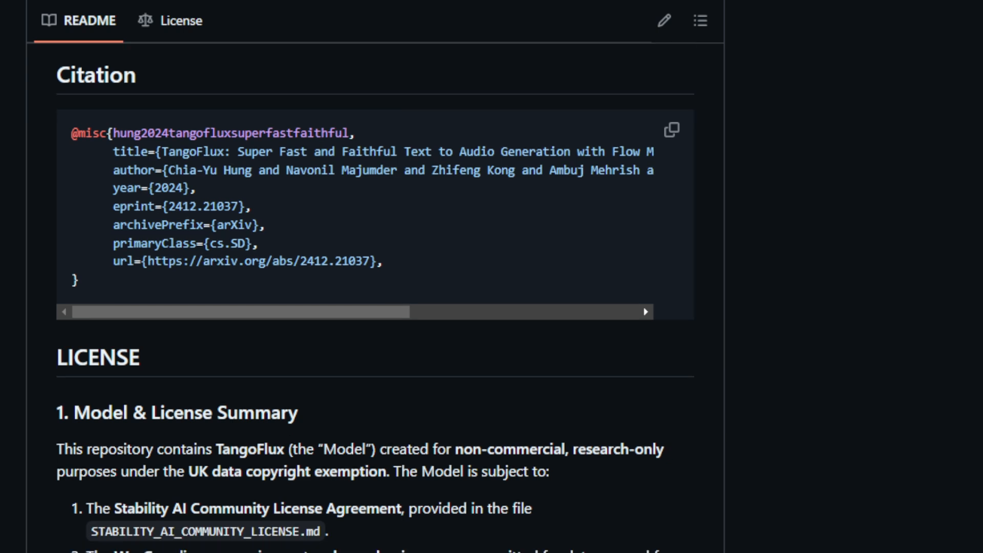
{"action": "scroll", "scroll_direction": "down", "scroll_amount": 3}
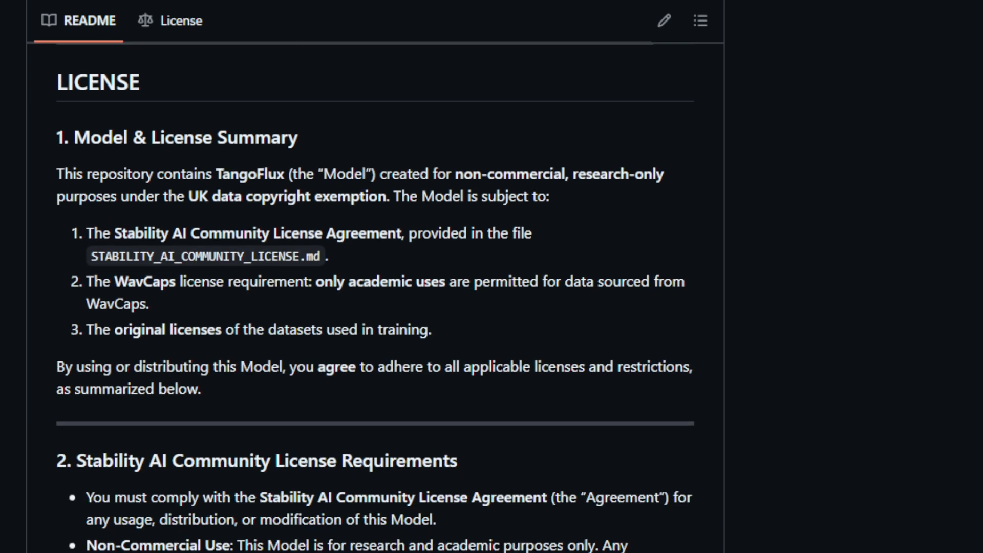
{"action": "scroll", "scroll_direction": "down", "scroll_amount": 3}
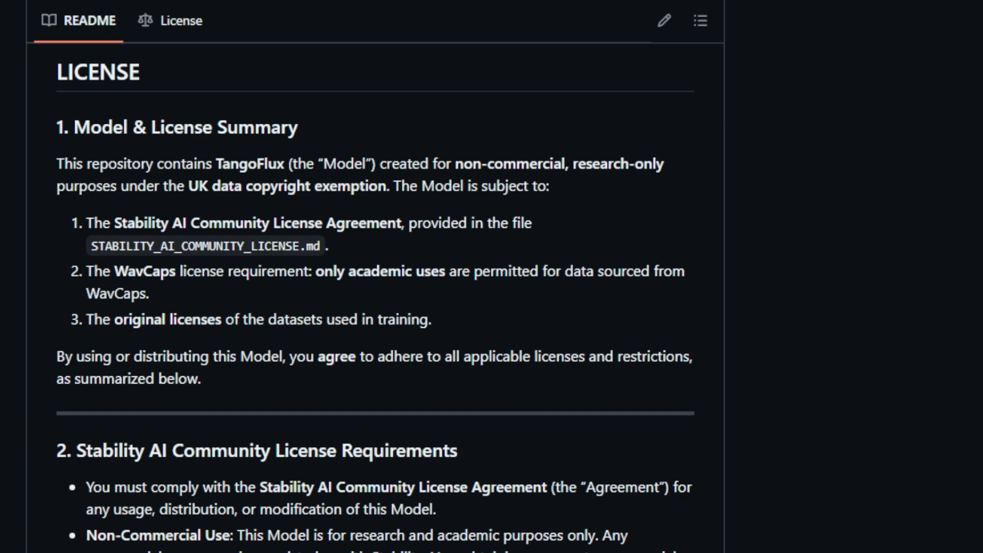
{"action": "scroll", "scroll_direction": "down", "scroll_amount": 3}
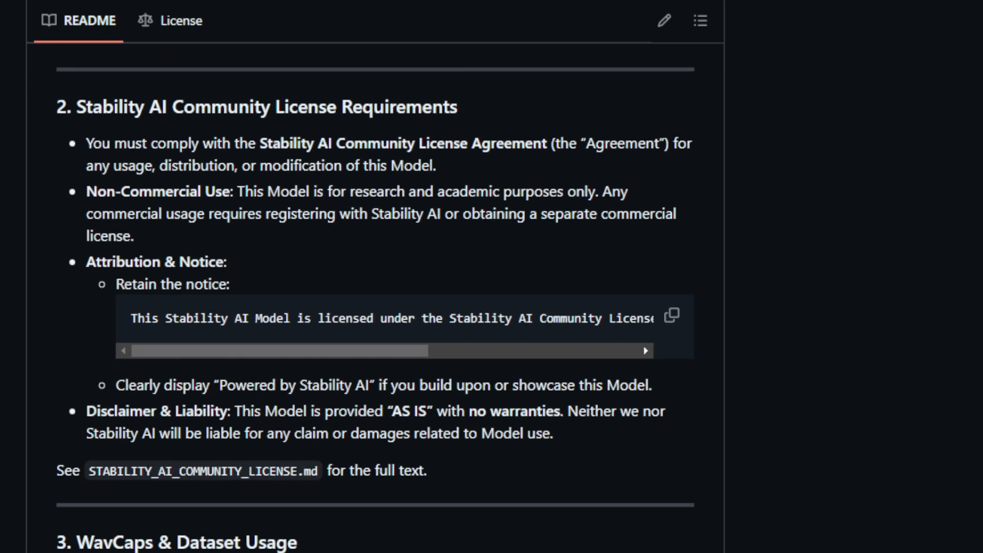
{"action": "scroll", "scroll_direction": "down", "scroll_amount": 3}
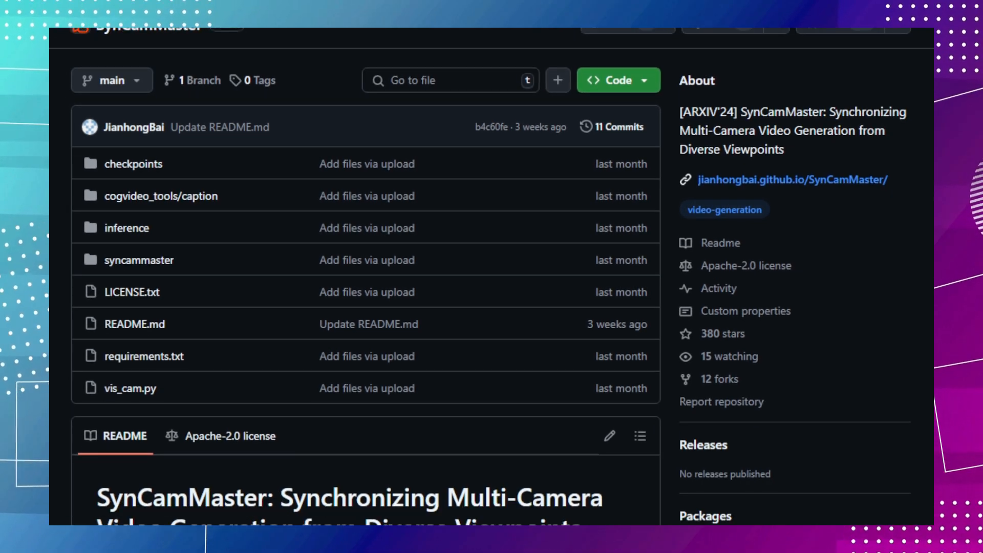
{"action": "scroll", "scroll_direction": "down", "scroll_amount": 3}
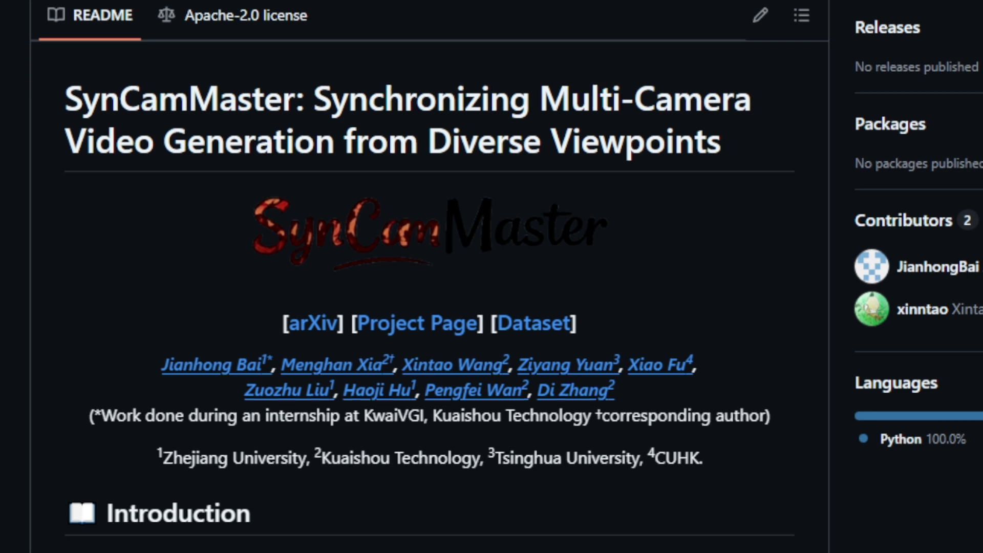
{"action": "scroll", "scroll_direction": "down", "scroll_amount": 3}
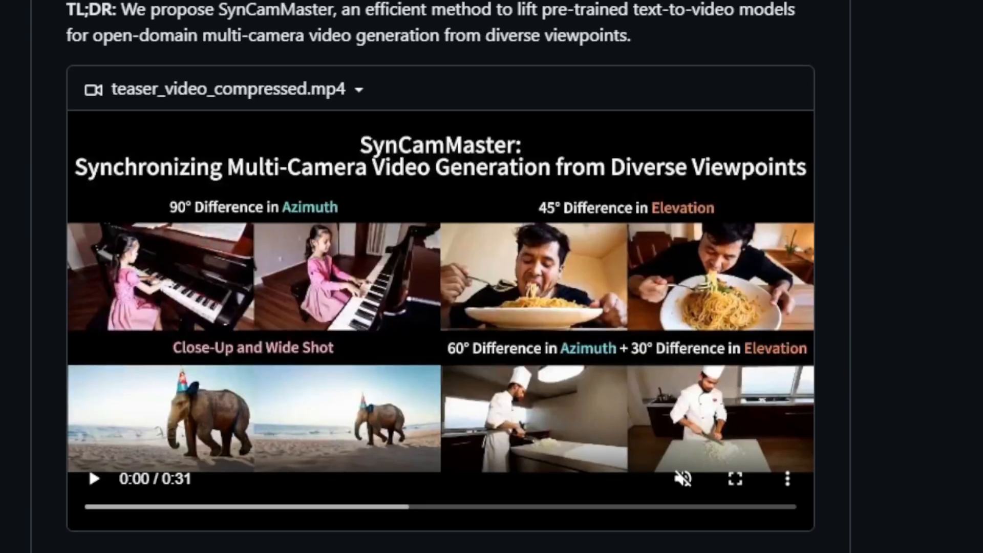
{"action": "mouse_move", "coordinate": [167, 434]}
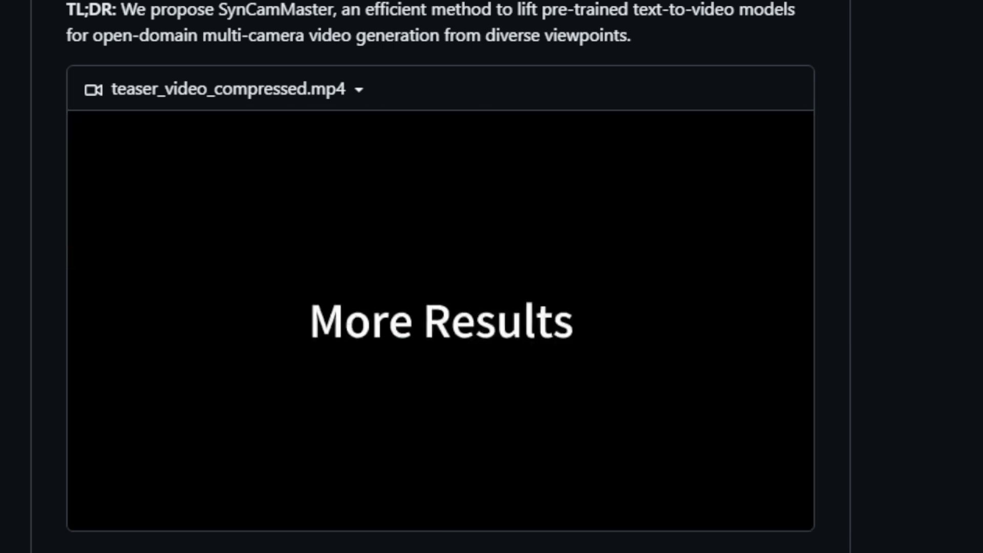
{"action": "scroll", "scroll_direction": "down", "scroll_amount": 3}
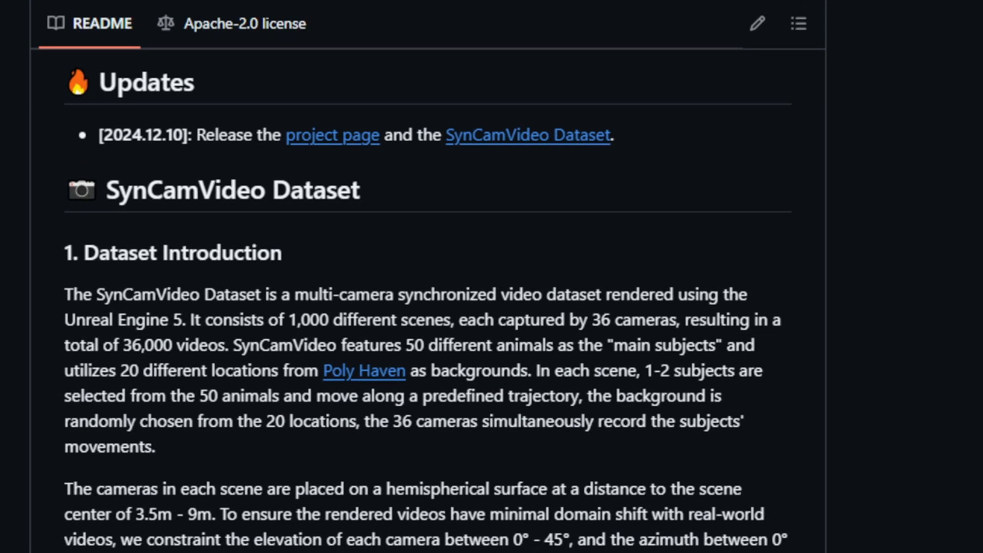
{"action": "scroll", "scroll_direction": "down", "scroll_amount": 3}
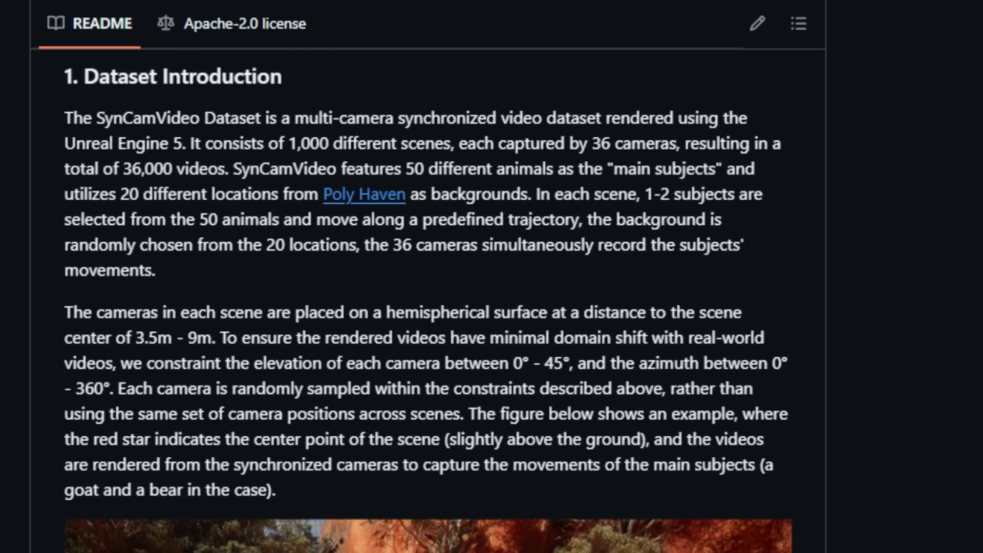
{"action": "scroll", "scroll_direction": "down", "scroll_amount": 3}
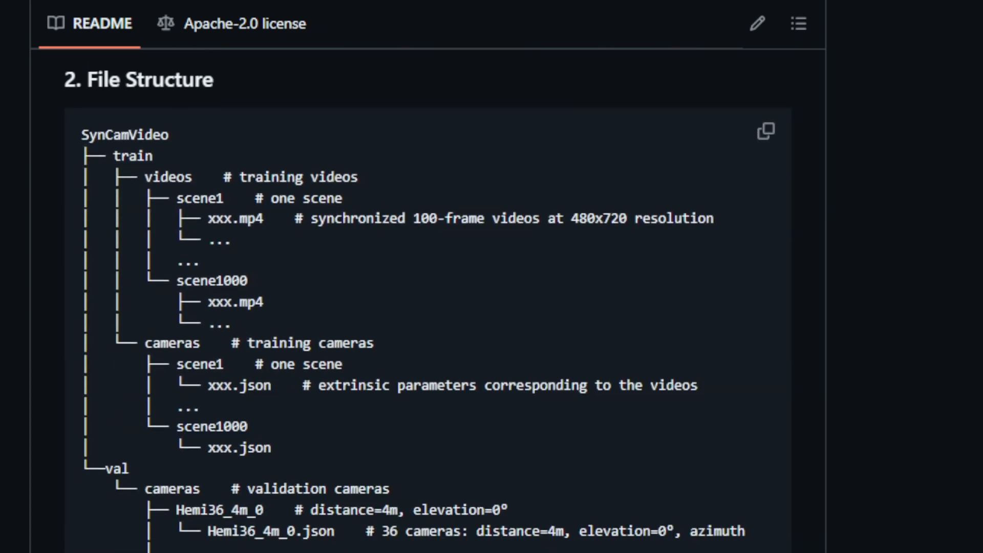
{"action": "scroll", "scroll_direction": "down", "scroll_amount": 3}
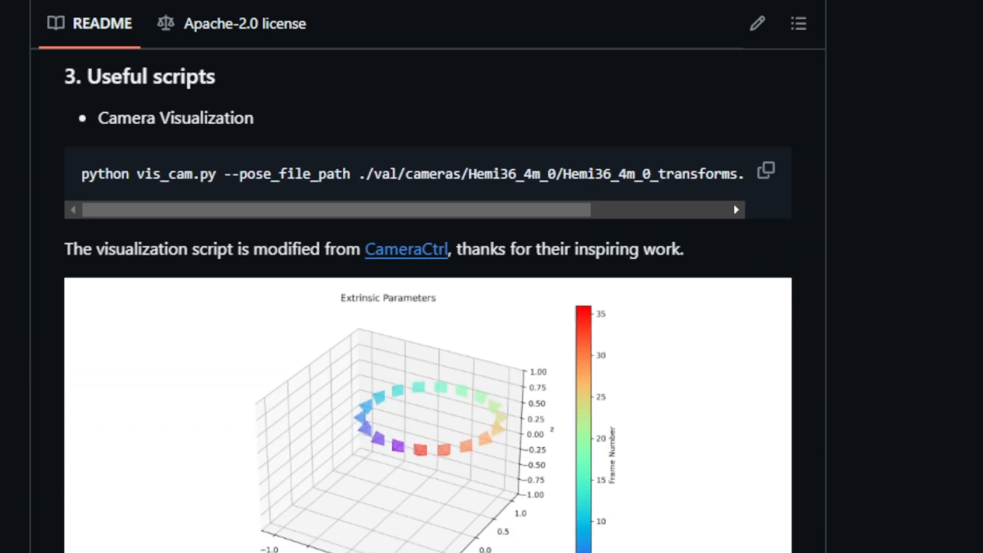
{"action": "scroll", "scroll_direction": "down", "scroll_amount": 3}
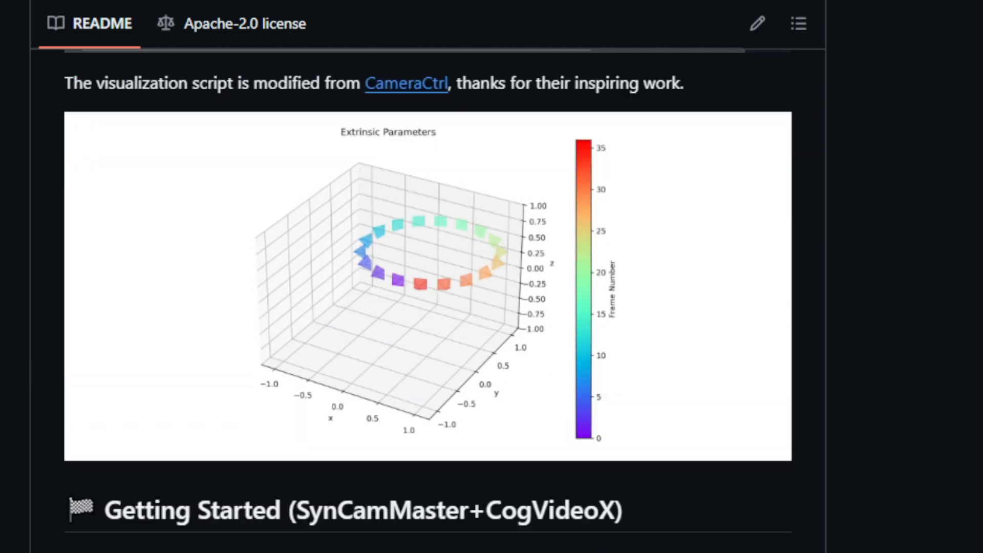
{"action": "scroll", "scroll_direction": "down", "scroll_amount": 3}
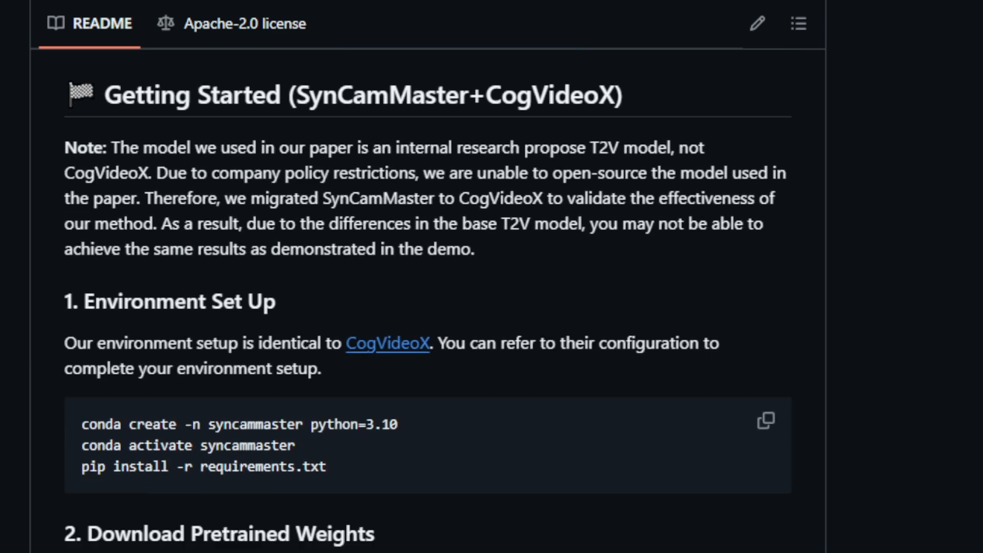
{"action": "scroll", "scroll_direction": "down", "scroll_amount": 3}
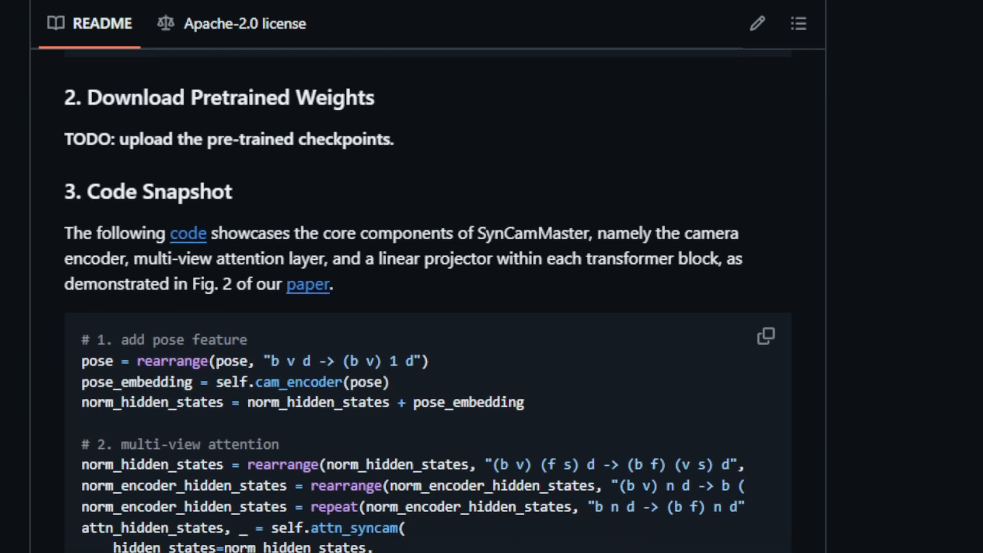
{"action": "scroll", "scroll_direction": "down", "scroll_amount": 3}
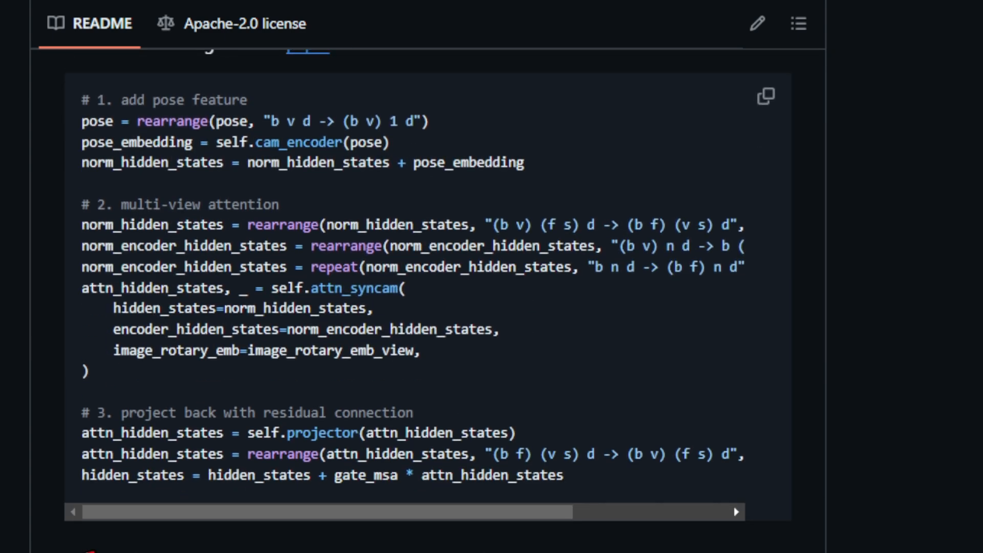
{"action": "scroll", "scroll_direction": "down", "scroll_amount": 3}
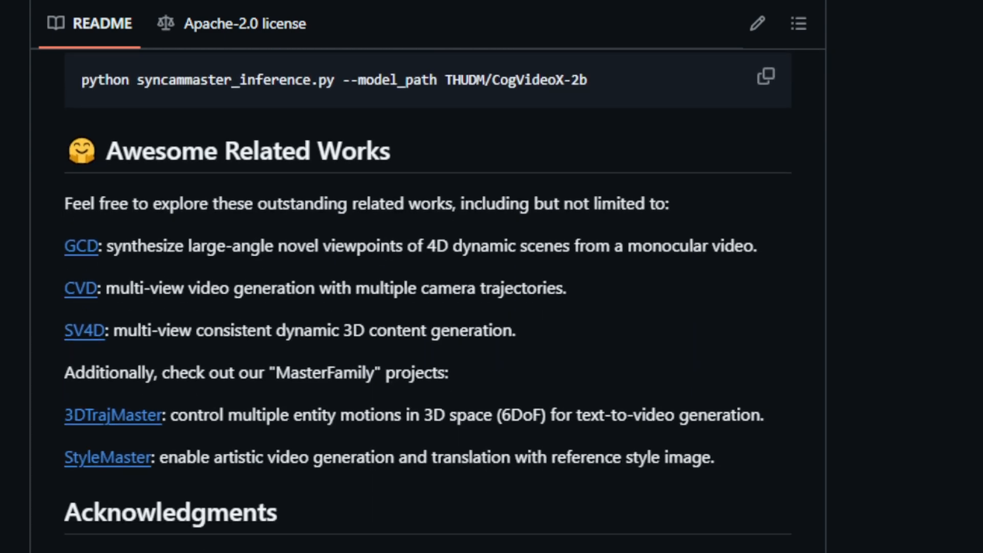
{"action": "scroll", "scroll_direction": "down", "scroll_amount": 3}
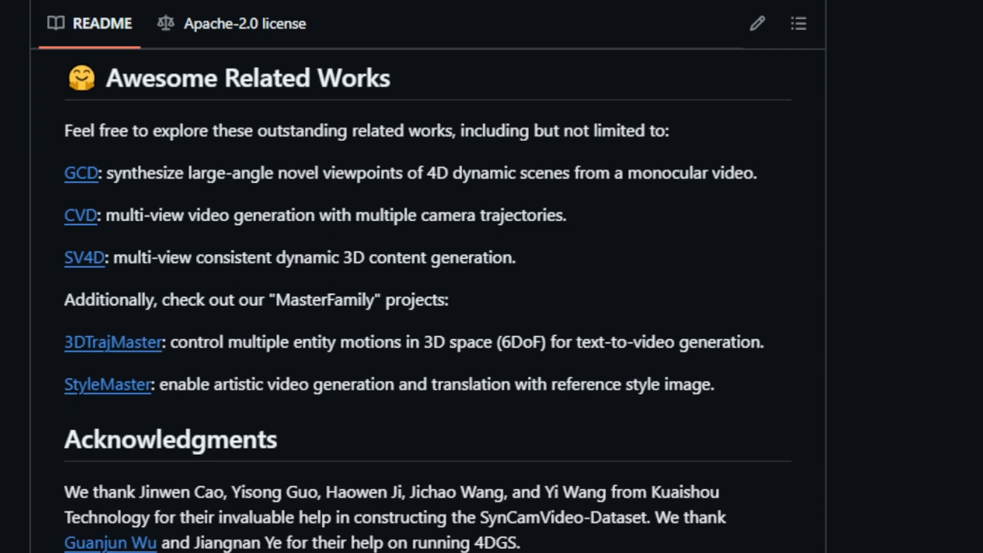
{"action": "scroll", "scroll_direction": "down", "scroll_amount": 3}
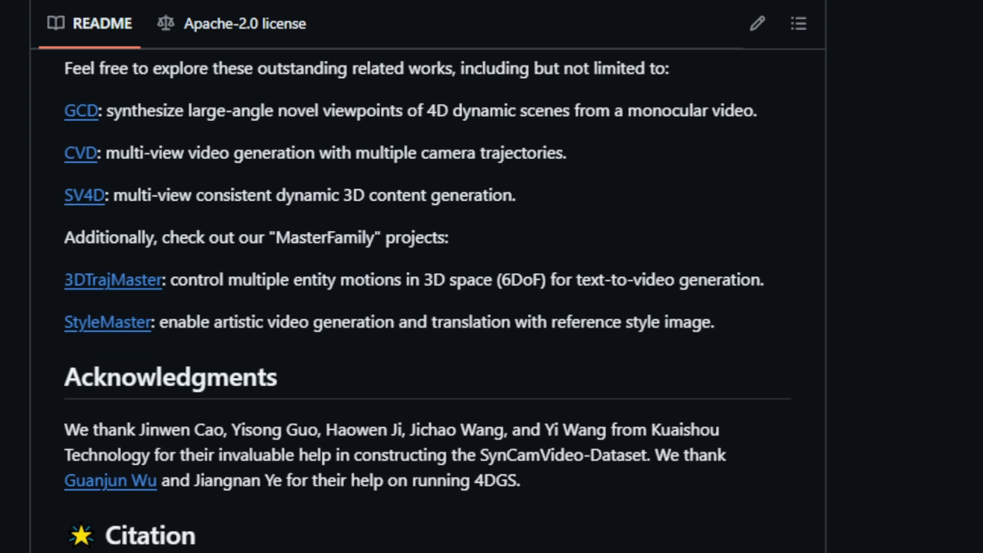
{"action": "scroll", "scroll_direction": "down", "scroll_amount": 3}
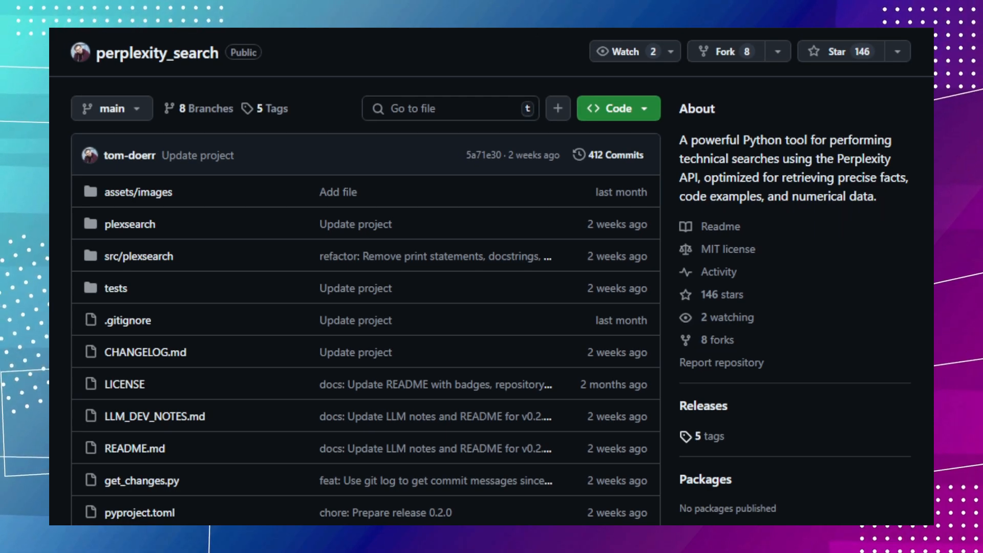
{"action": "scroll", "scroll_direction": "down", "scroll_amount": 3}
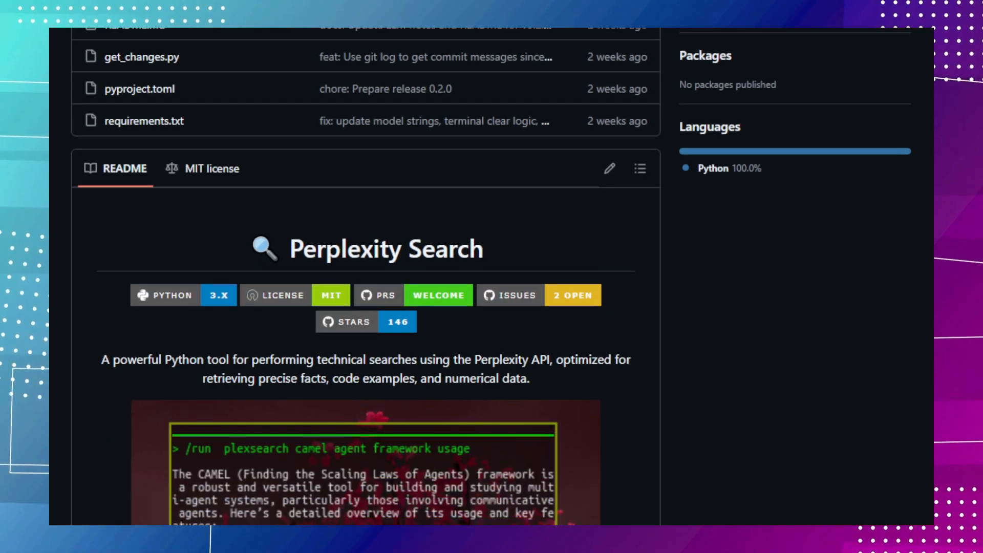
{"action": "scroll", "scroll_direction": "down", "scroll_amount": 3}
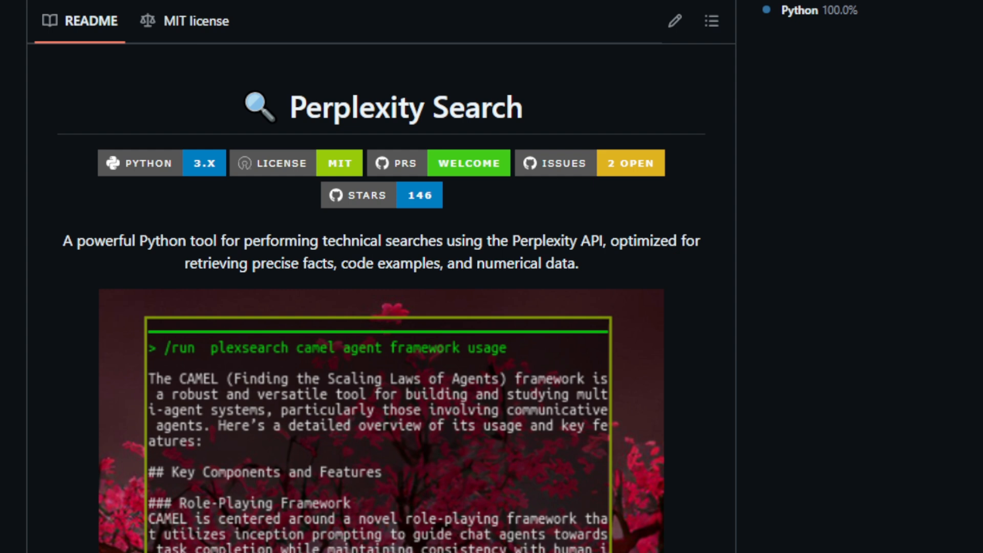
{"action": "scroll", "scroll_direction": "down", "scroll_amount": 3}
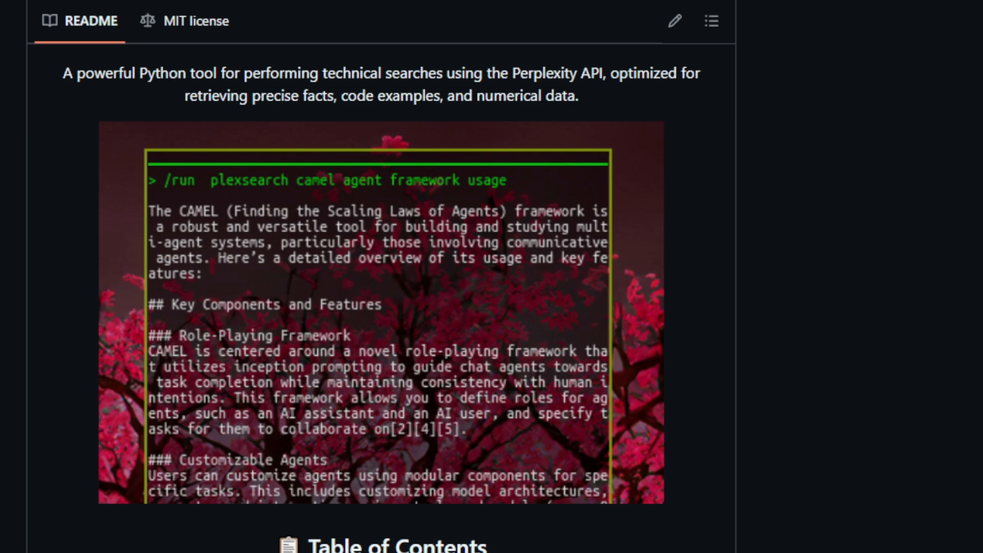
{"action": "scroll", "scroll_direction": "down", "scroll_amount": 3}
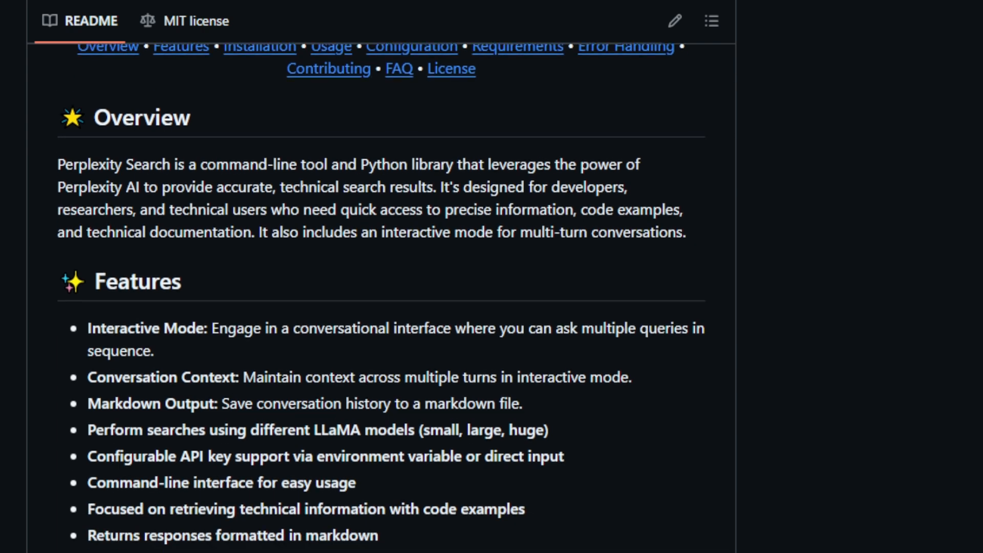
{"action": "scroll", "scroll_direction": "down", "scroll_amount": 3}
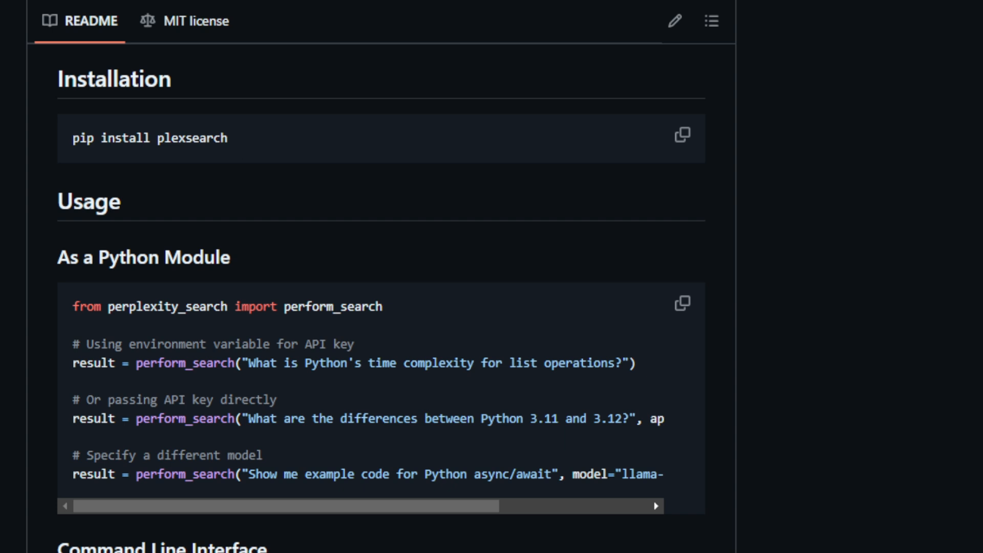
{"action": "scroll", "scroll_direction": "down", "scroll_amount": 3}
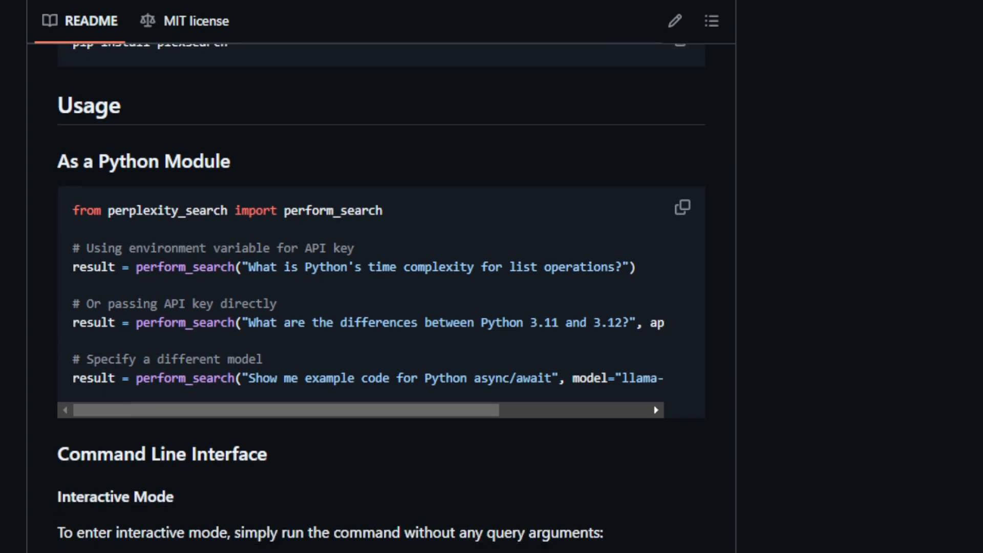
{"action": "scroll", "scroll_direction": "down", "scroll_amount": 3}
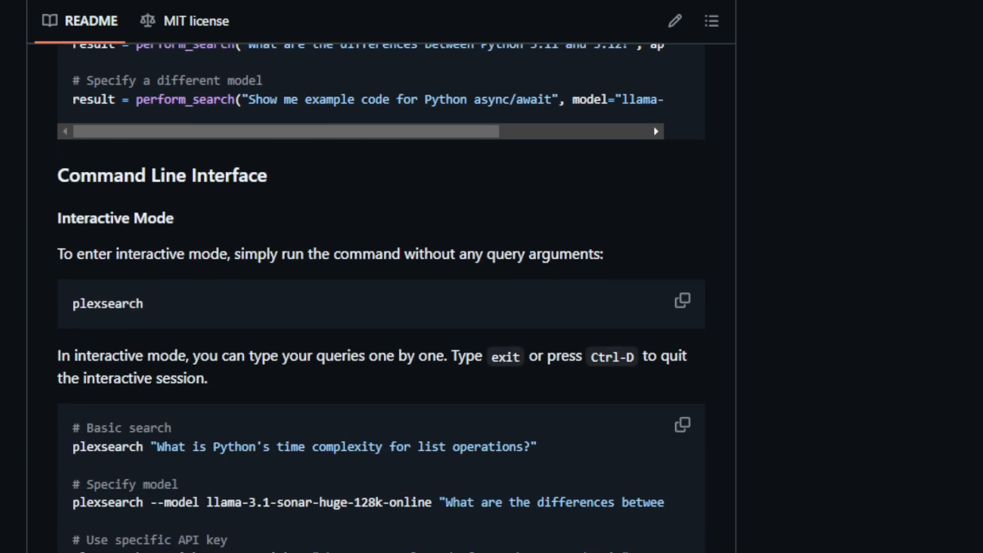
{"action": "scroll", "scroll_direction": "down", "scroll_amount": 3}
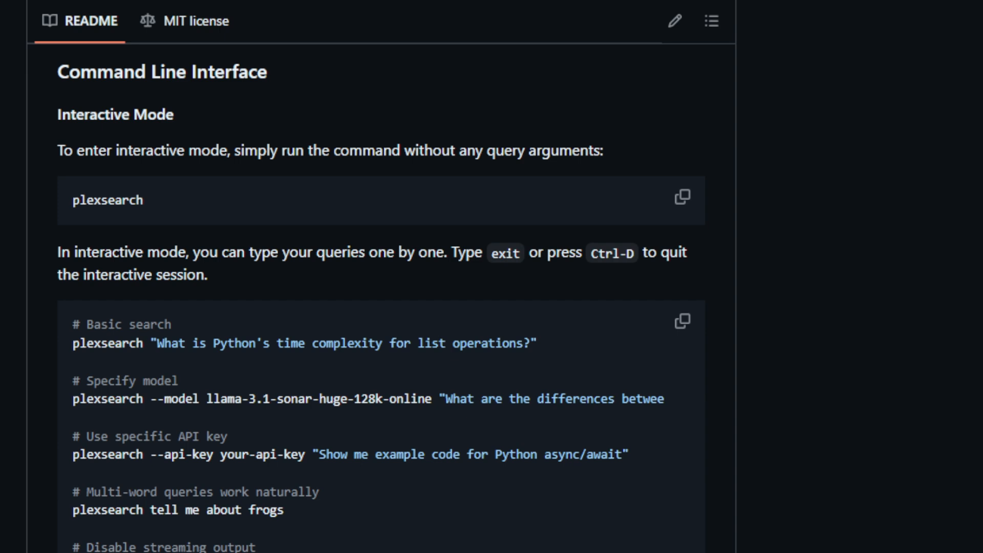
{"action": "scroll", "scroll_direction": "down", "scroll_amount": 3}
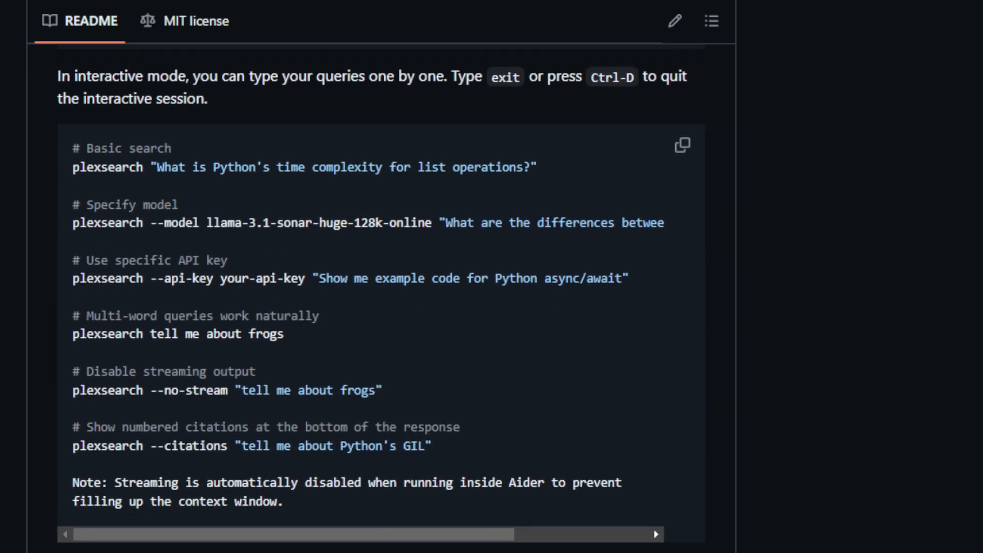
{"action": "scroll", "scroll_direction": "down", "scroll_amount": 3}
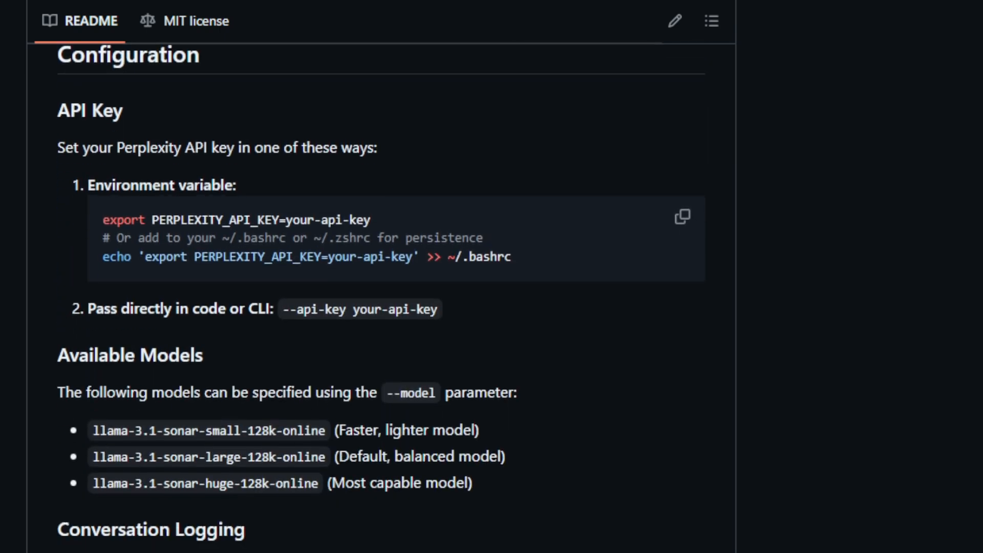
{"action": "scroll", "scroll_direction": "down", "scroll_amount": 3}
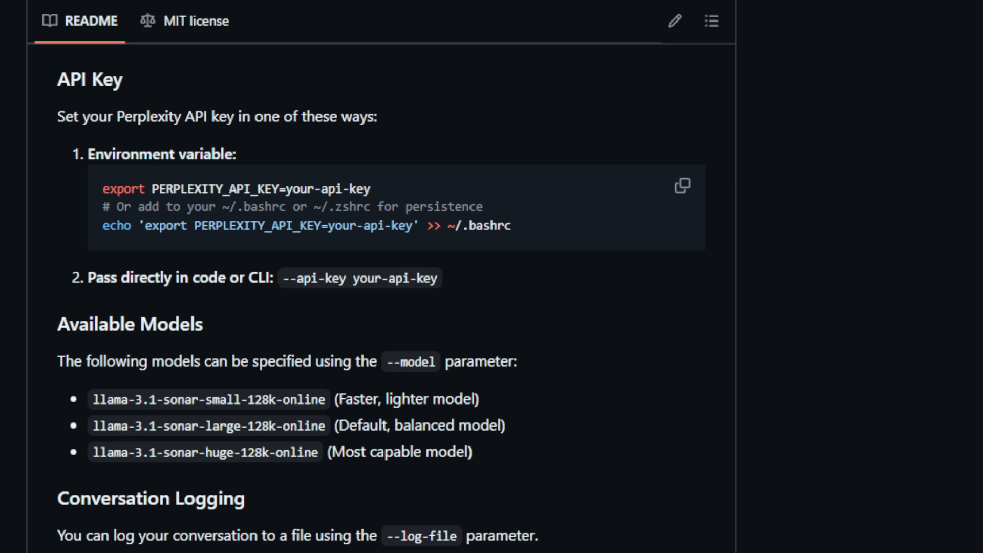
{"action": "scroll", "scroll_direction": "down", "scroll_amount": 3}
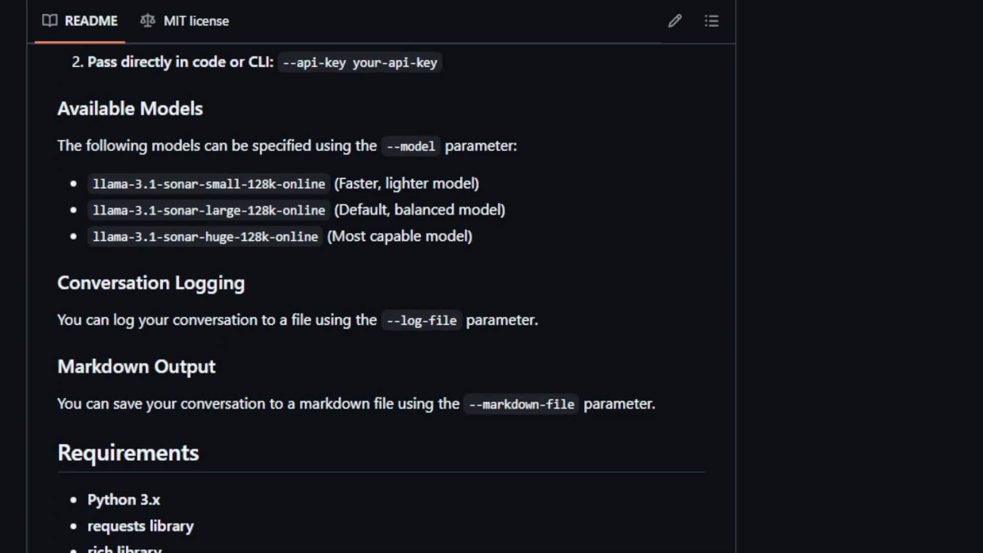
{"action": "scroll", "scroll_direction": "down", "scroll_amount": 3}
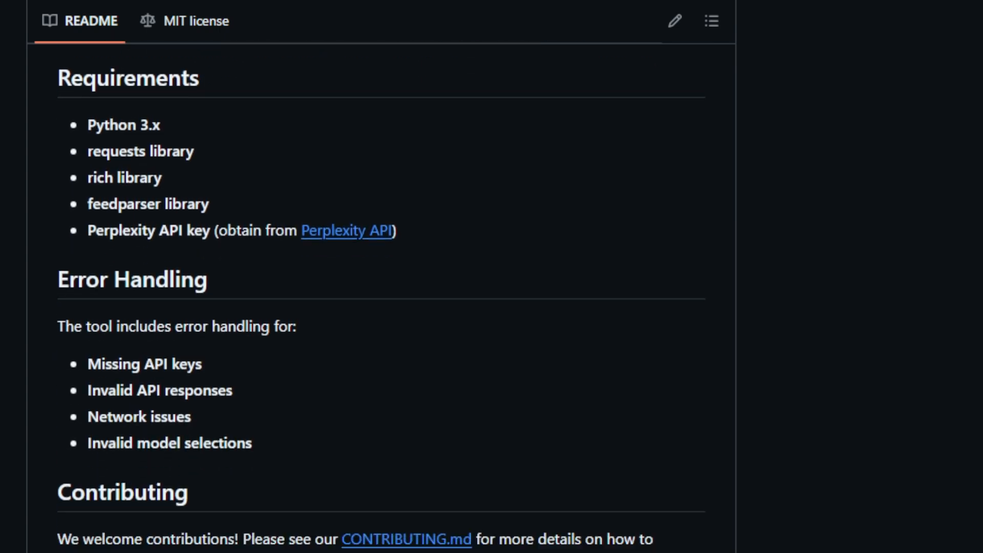
{"action": "scroll", "scroll_direction": "down", "scroll_amount": 3}
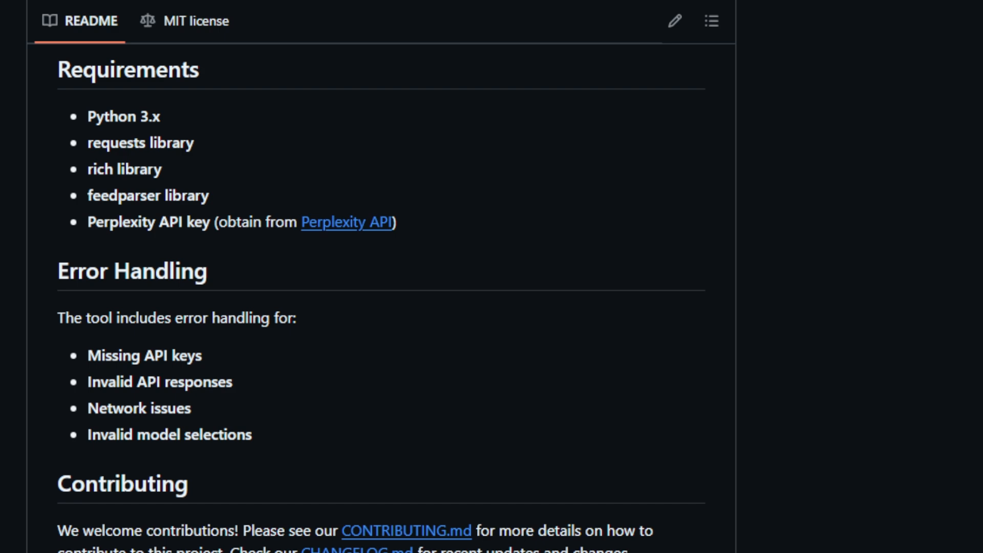
{"action": "scroll", "scroll_direction": "down", "scroll_amount": 3}
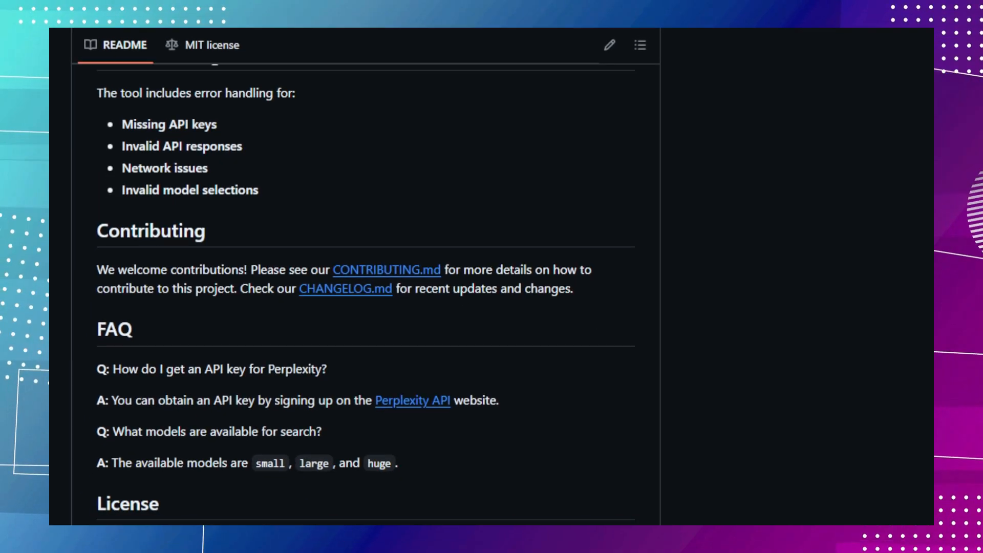
{"action": "scroll", "scroll_direction": "down", "scroll_amount": 3}
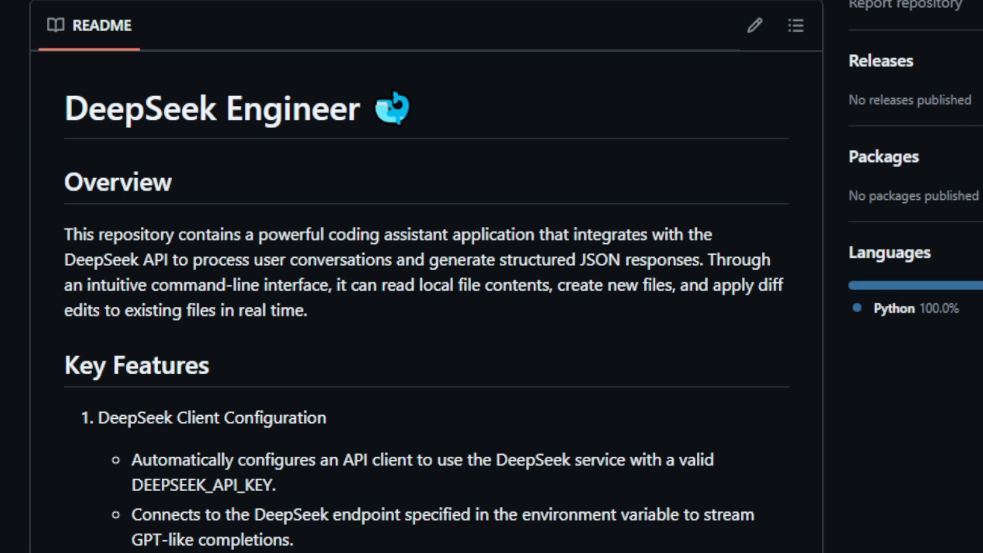
{"action": "scroll", "scroll_direction": "down", "scroll_amount": 3}
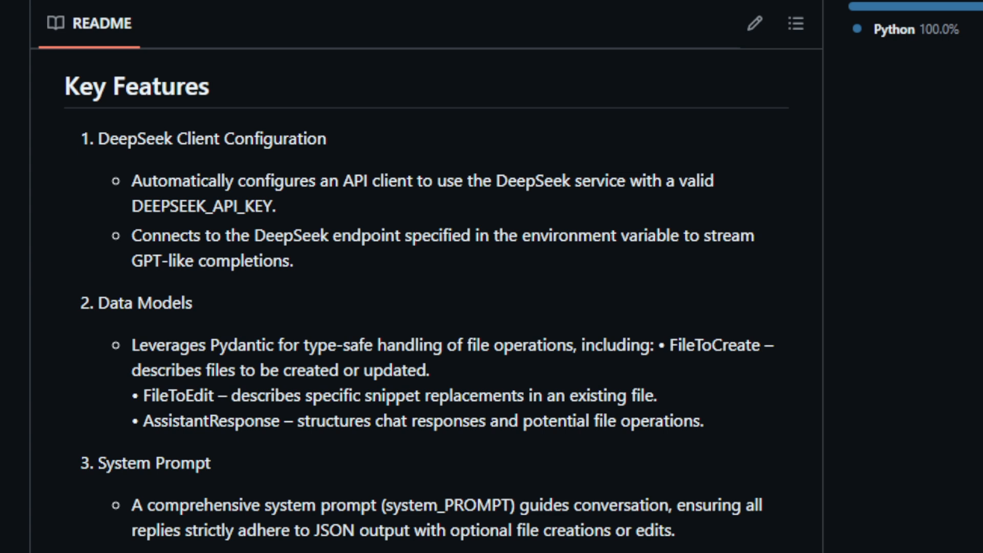
{"action": "scroll", "scroll_direction": "down", "scroll_amount": 3}
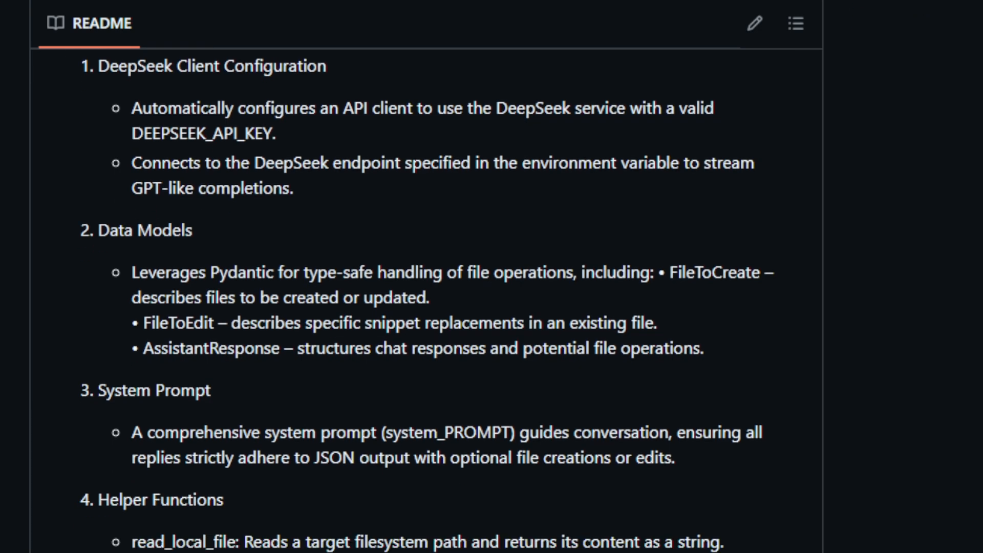
{"action": "scroll", "scroll_direction": "down", "scroll_amount": 3}
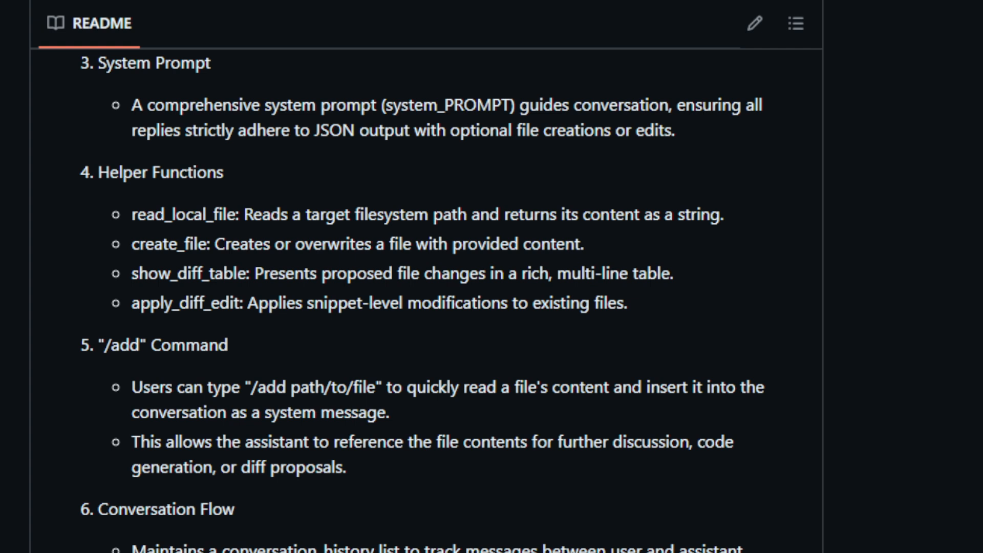
{"action": "scroll", "scroll_direction": "down", "scroll_amount": 3}
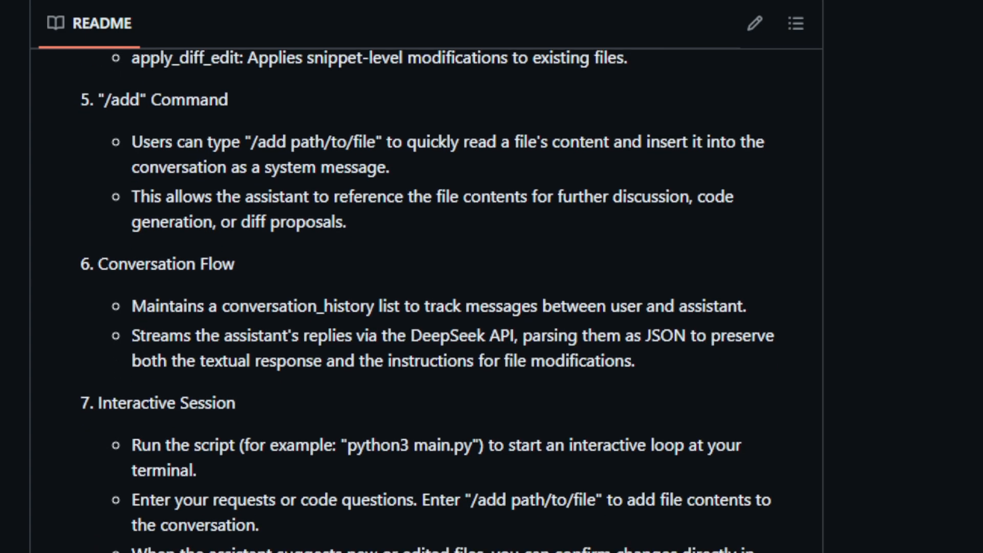
{"action": "scroll", "scroll_direction": "down", "scroll_amount": 3}
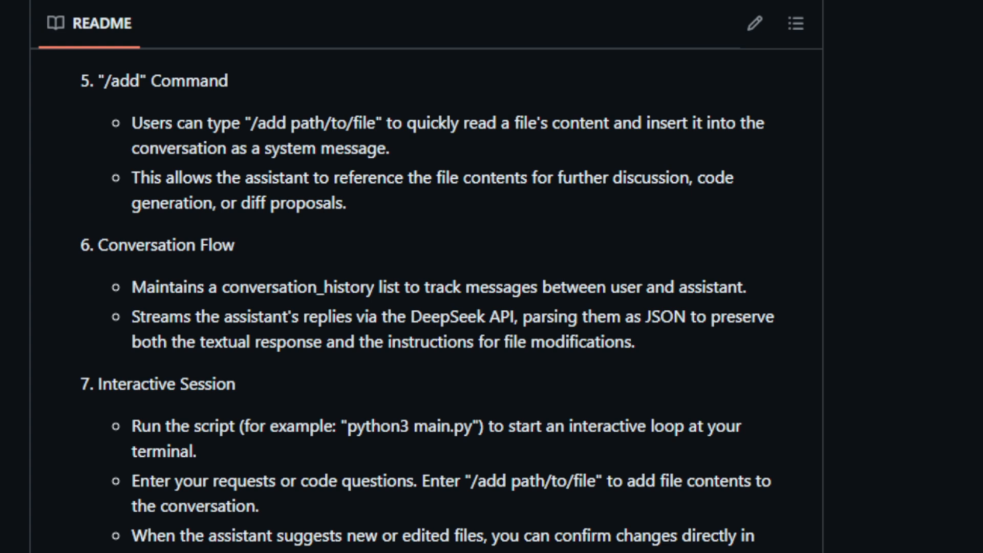
{"action": "scroll", "scroll_direction": "down", "scroll_amount": 3}
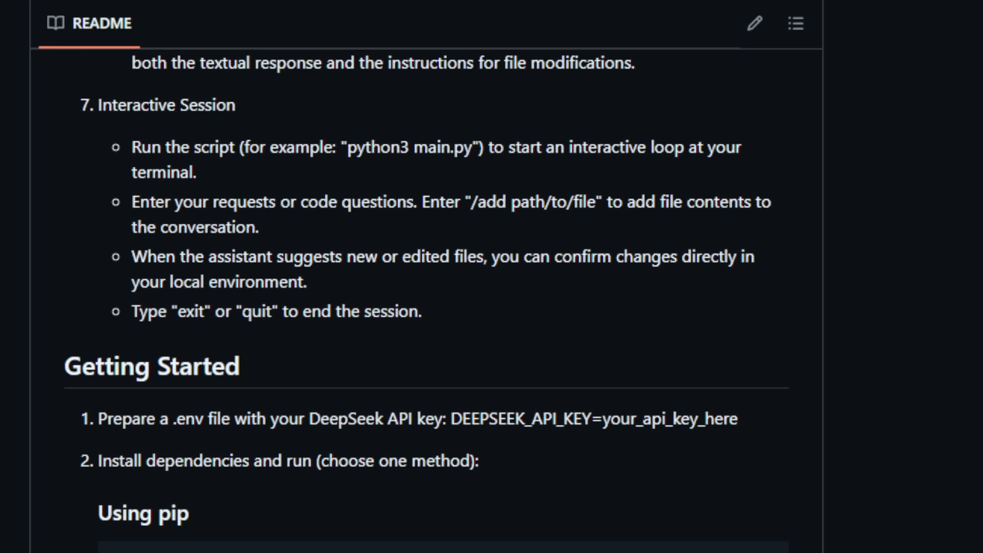
{"action": "scroll", "scroll_direction": "down", "scroll_amount": 3}
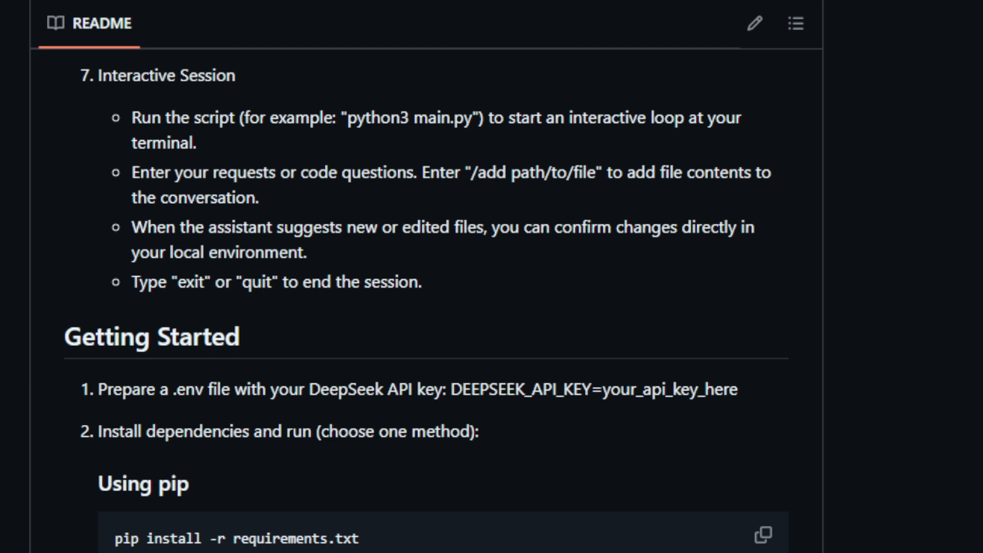
{"action": "scroll", "scroll_direction": "down", "scroll_amount": 3}
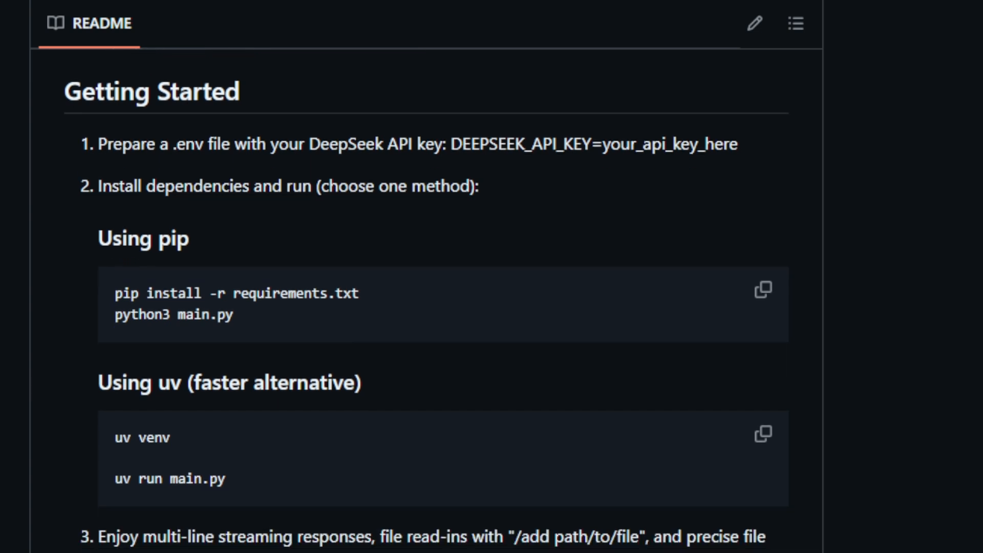
{"action": "scroll", "scroll_direction": "down", "scroll_amount": 3}
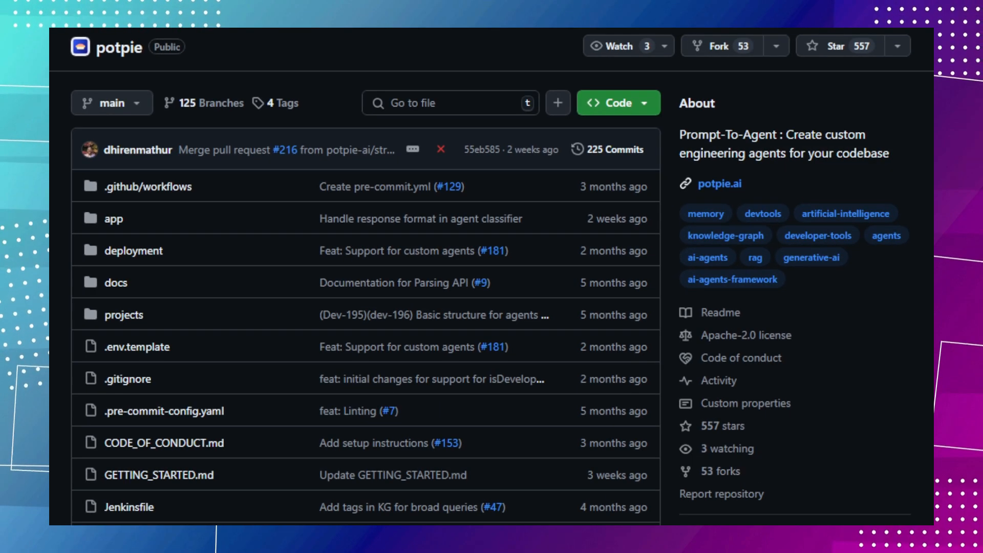
{"action": "scroll", "scroll_direction": "down", "scroll_amount": 3}
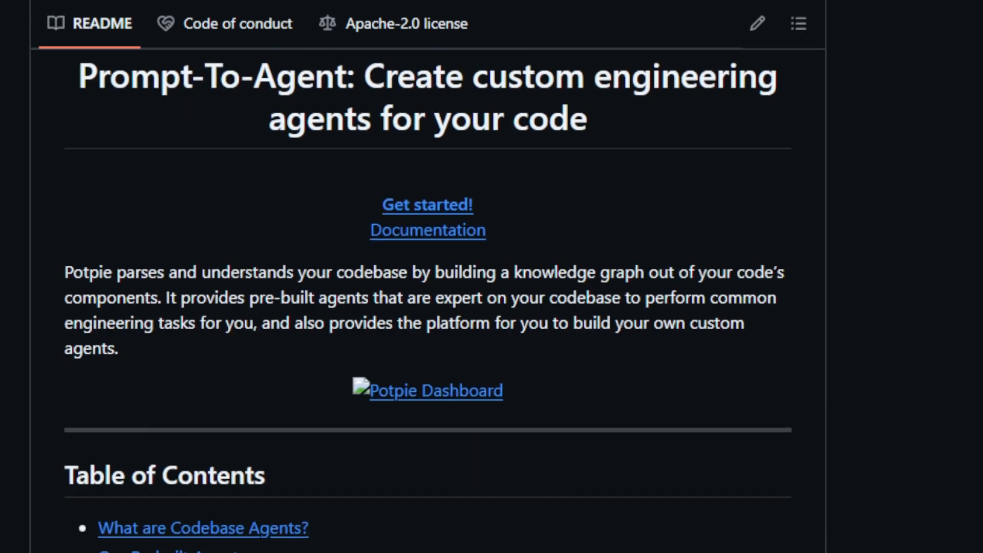
{"action": "scroll", "scroll_direction": "down", "scroll_amount": 3}
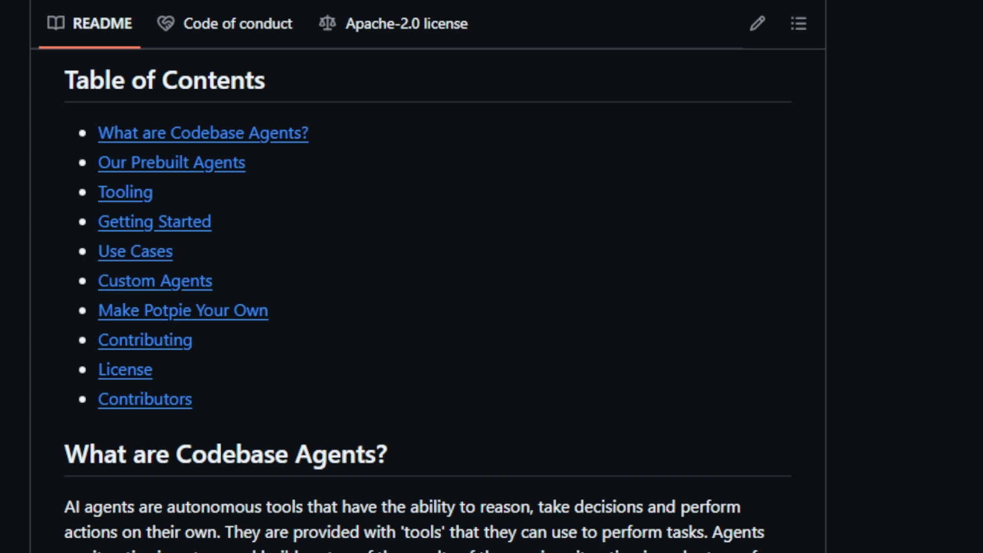
{"action": "scroll", "scroll_direction": "down", "scroll_amount": 3}
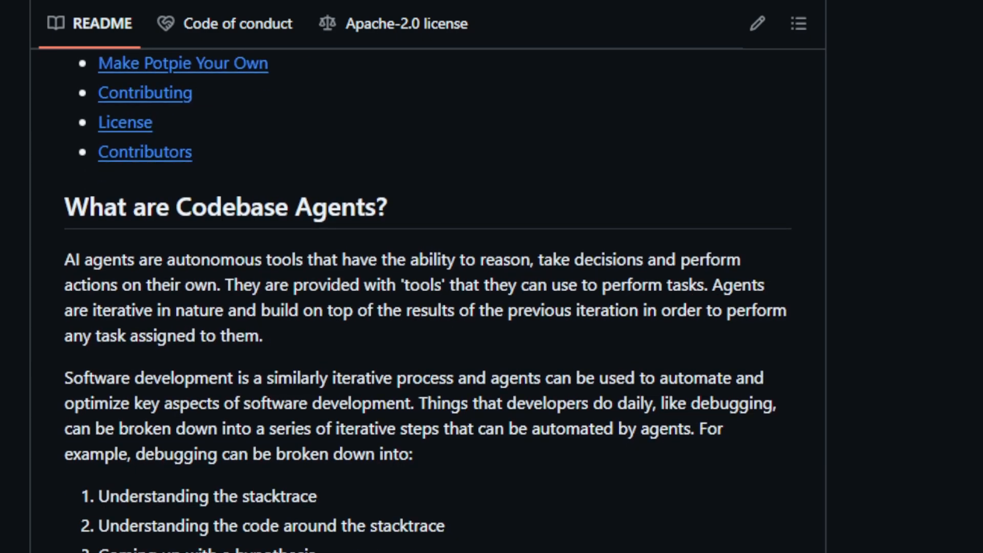
{"action": "scroll", "scroll_direction": "down", "scroll_amount": 3}
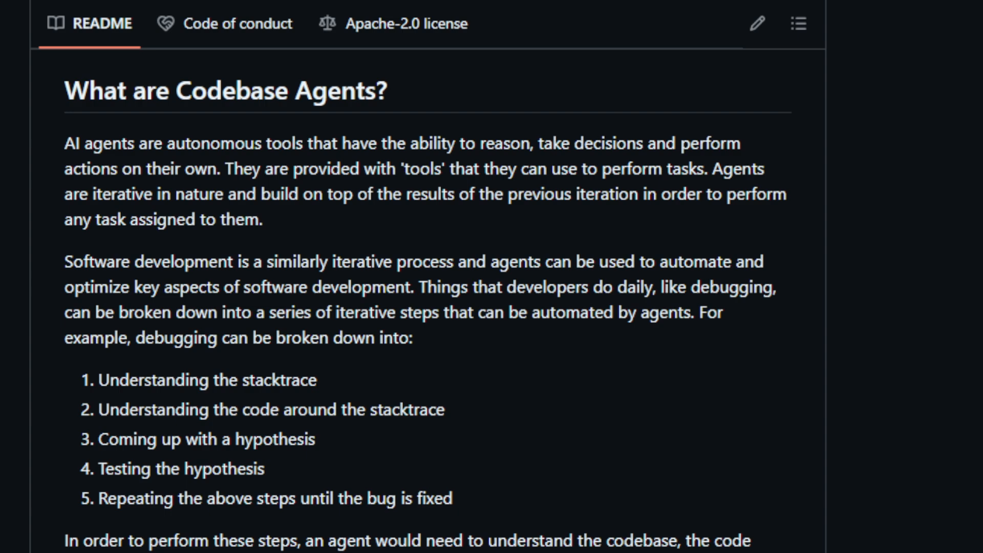
{"action": "scroll", "scroll_direction": "down", "scroll_amount": 3}
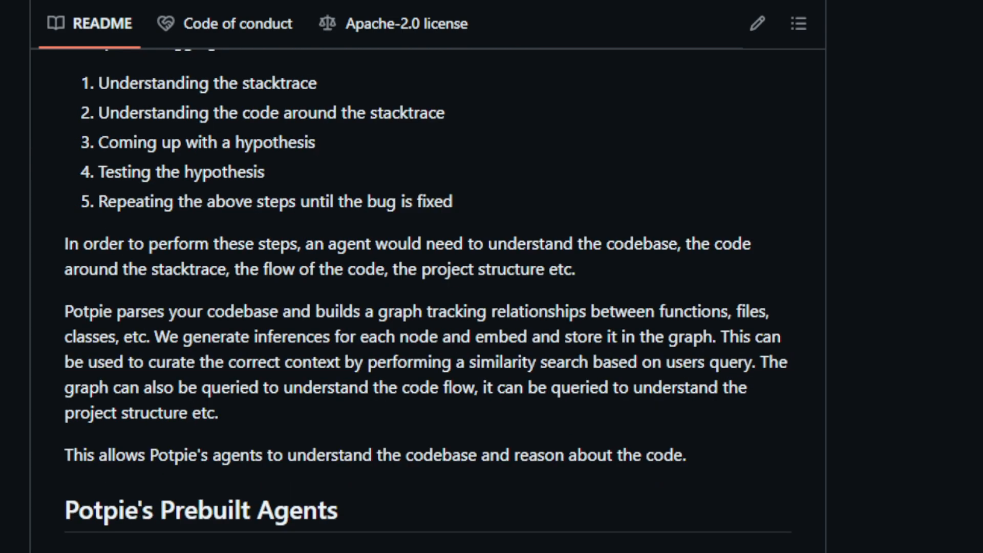
{"action": "scroll", "scroll_direction": "down", "scroll_amount": 3}
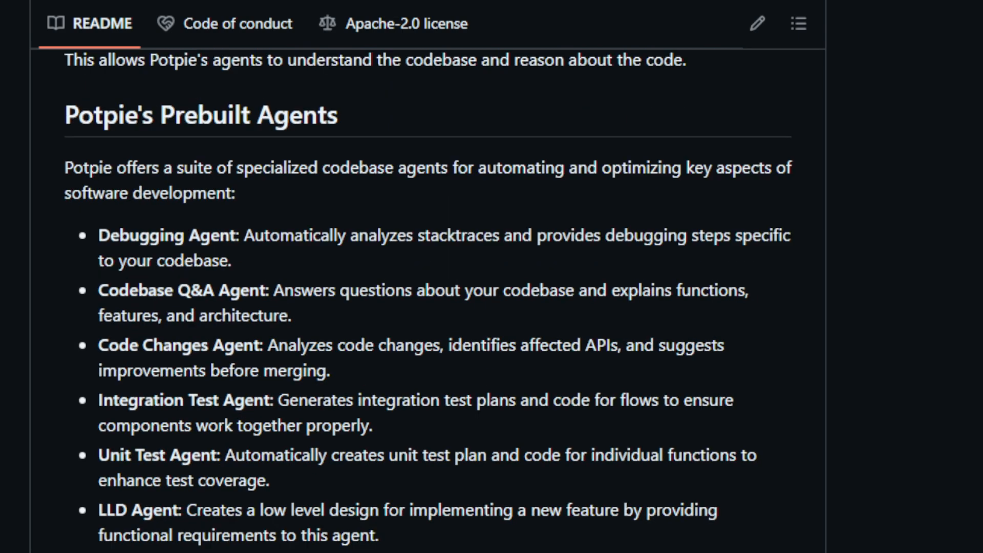
{"action": "scroll", "scroll_direction": "down", "scroll_amount": 3}
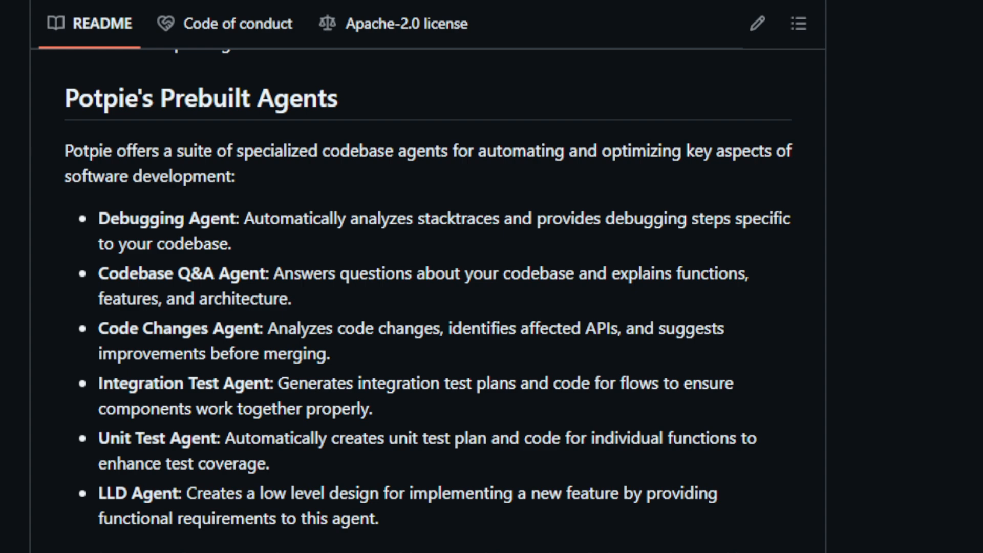
{"action": "scroll", "scroll_direction": "down", "scroll_amount": 3}
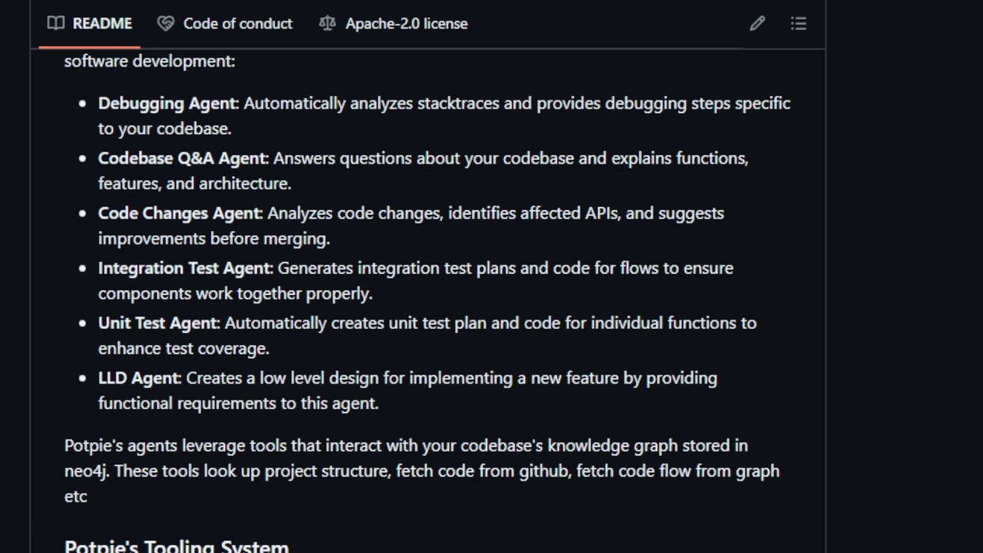
{"action": "scroll", "scroll_direction": "down", "scroll_amount": 3}
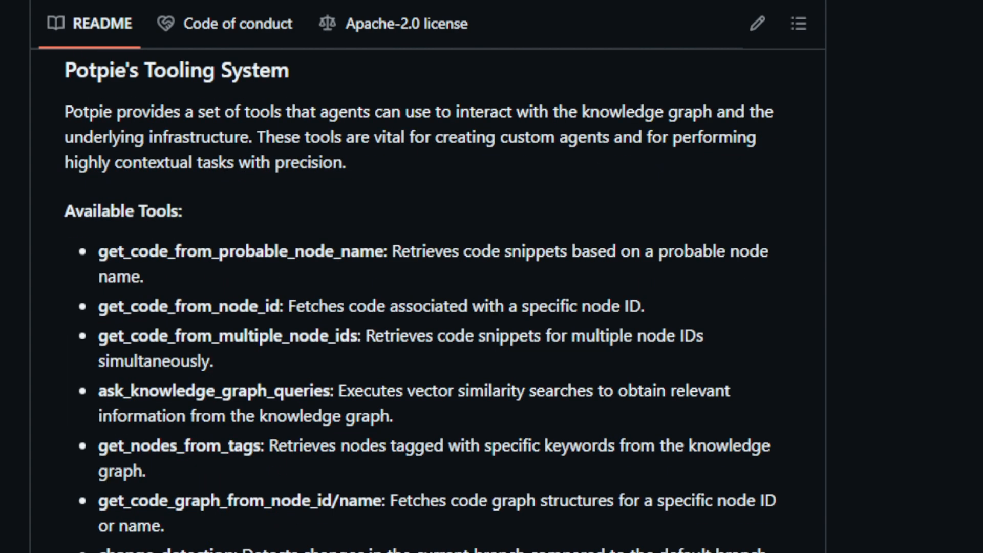
{"action": "scroll", "scroll_direction": "down", "scroll_amount": 3}
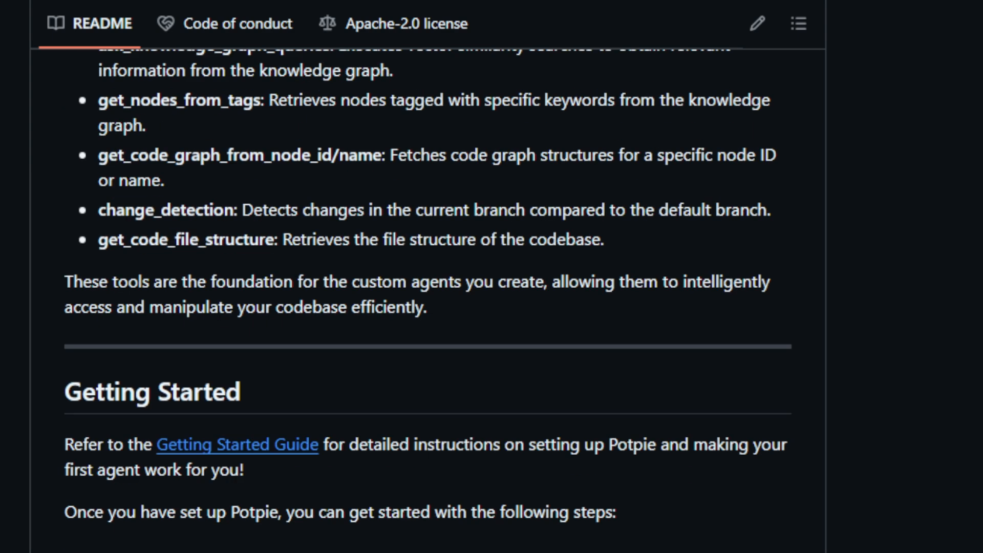
{"action": "scroll", "scroll_direction": "down", "scroll_amount": 3}
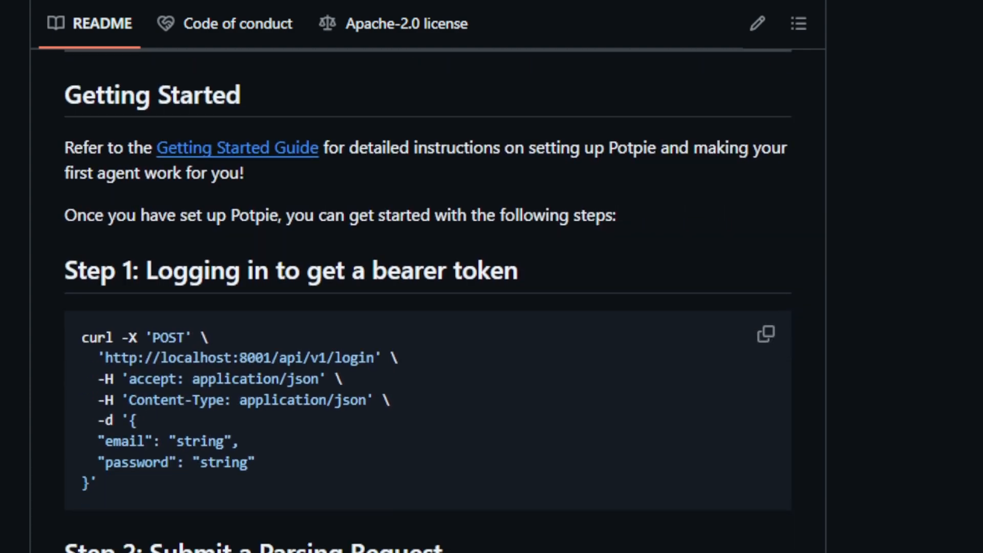
{"action": "scroll", "scroll_direction": "down", "scroll_amount": 3}
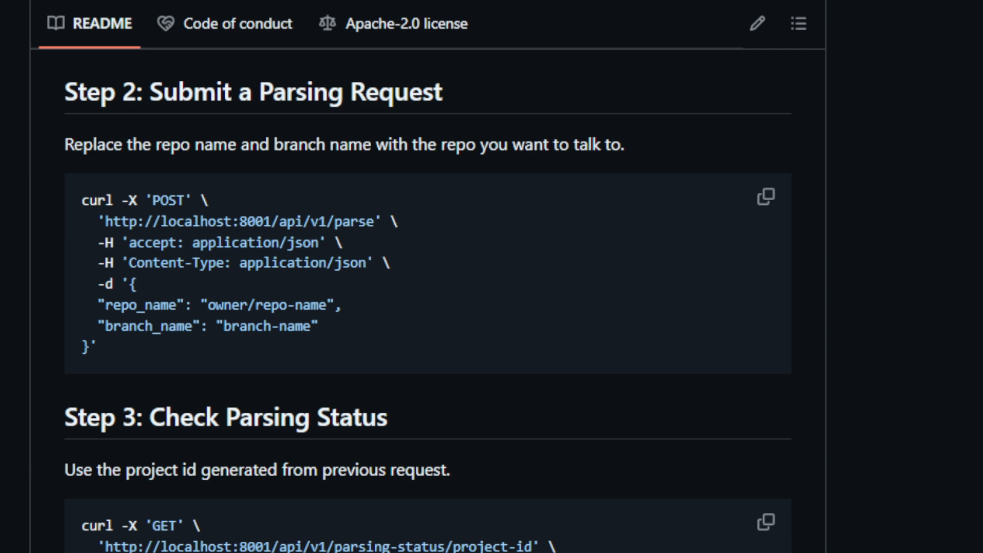
{"action": "scroll", "scroll_direction": "down", "scroll_amount": 3}
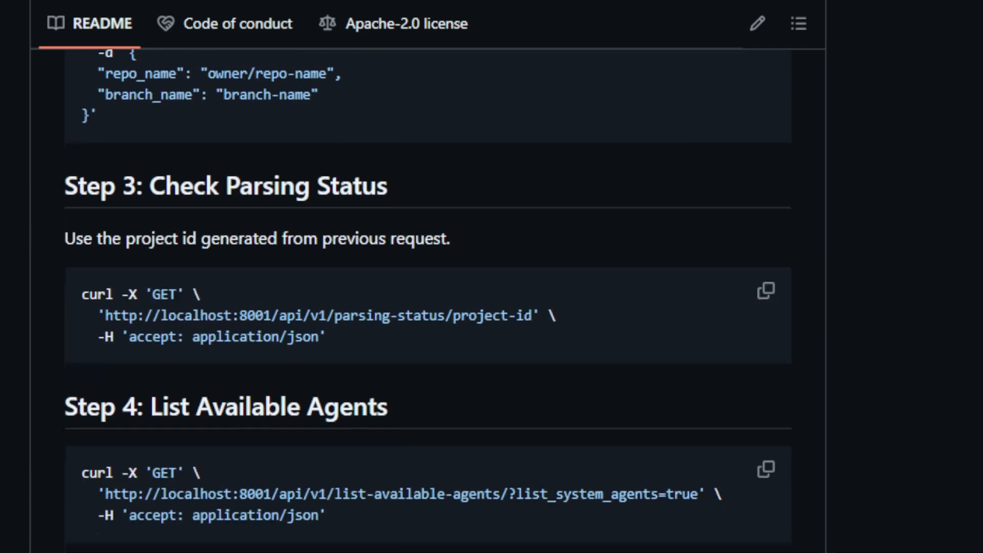
{"action": "scroll", "scroll_direction": "down", "scroll_amount": 3}
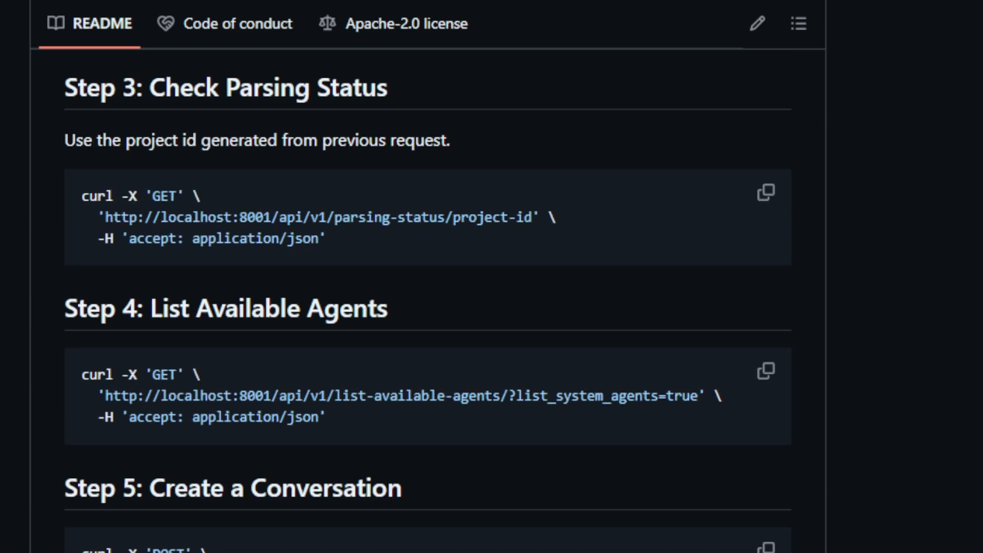
{"action": "scroll", "scroll_direction": "down", "scroll_amount": 3}
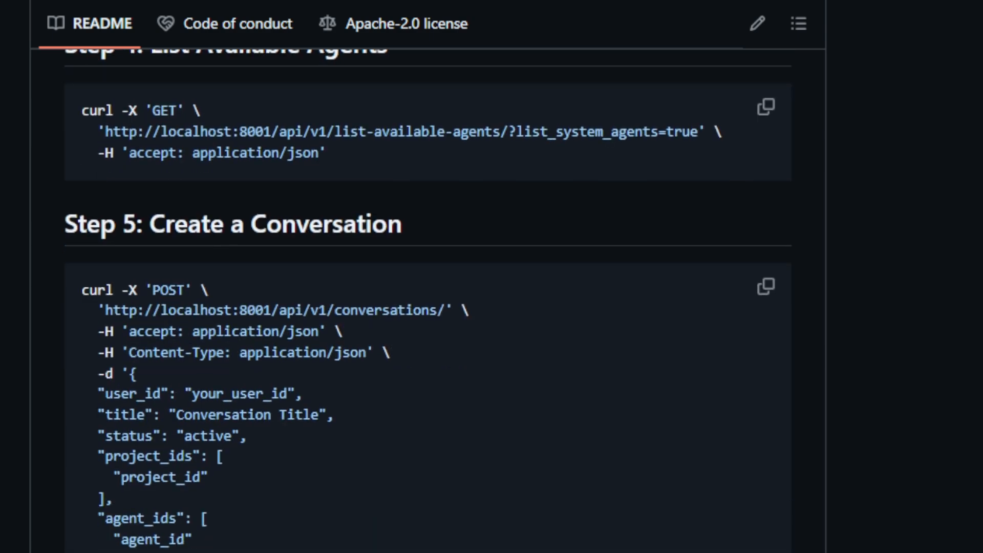
{"action": "scroll", "scroll_direction": "down", "scroll_amount": 3}
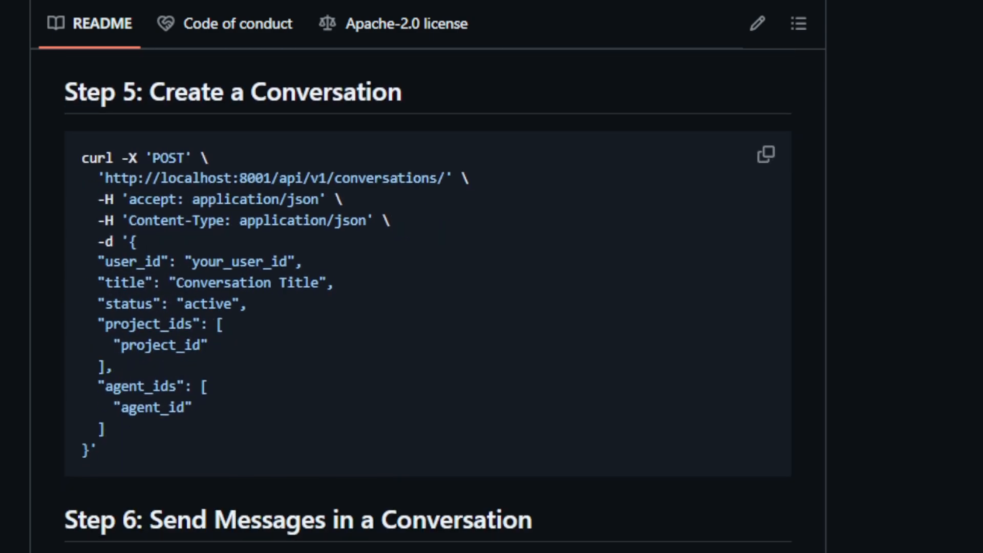
{"action": "scroll", "scroll_direction": "down", "scroll_amount": 3}
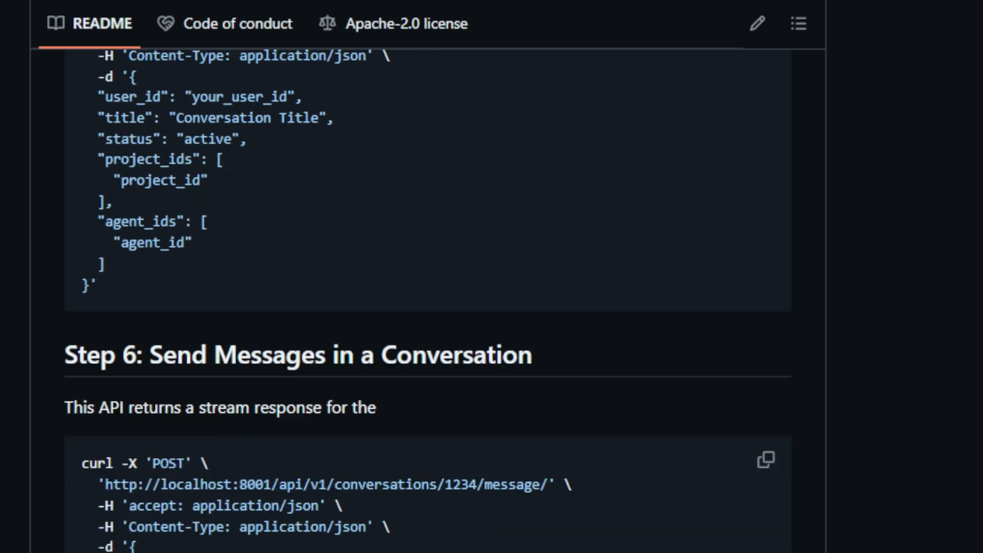
{"action": "scroll", "scroll_direction": "down", "scroll_amount": 3}
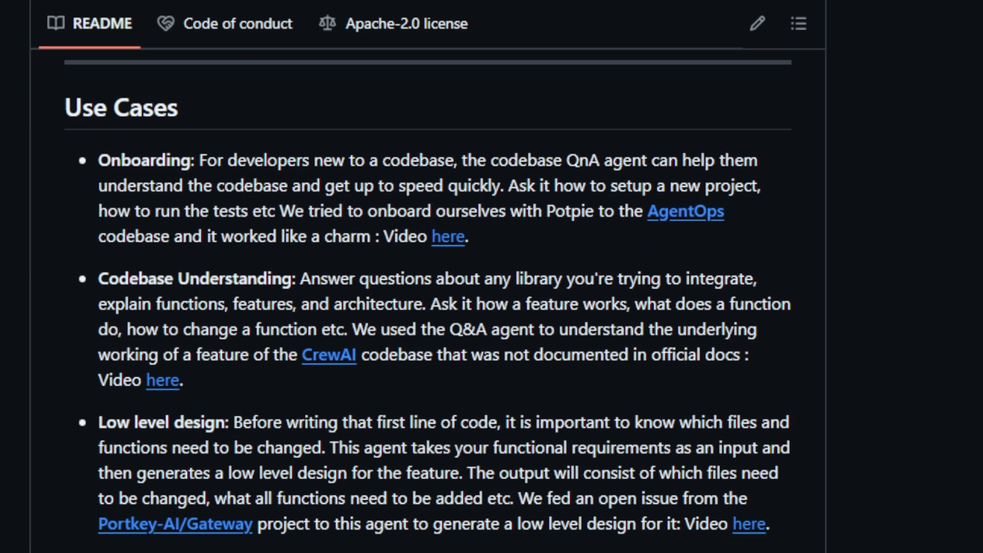
{"action": "scroll", "scroll_direction": "down", "scroll_amount": 3}
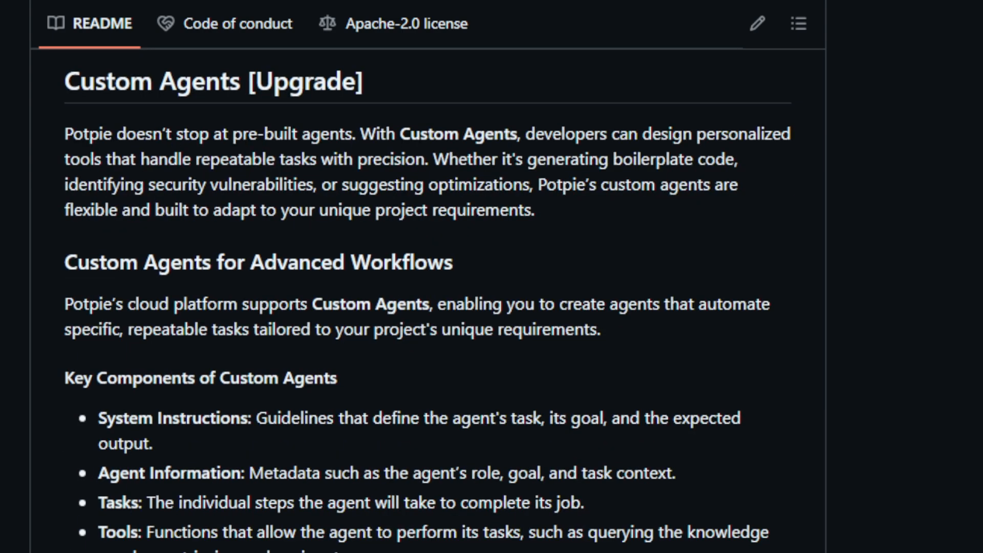
{"action": "scroll", "scroll_direction": "down", "scroll_amount": 3}
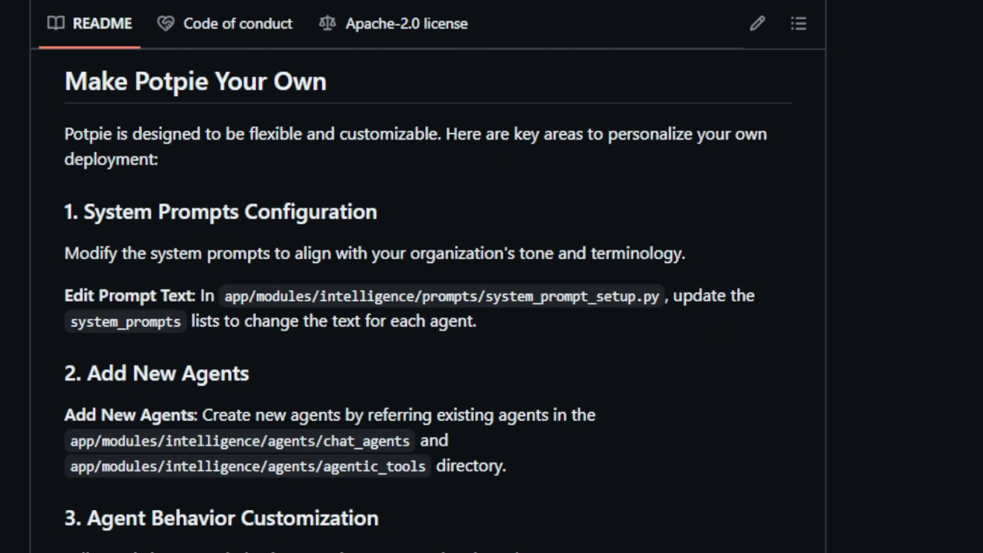
{"action": "scroll", "scroll_direction": "down", "scroll_amount": 3}
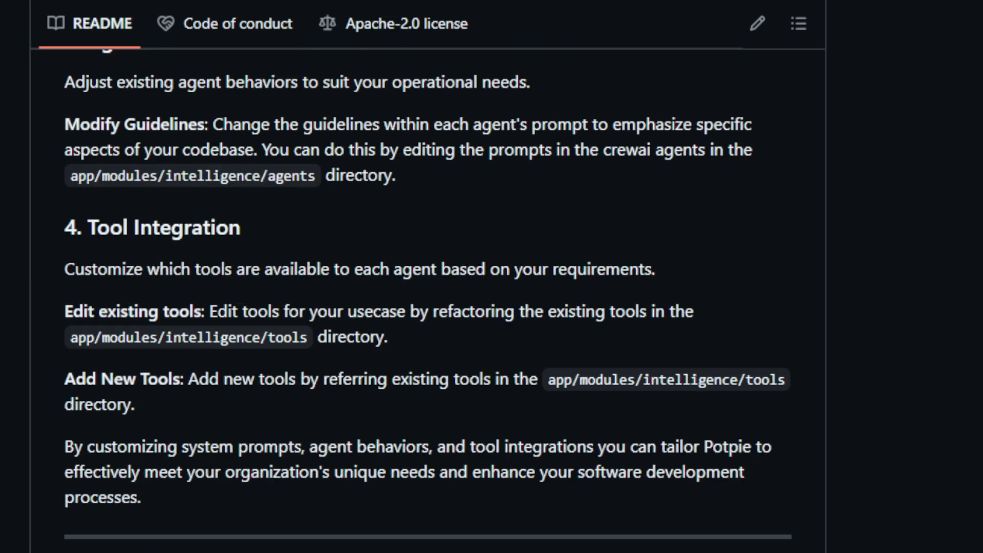
{"action": "scroll", "scroll_direction": "down", "scroll_amount": 3}
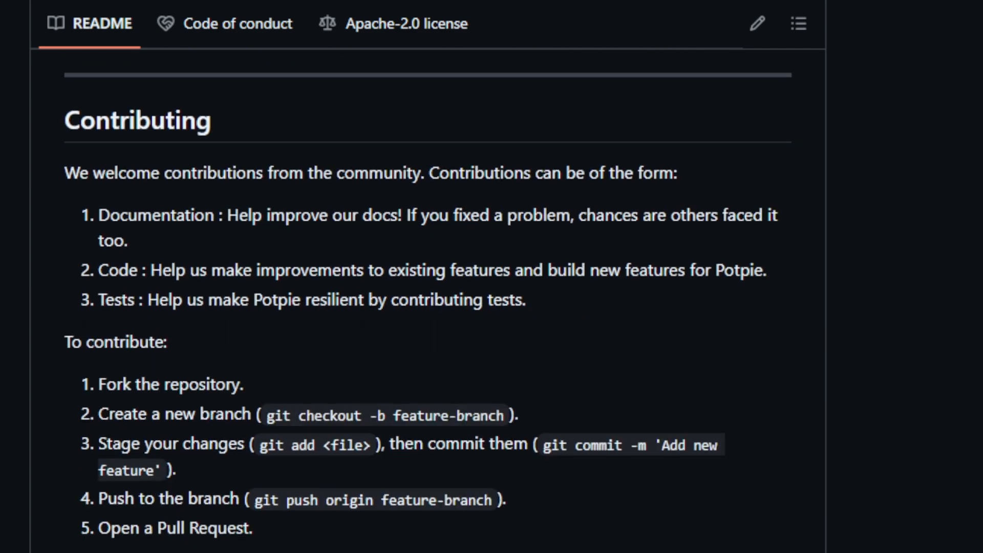
{"action": "scroll", "scroll_direction": "down", "scroll_amount": 3}
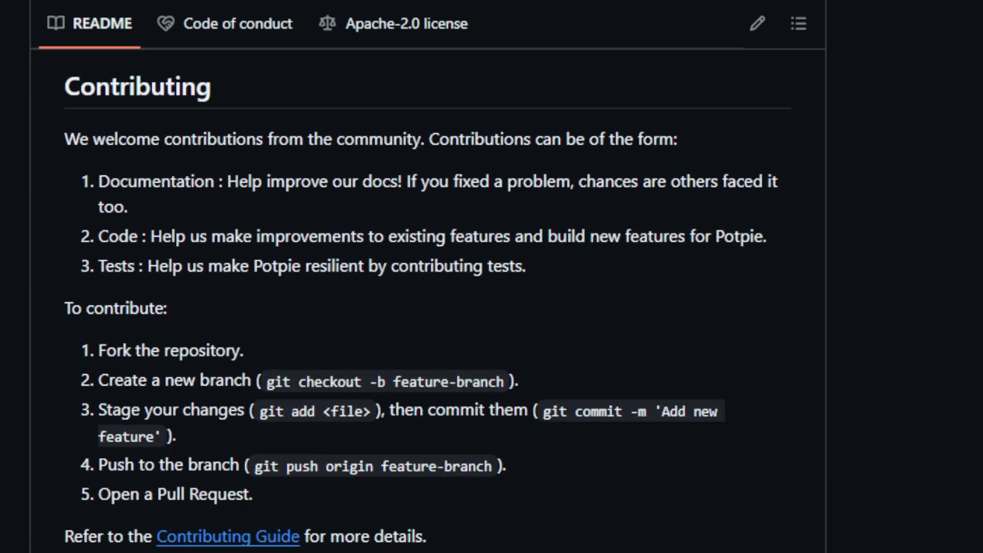
{"action": "scroll", "scroll_direction": "down", "scroll_amount": 3}
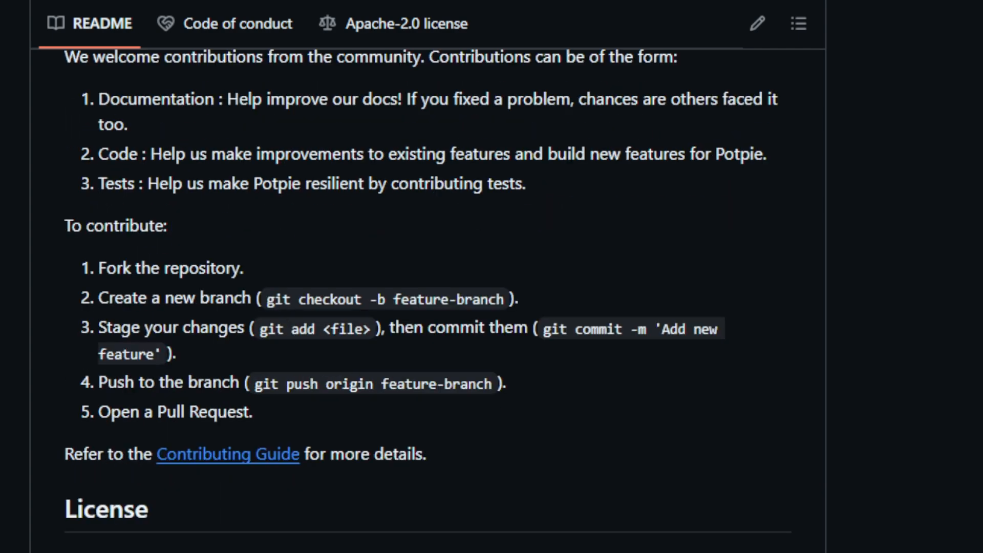
{"action": "scroll", "scroll_direction": "down", "scroll_amount": 3}
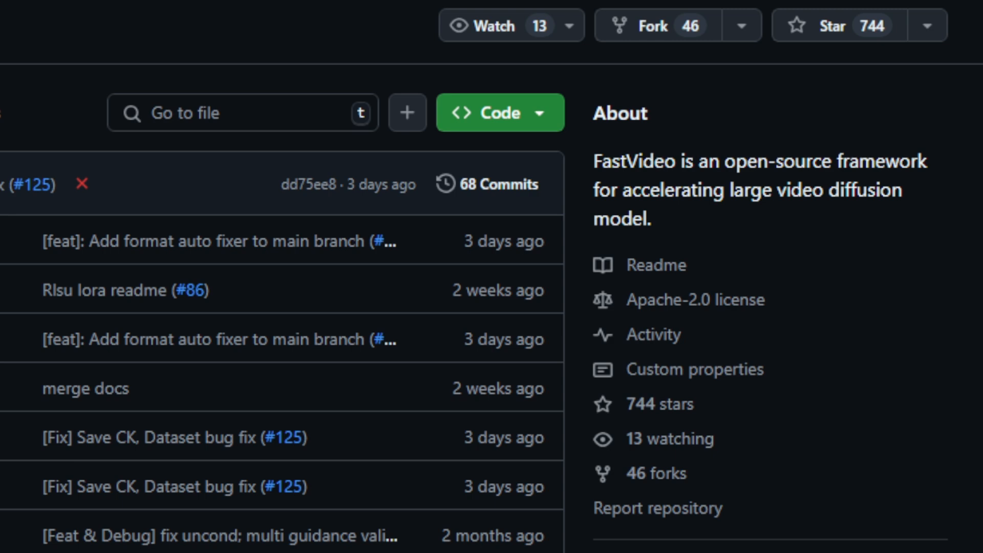
{"action": "scroll", "scroll_direction": "down", "scroll_amount": 3}
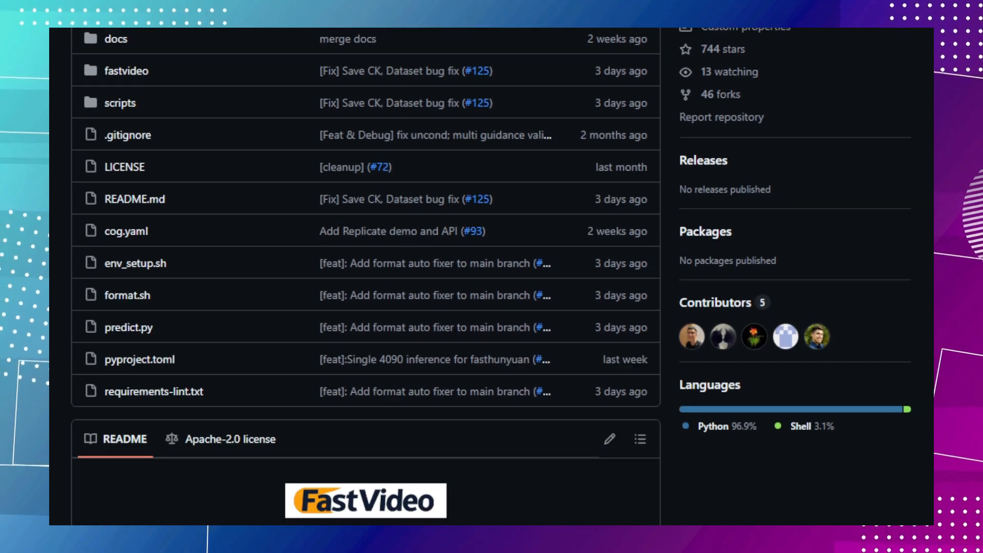
{"action": "scroll", "scroll_direction": "down", "scroll_amount": 3}
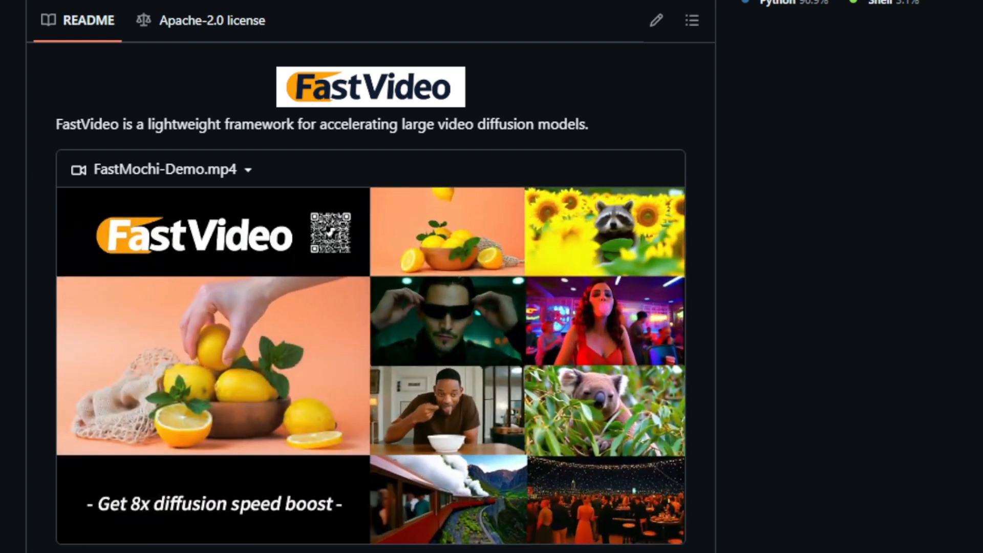
{"action": "scroll", "scroll_direction": "down", "scroll_amount": 3}
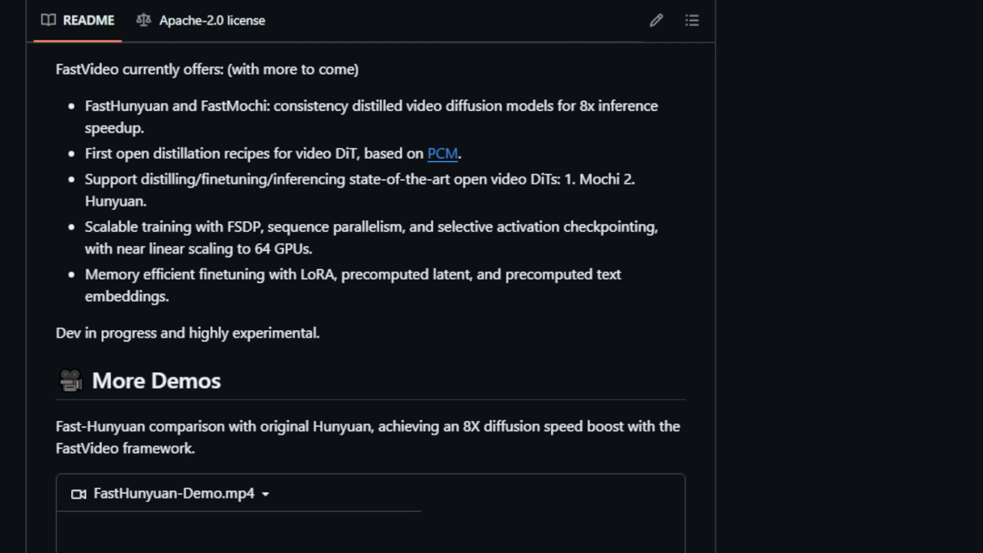
{"action": "scroll", "scroll_direction": "down", "scroll_amount": 3}
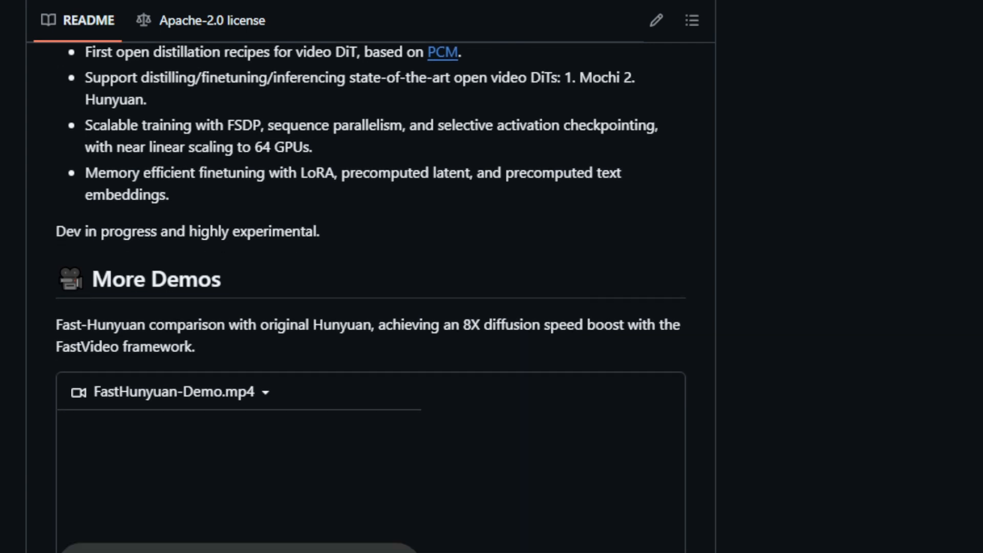
{"action": "scroll", "scroll_direction": "down", "scroll_amount": 3}
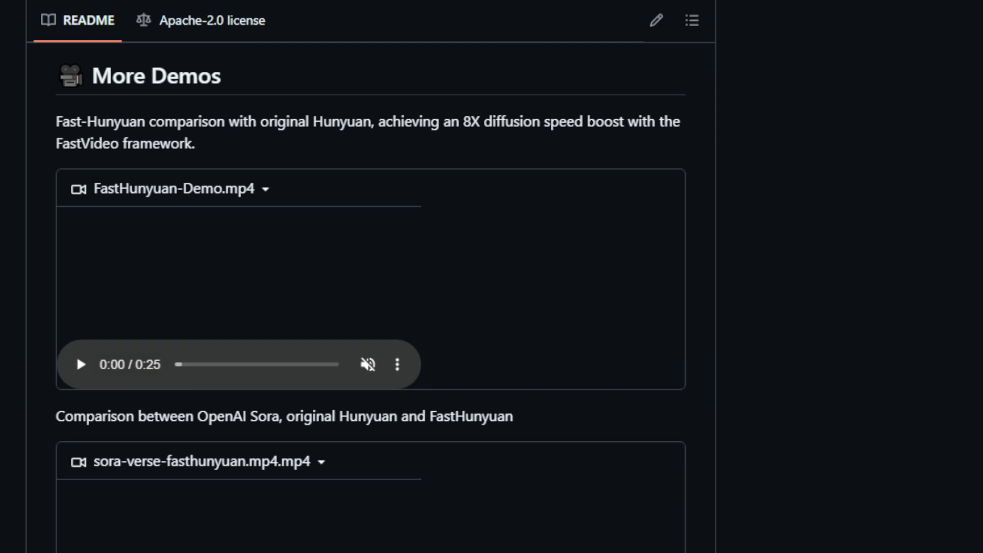
{"action": "scroll", "scroll_direction": "down", "scroll_amount": 3}
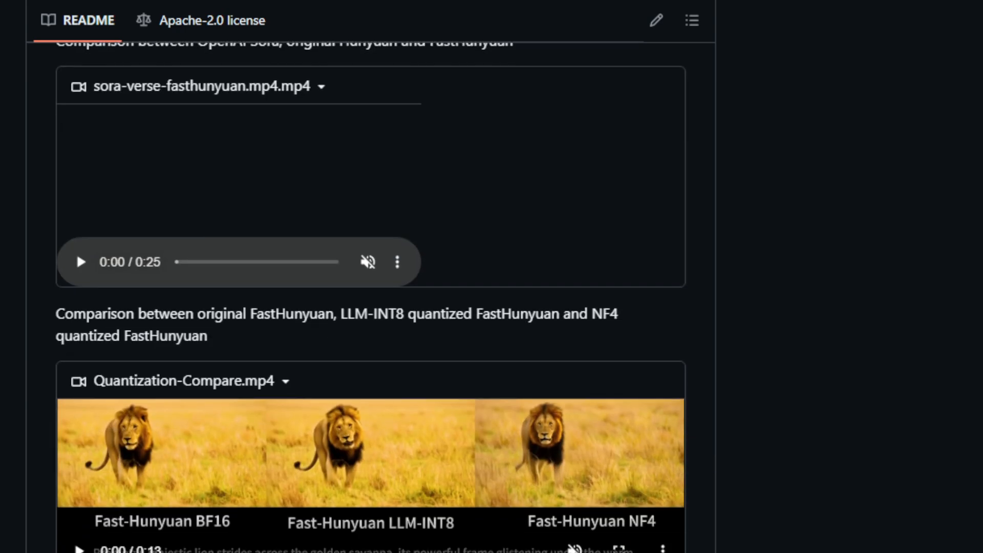
{"action": "scroll", "scroll_direction": "down", "scroll_amount": 3}
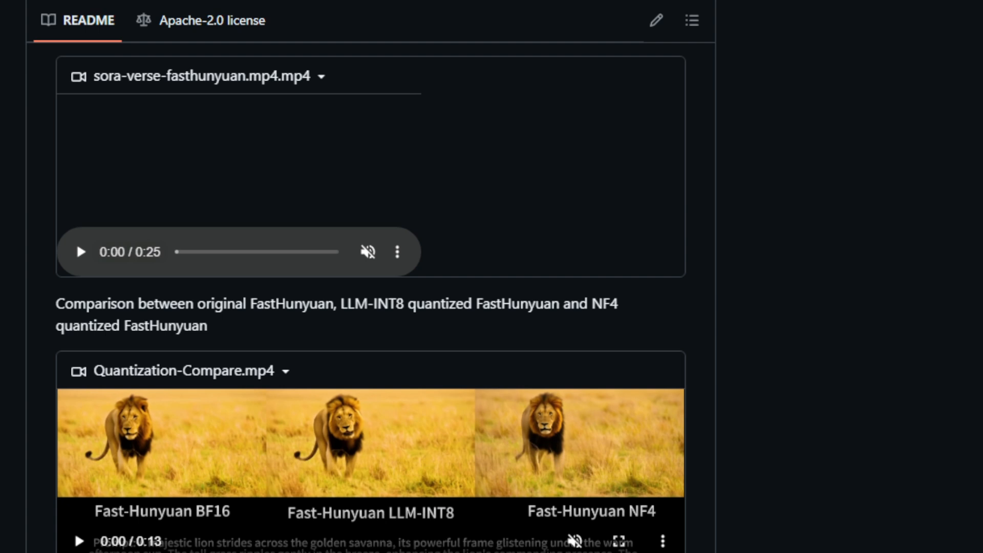
{"action": "scroll", "scroll_direction": "down", "scroll_amount": 3}
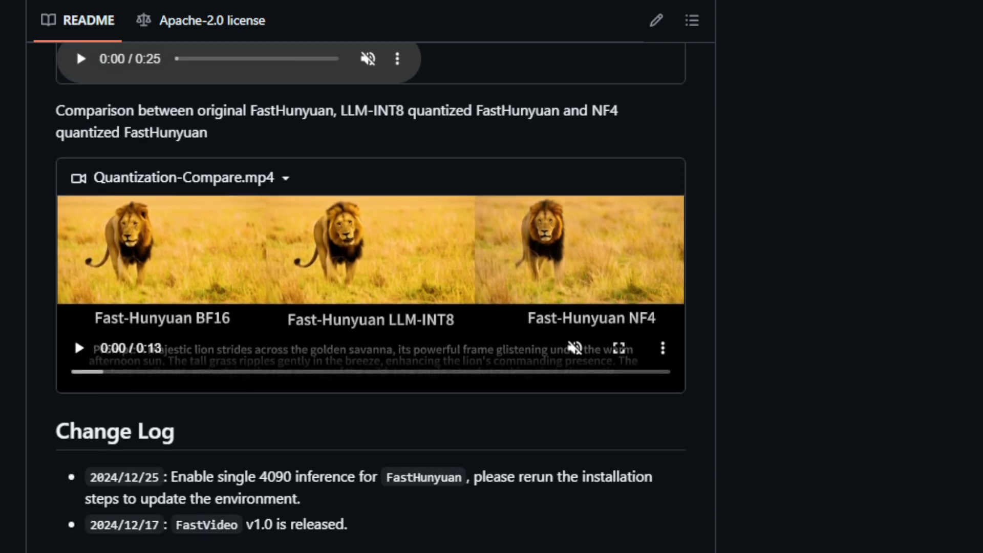
{"action": "scroll", "scroll_direction": "down", "scroll_amount": 3}
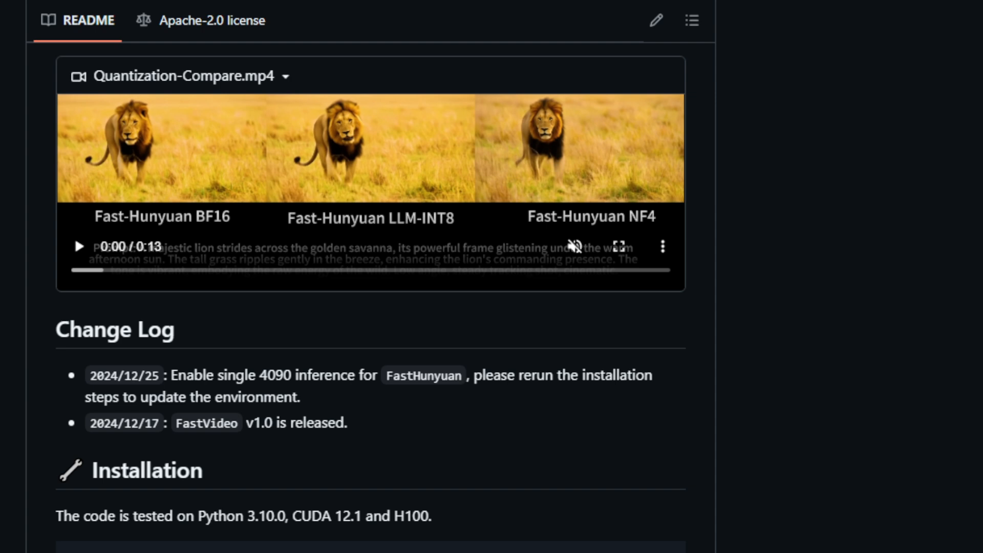
{"action": "scroll", "scroll_direction": "down", "scroll_amount": 3}
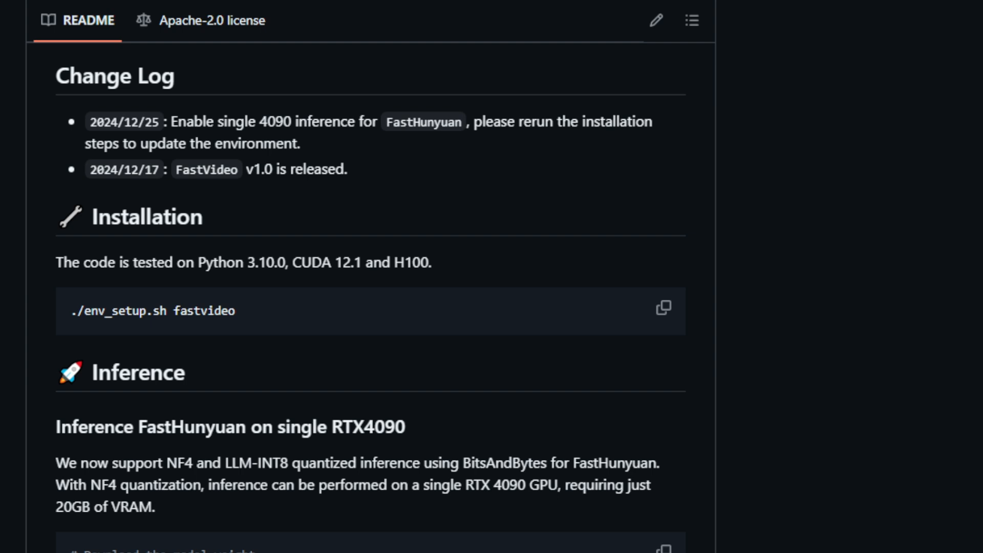
{"action": "scroll", "scroll_direction": "down", "scroll_amount": 3}
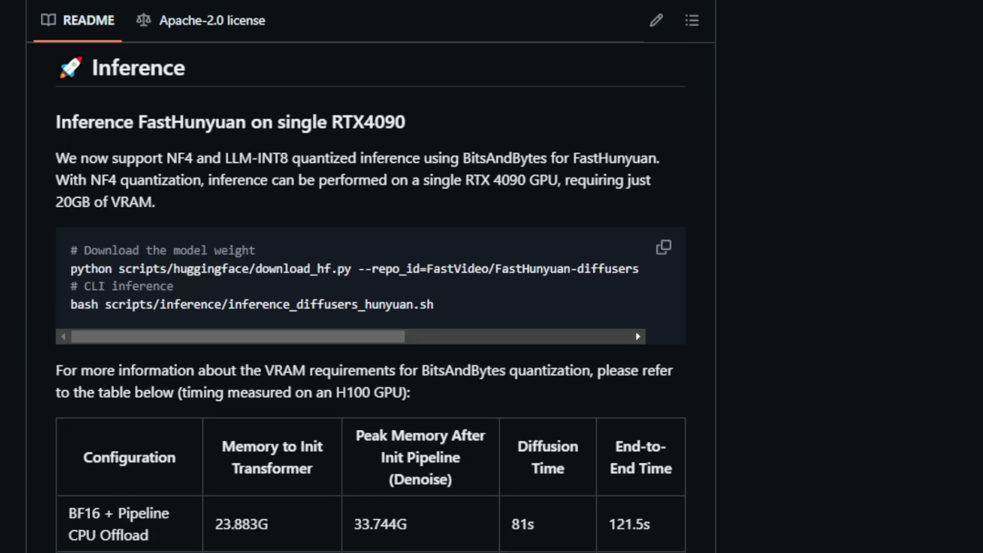
{"action": "scroll", "scroll_direction": "down", "scroll_amount": 3}
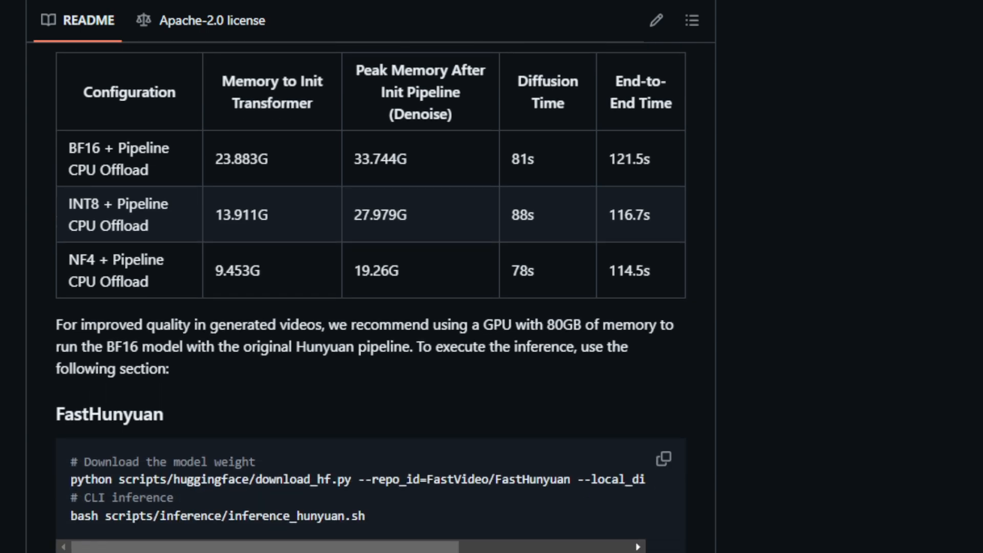
{"action": "scroll", "scroll_direction": "down", "scroll_amount": 3}
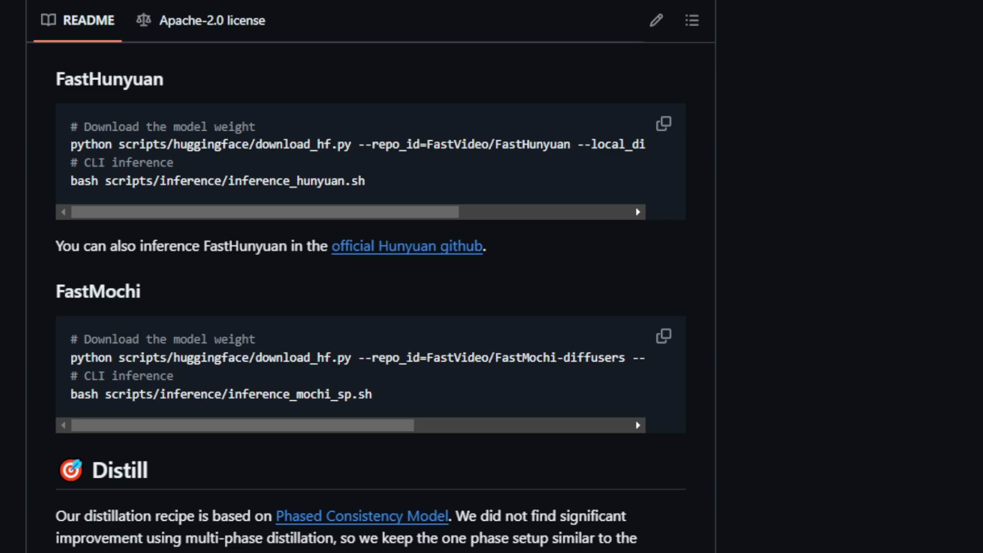
{"action": "scroll", "scroll_direction": "down", "scroll_amount": 3}
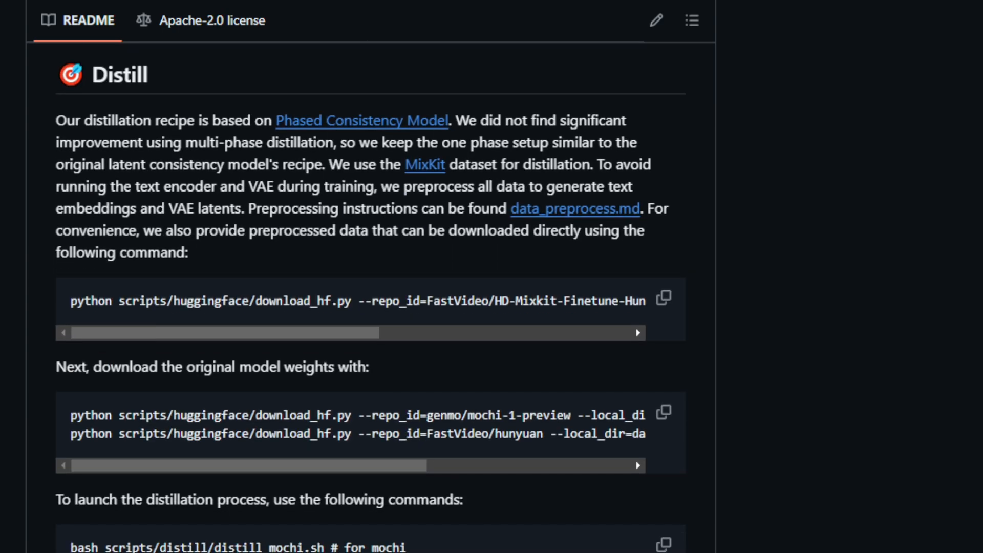
{"action": "scroll", "scroll_direction": "down", "scroll_amount": 3}
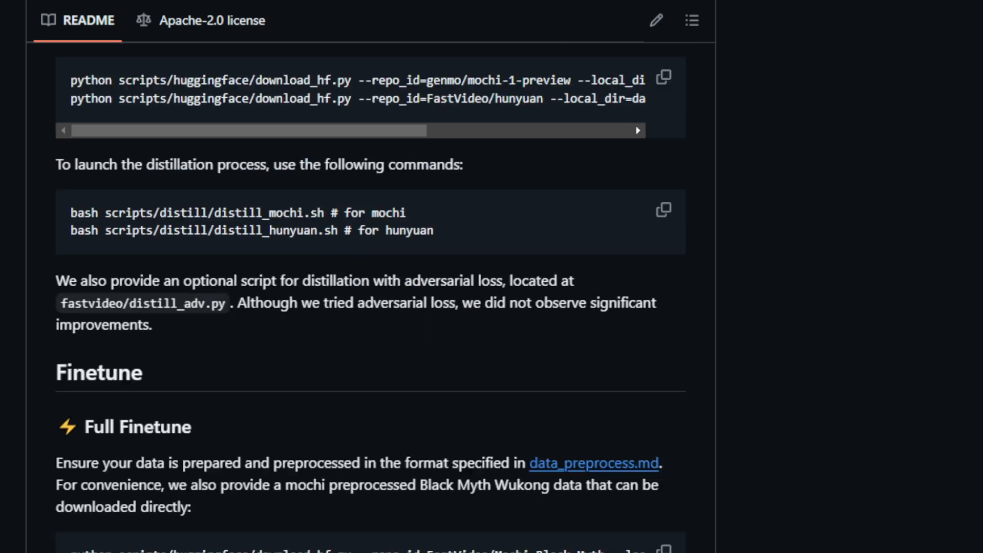
{"action": "scroll", "scroll_direction": "down", "scroll_amount": 3}
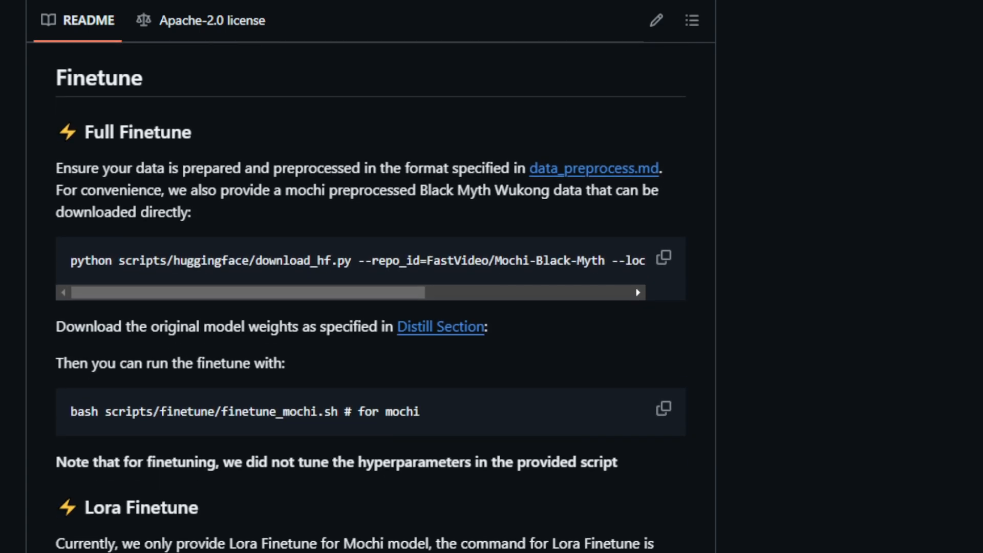
{"action": "scroll", "scroll_direction": "down", "scroll_amount": 3}
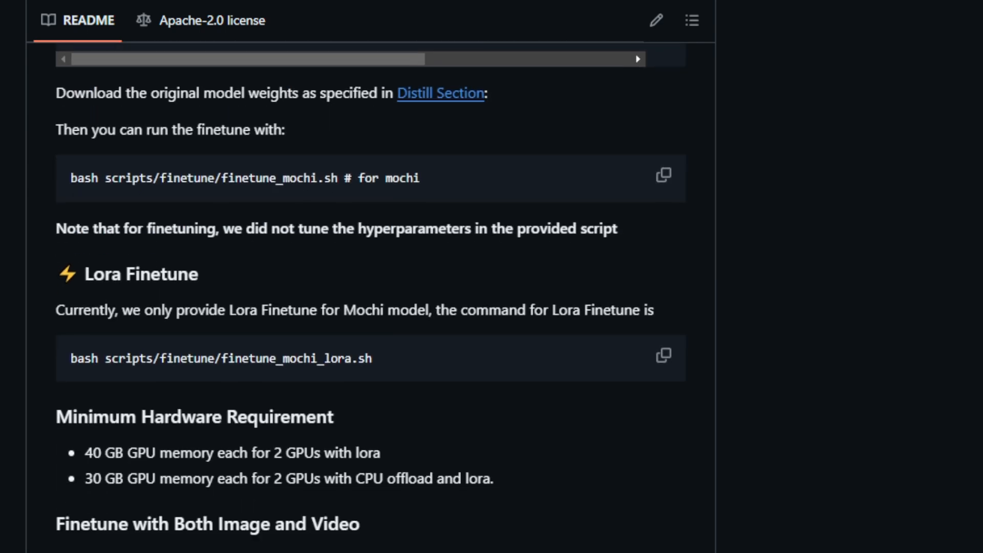
{"action": "scroll", "scroll_direction": "down", "scroll_amount": 3}
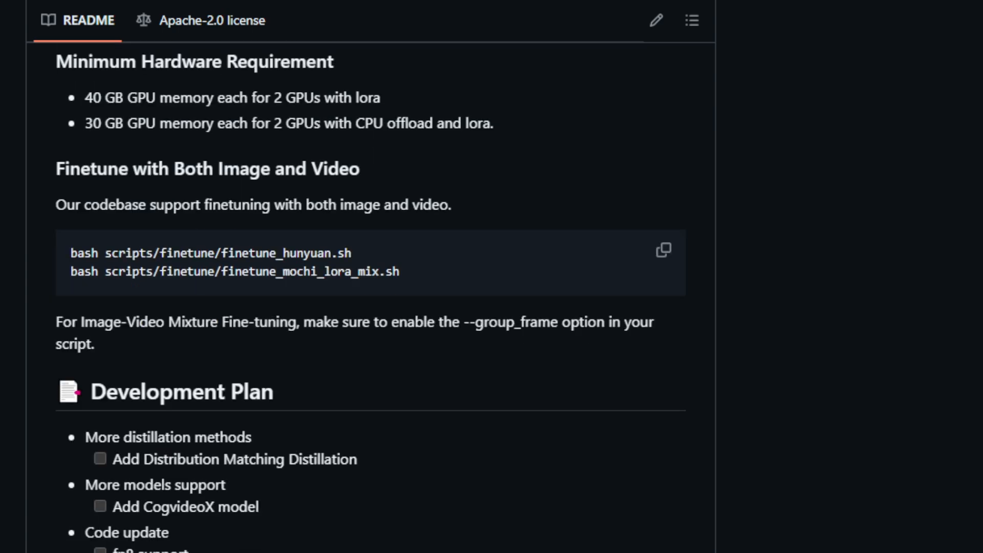
{"action": "scroll", "scroll_direction": "down", "scroll_amount": 3}
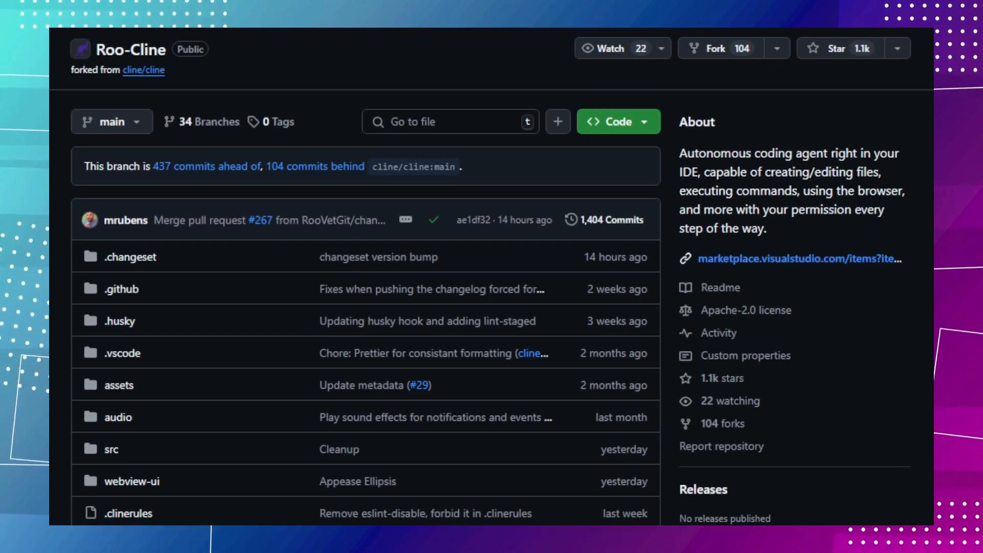
{"action": "scroll", "scroll_direction": "down", "scroll_amount": 3}
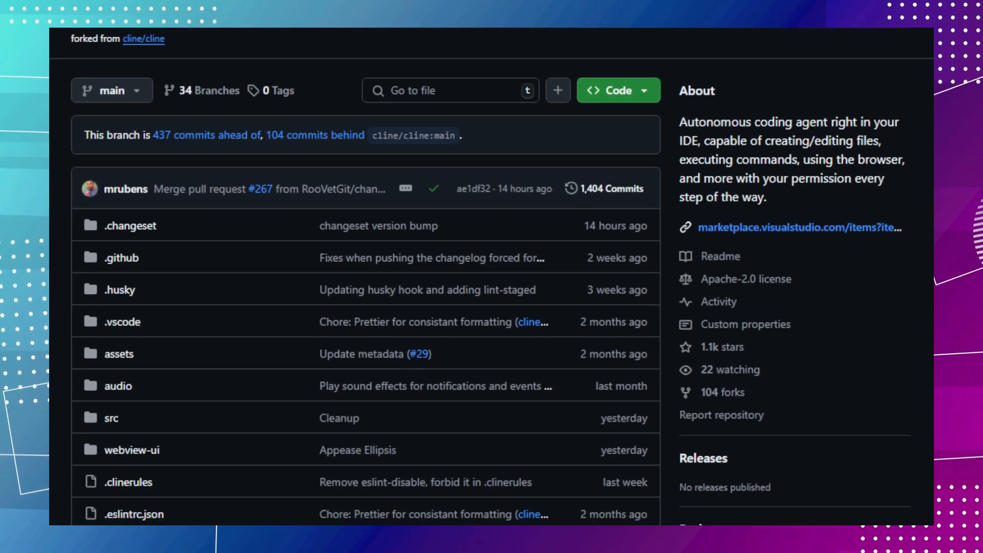
{"action": "scroll", "scroll_direction": "down", "scroll_amount": 3}
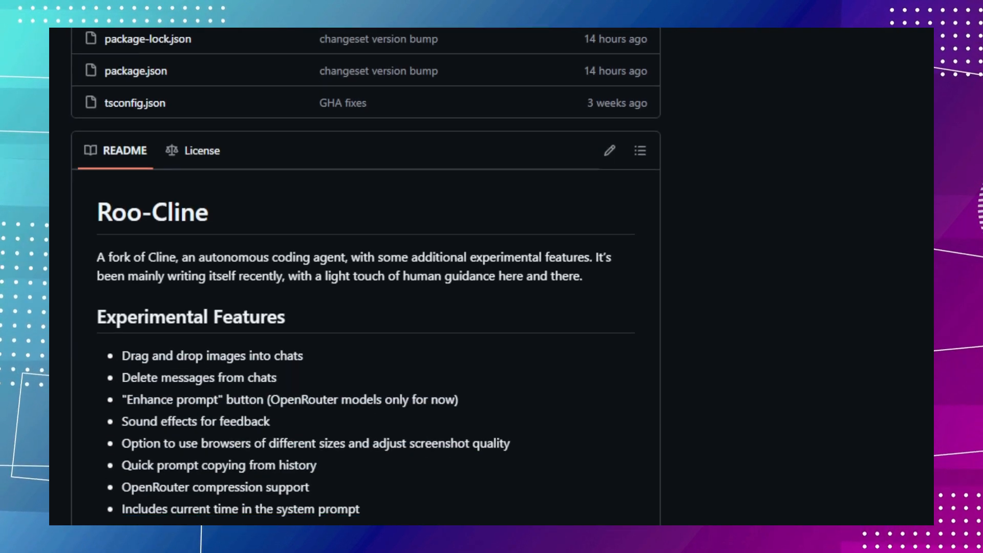
{"action": "scroll", "scroll_direction": "down", "scroll_amount": 3}
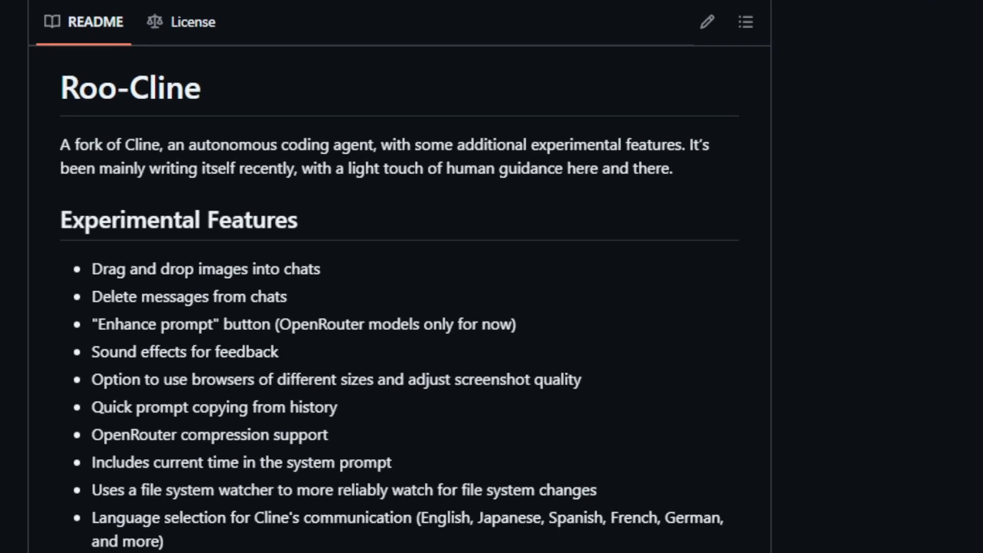
{"action": "scroll", "scroll_direction": "down", "scroll_amount": 3}
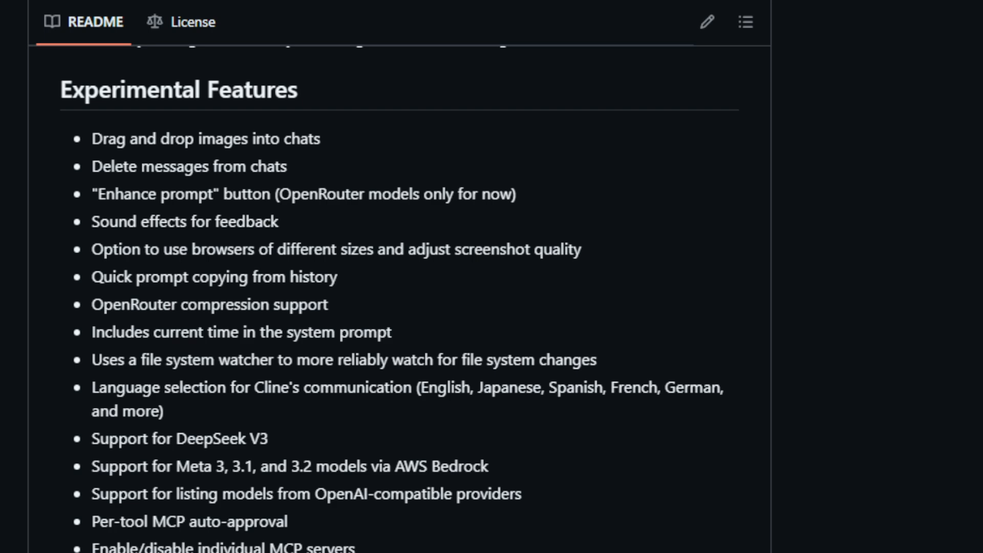
{"action": "scroll", "scroll_direction": "down", "scroll_amount": 3}
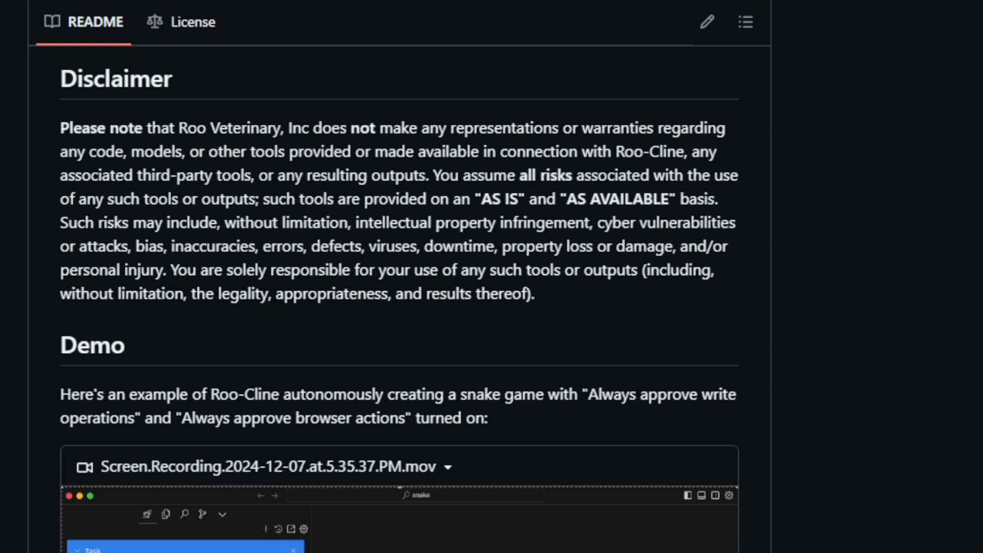
{"action": "scroll", "scroll_direction": "down", "scroll_amount": 3}
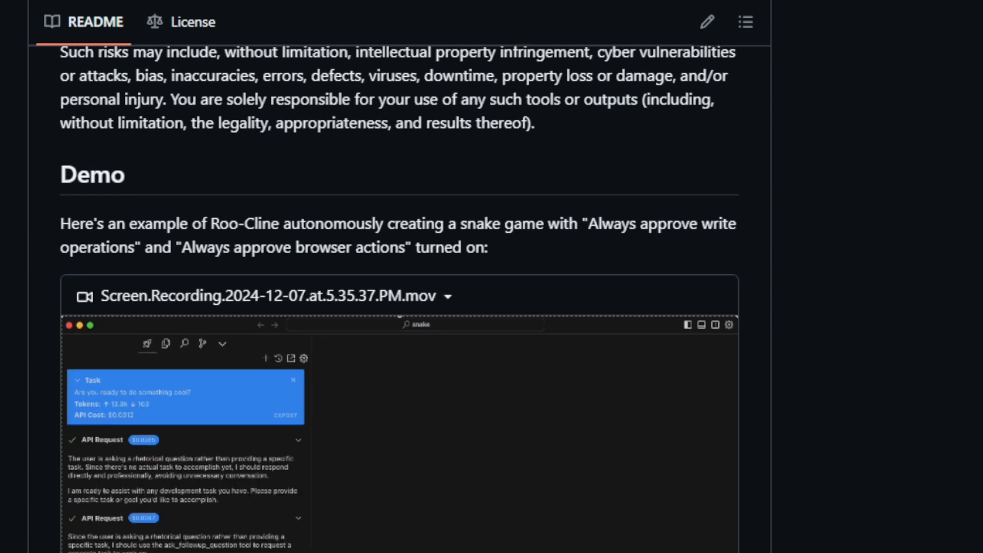
{"action": "scroll", "scroll_direction": "down", "scroll_amount": 3}
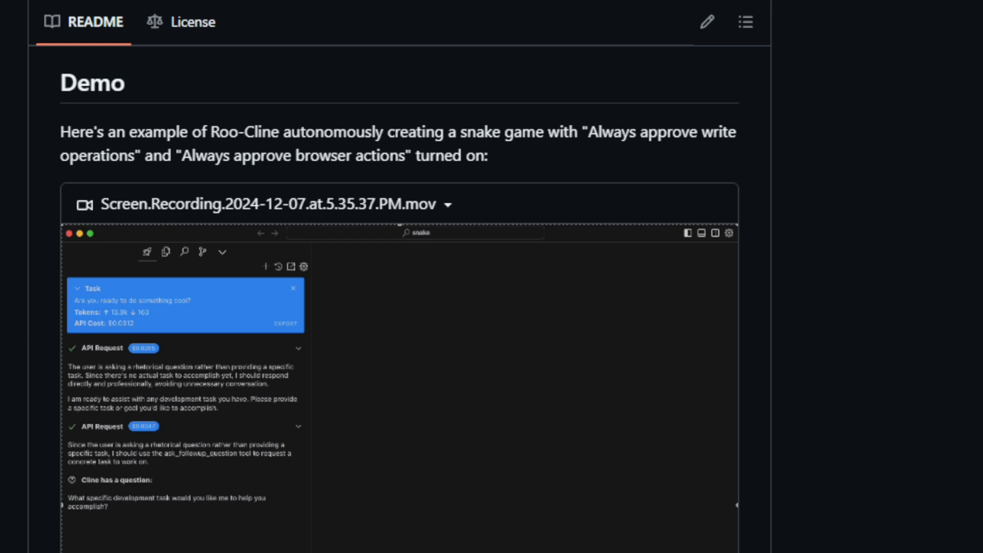
{"action": "scroll", "scroll_direction": "down", "scroll_amount": 3}
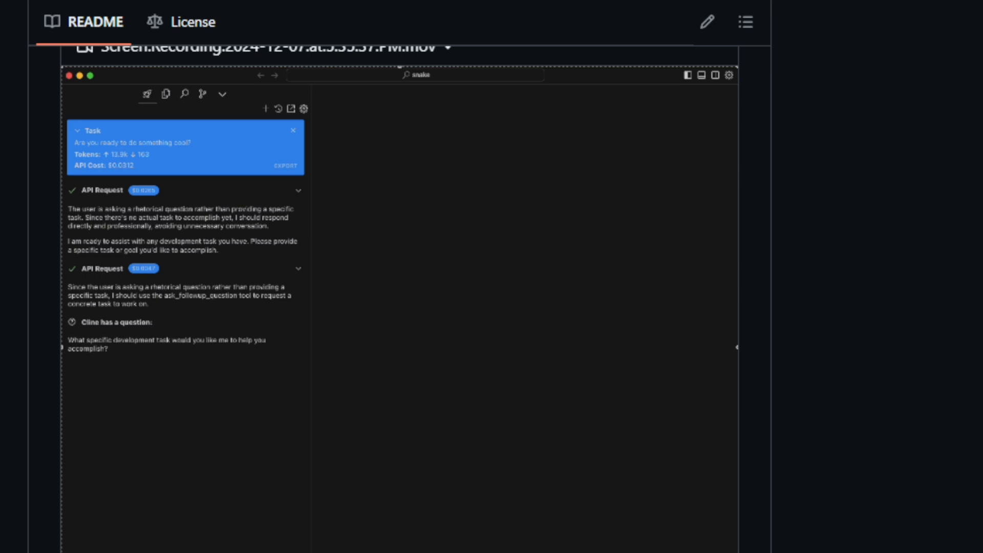
{"action": "type", "text": "I want you to build a snake game"}
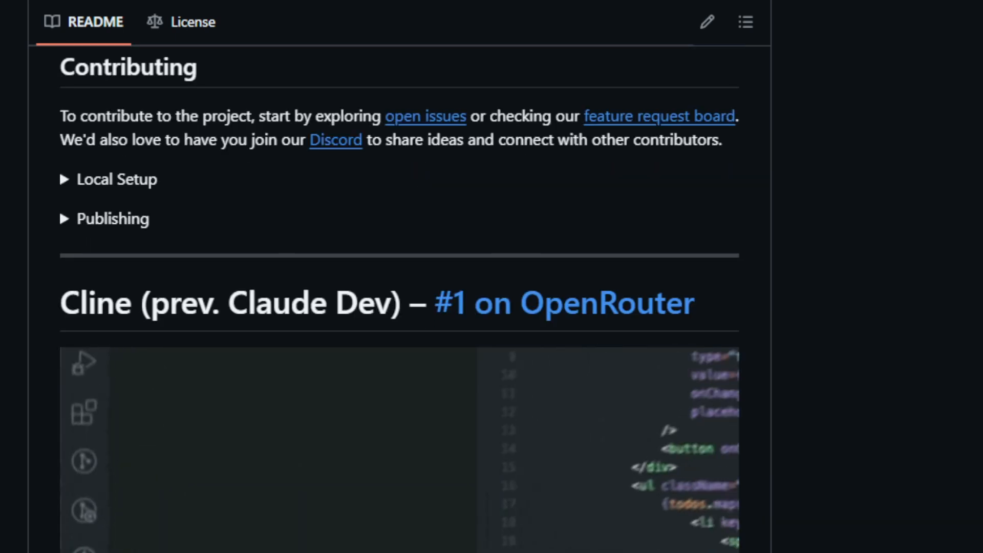
{"action": "scroll", "scroll_direction": "down", "scroll_amount": 3}
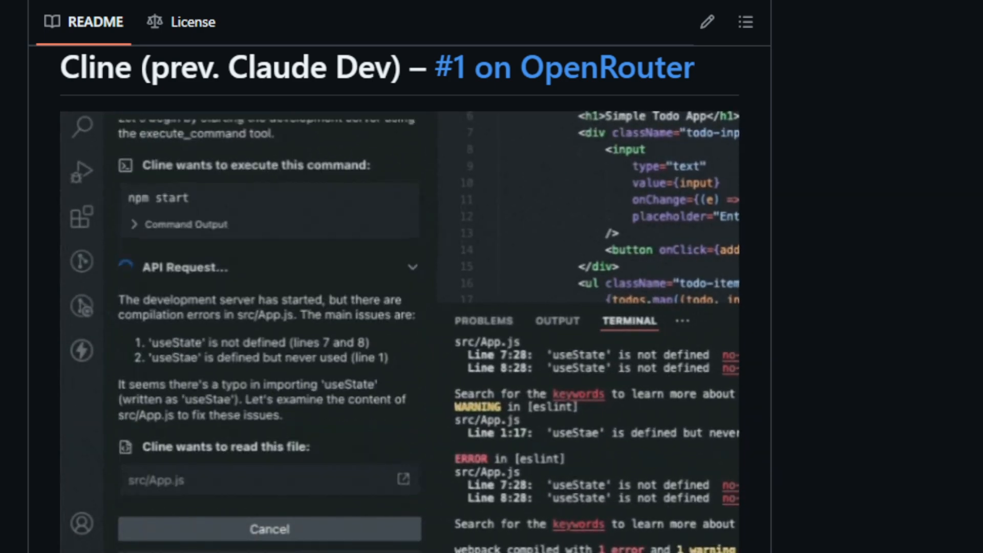
{"action": "scroll", "scroll_direction": "down", "scroll_amount": 3}
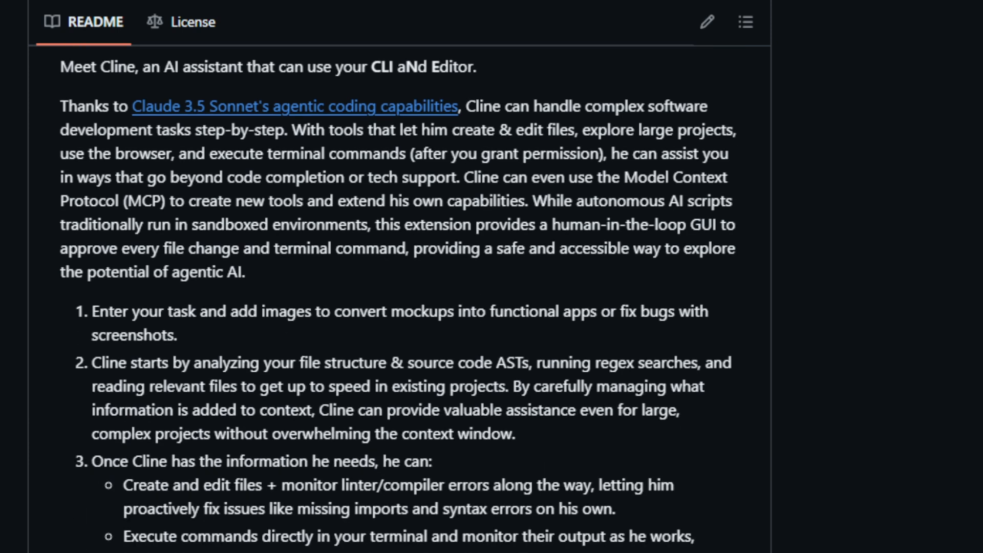
{"action": "scroll", "scroll_direction": "down", "scroll_amount": 3}
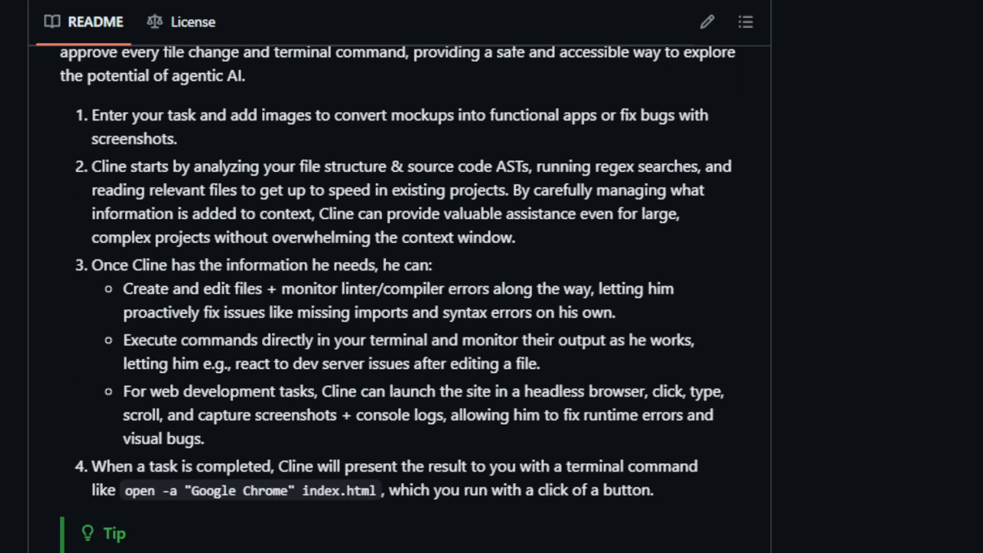
{"action": "scroll", "scroll_direction": "down", "scroll_amount": 3}
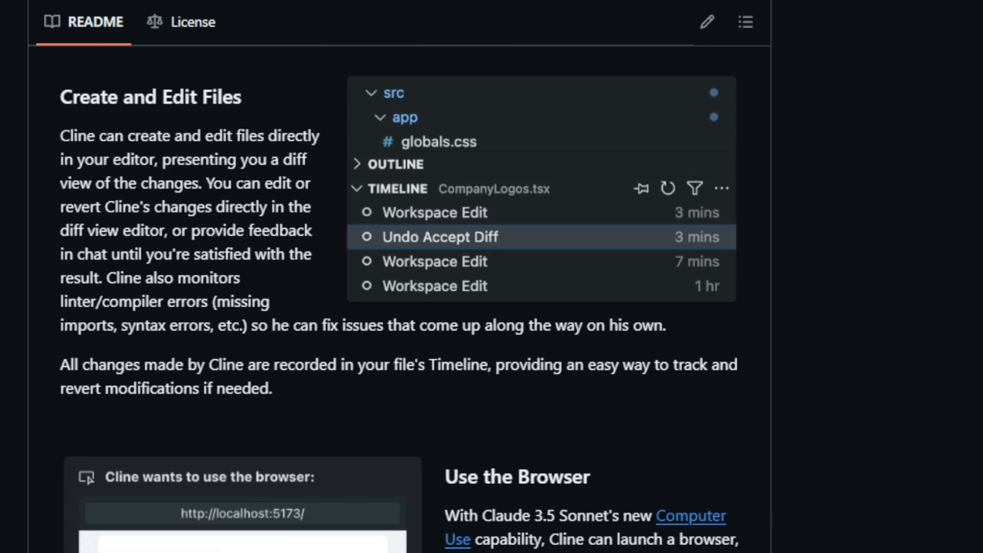
{"action": "scroll", "scroll_direction": "down", "scroll_amount": 3}
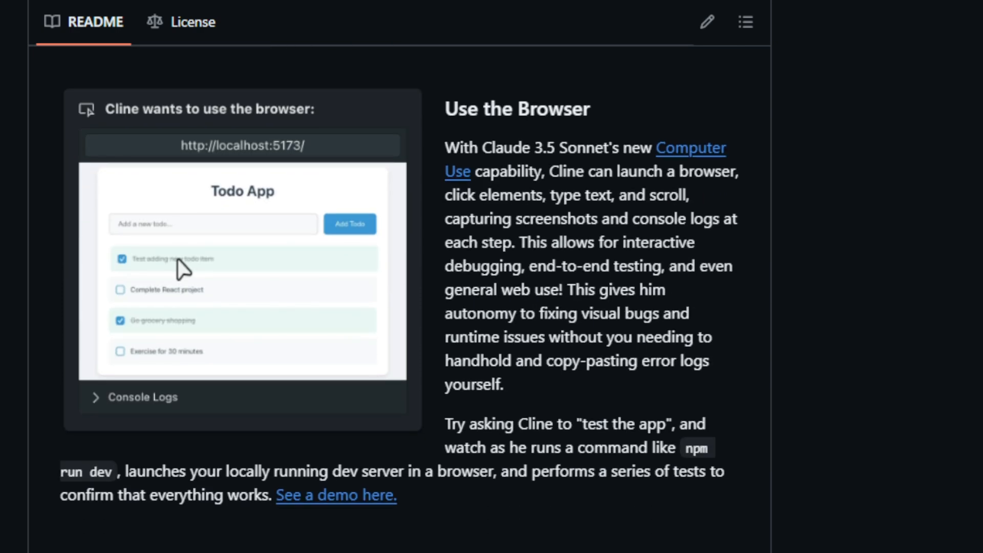
{"action": "scroll", "scroll_direction": "down", "scroll_amount": 3}
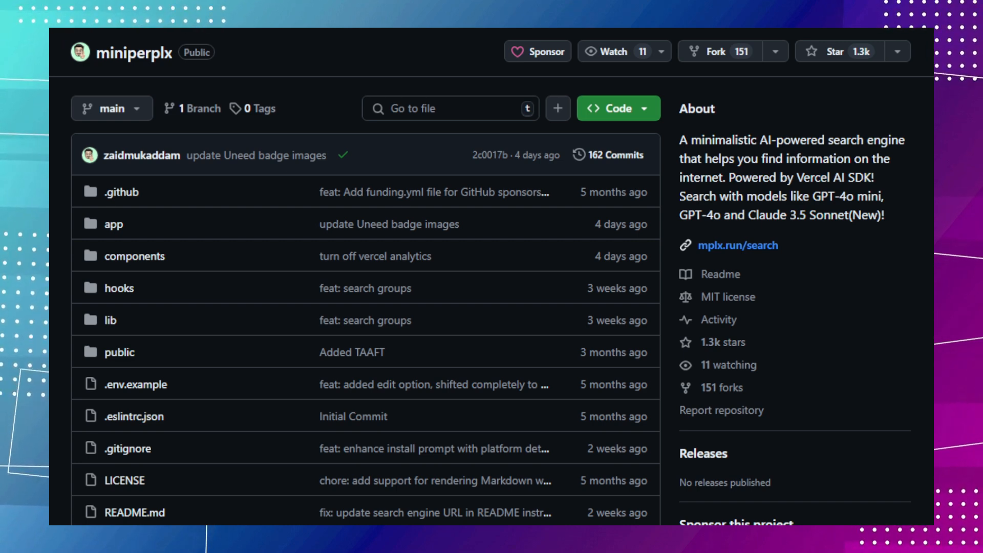
{"action": "scroll", "scroll_direction": "down", "scroll_amount": 3}
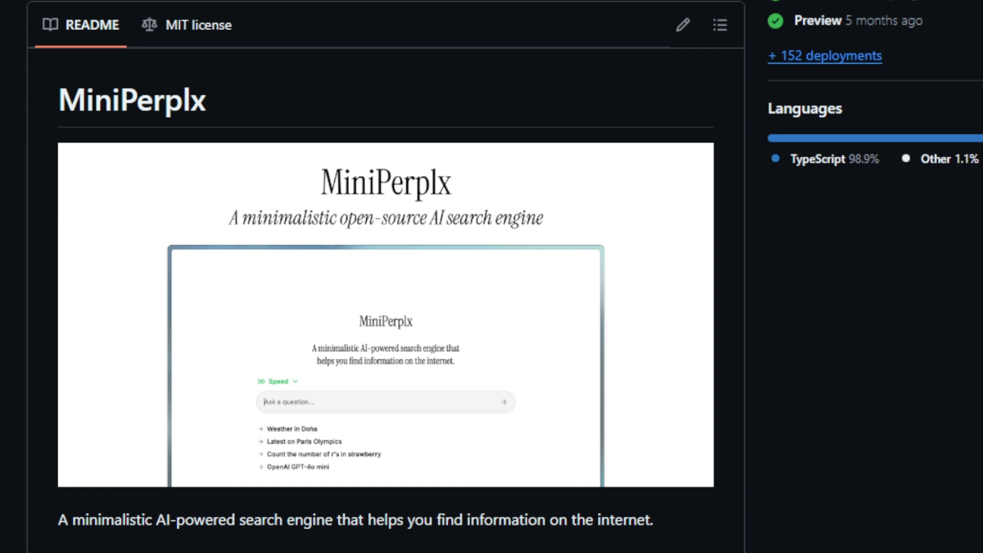
{"action": "scroll", "scroll_direction": "down", "scroll_amount": 3}
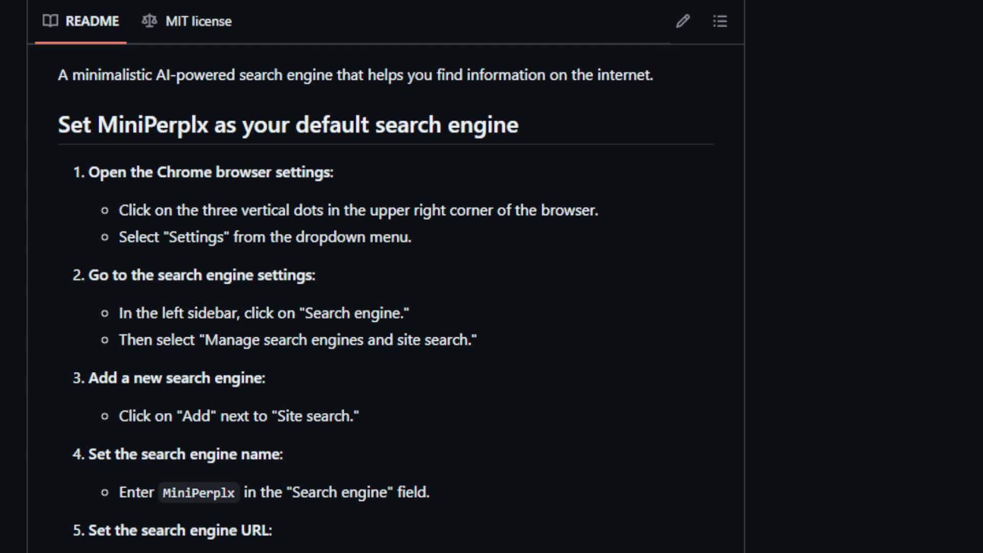
{"action": "scroll", "scroll_direction": "down", "scroll_amount": 3}
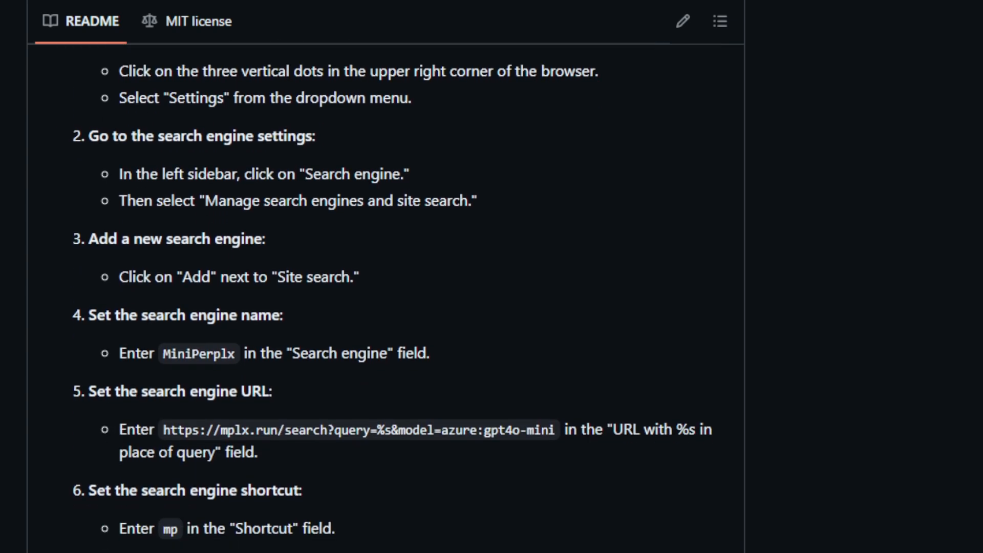
{"action": "scroll", "scroll_direction": "down", "scroll_amount": 3}
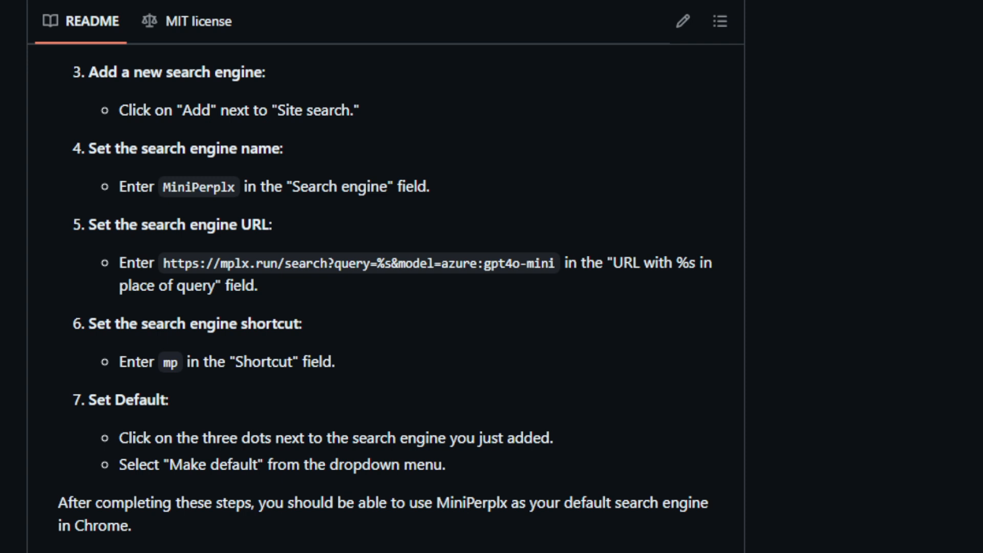
{"action": "scroll", "scroll_direction": "down", "scroll_amount": 3}
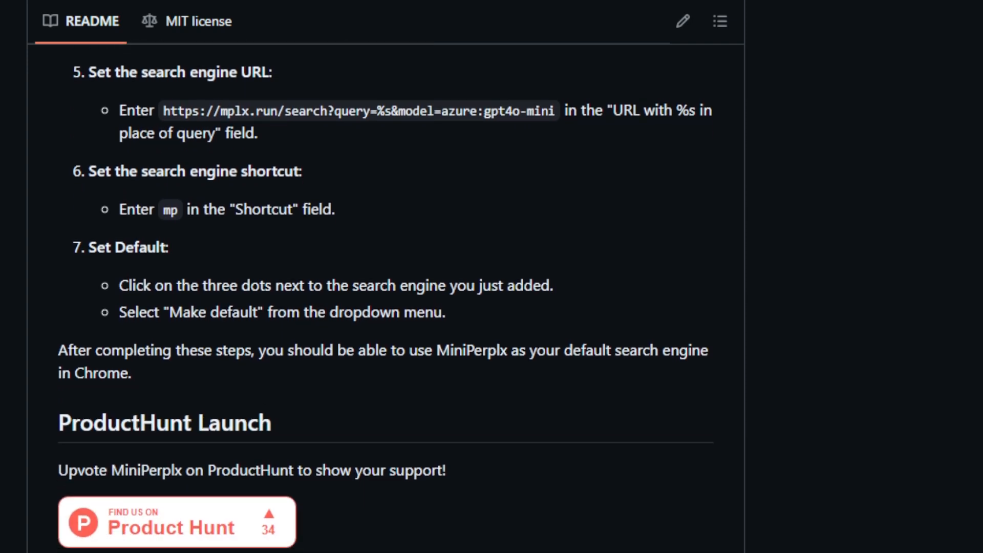
{"action": "scroll", "scroll_direction": "down", "scroll_amount": 3}
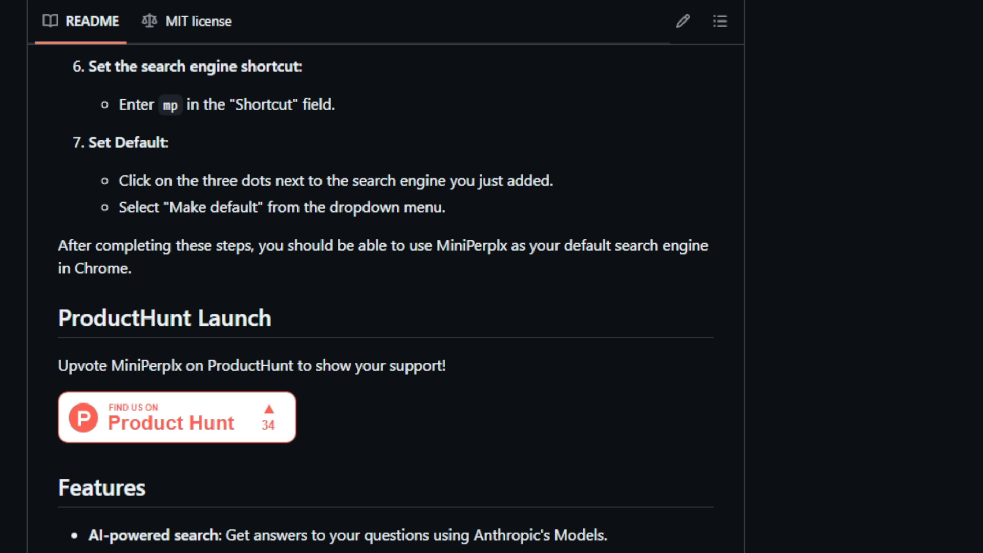
{"action": "scroll", "scroll_direction": "down", "scroll_amount": 3}
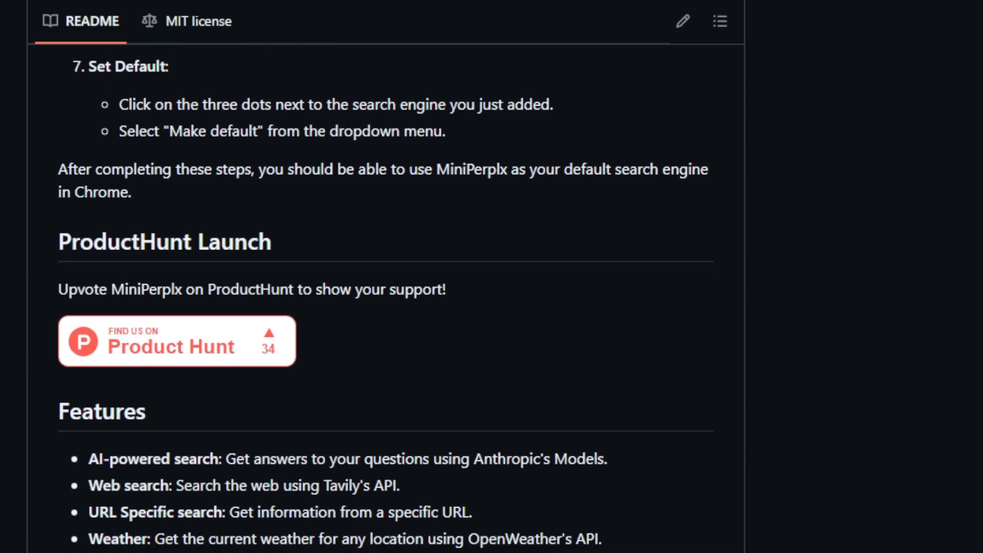
{"action": "scroll", "scroll_direction": "down", "scroll_amount": 3}
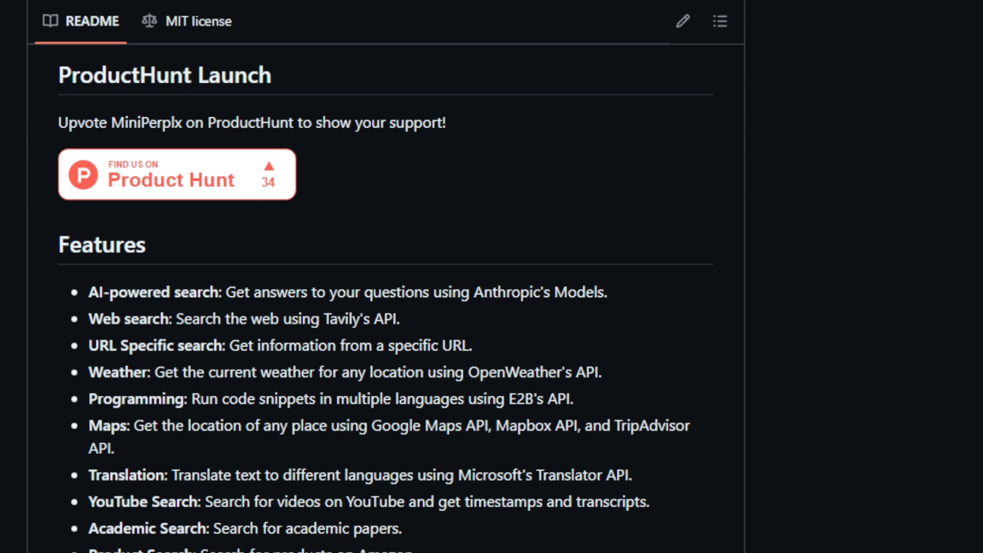
{"action": "scroll", "scroll_direction": "down", "scroll_amount": 3}
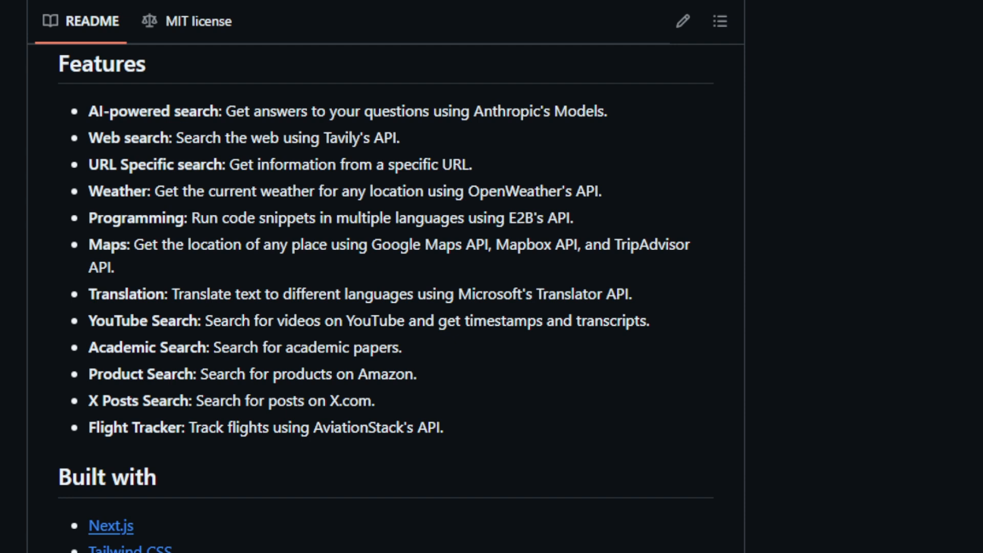
{"action": "scroll", "scroll_direction": "down", "scroll_amount": 3}
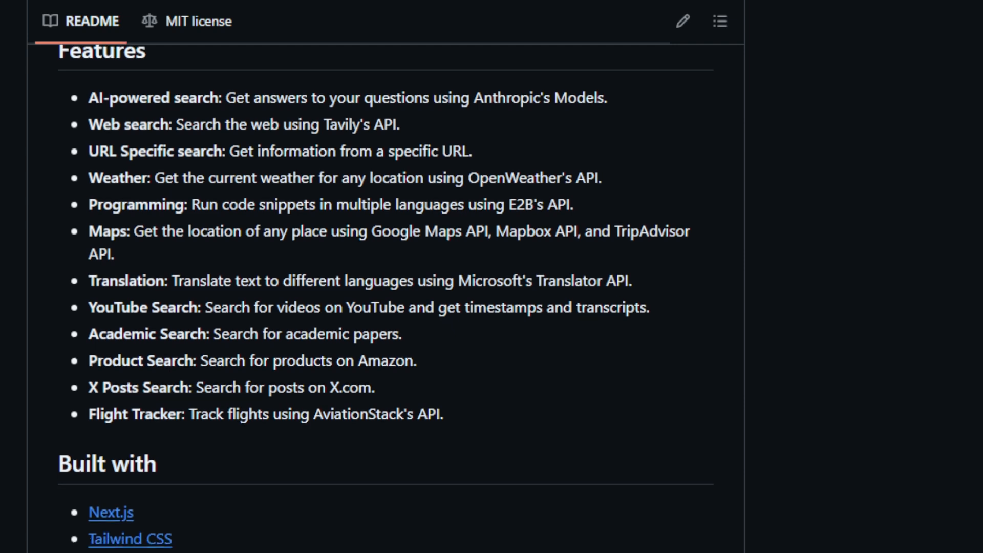
{"action": "scroll", "scroll_direction": "down", "scroll_amount": 3}
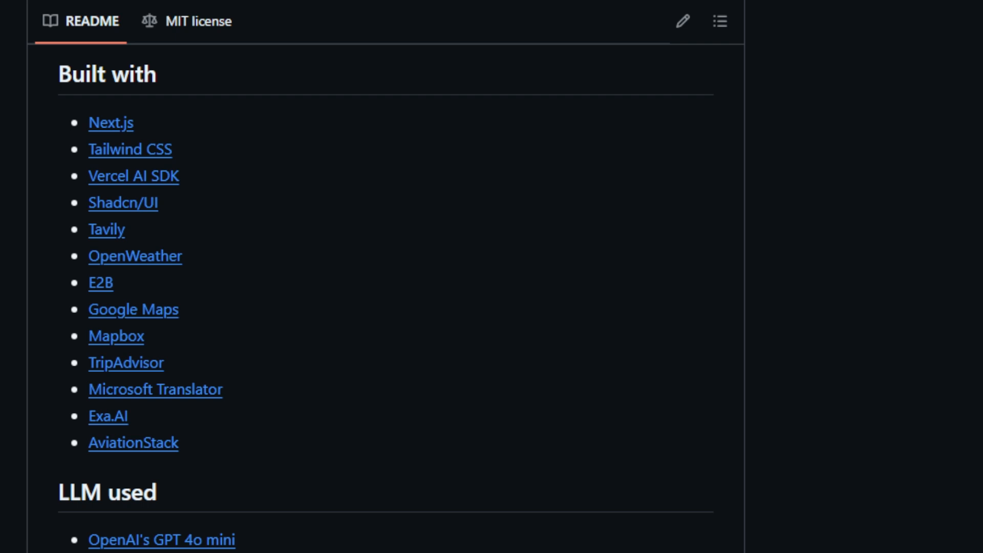
{"action": "scroll", "scroll_direction": "down", "scroll_amount": 3}
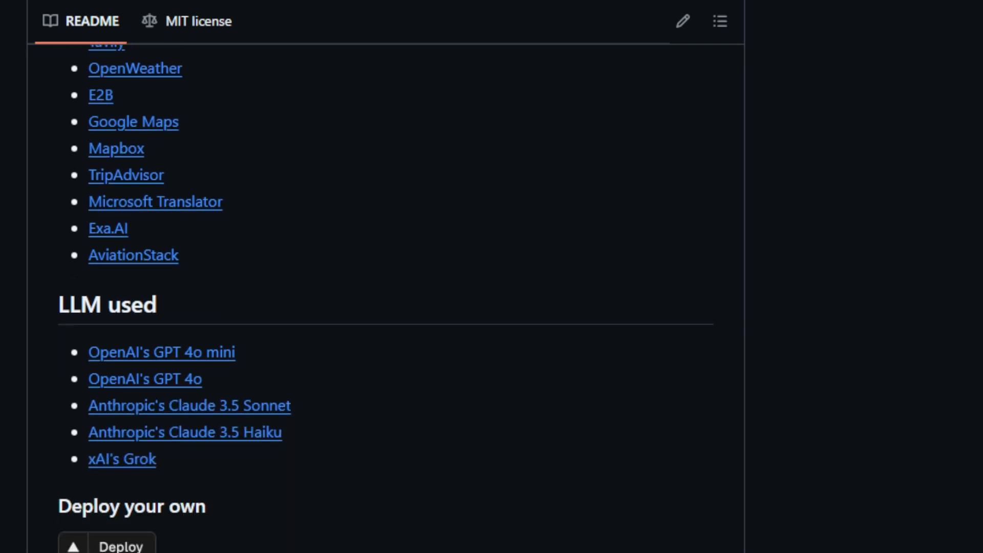
{"action": "scroll", "scroll_direction": "down", "scroll_amount": 3}
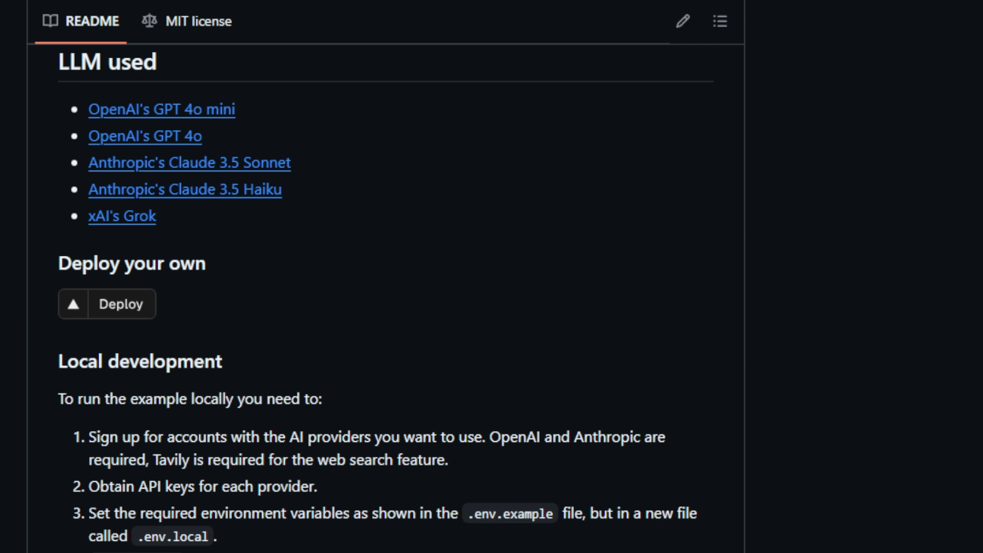
{"action": "scroll", "scroll_direction": "down", "scroll_amount": 3}
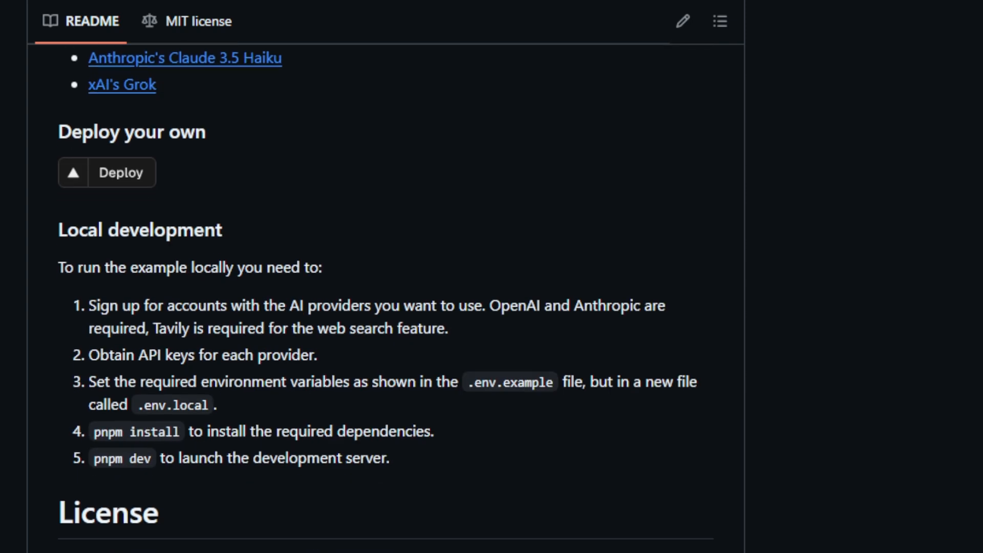
{"action": "scroll", "scroll_direction": "down", "scroll_amount": 3}
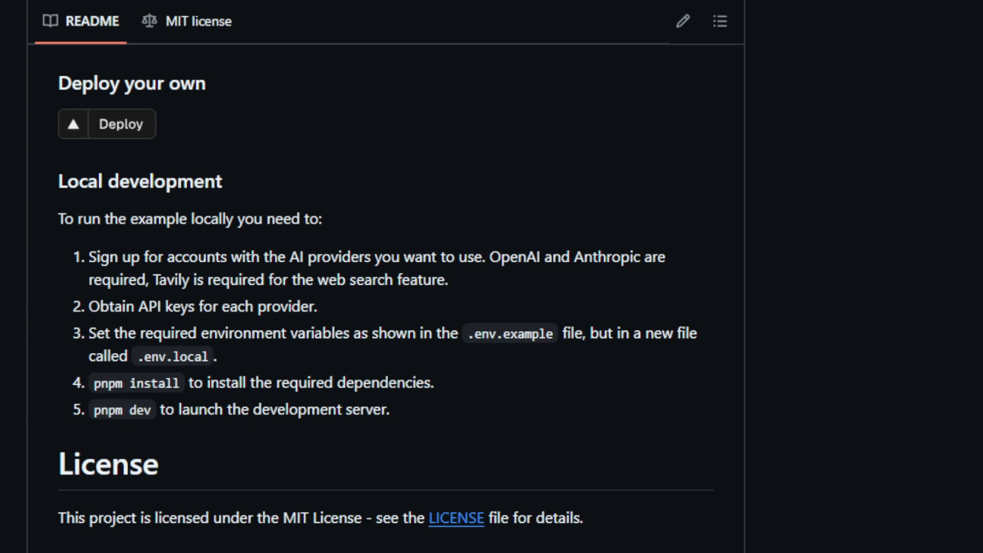